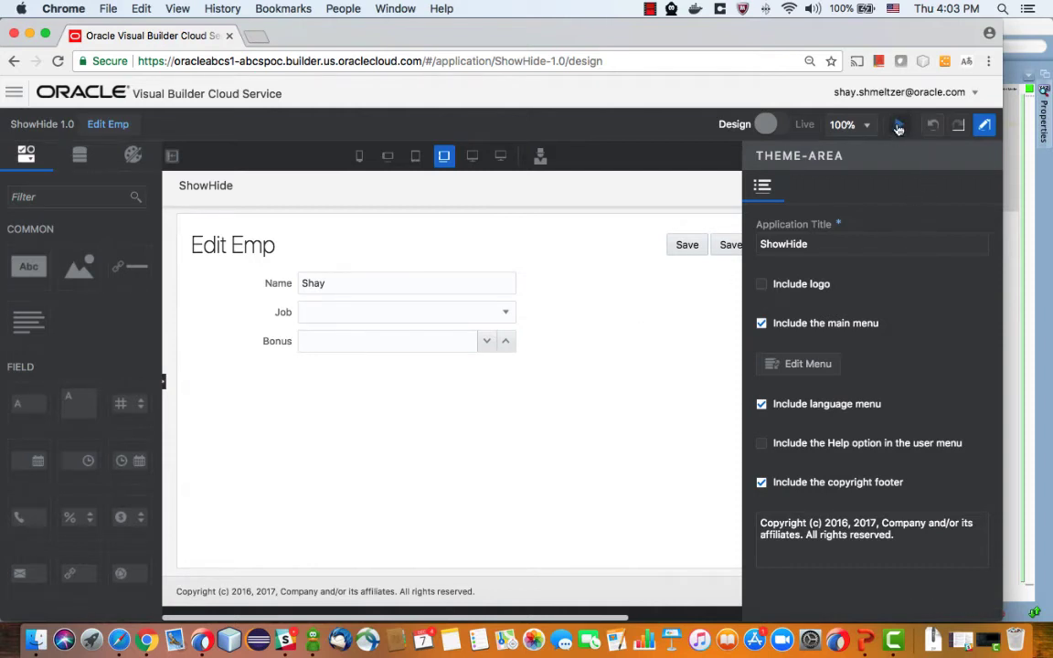
# - Preview the running Edit Emp page, return to the designer, then switch to the Data Designer for Emp
pyautogui.click(899, 124)
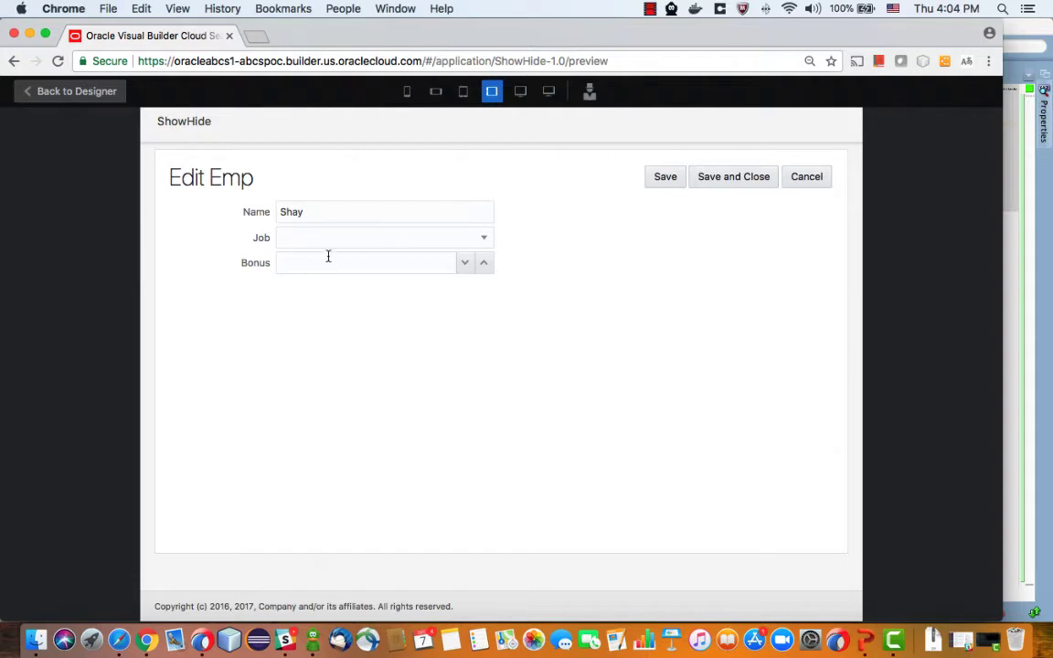
pyautogui.moveTo(326, 241)
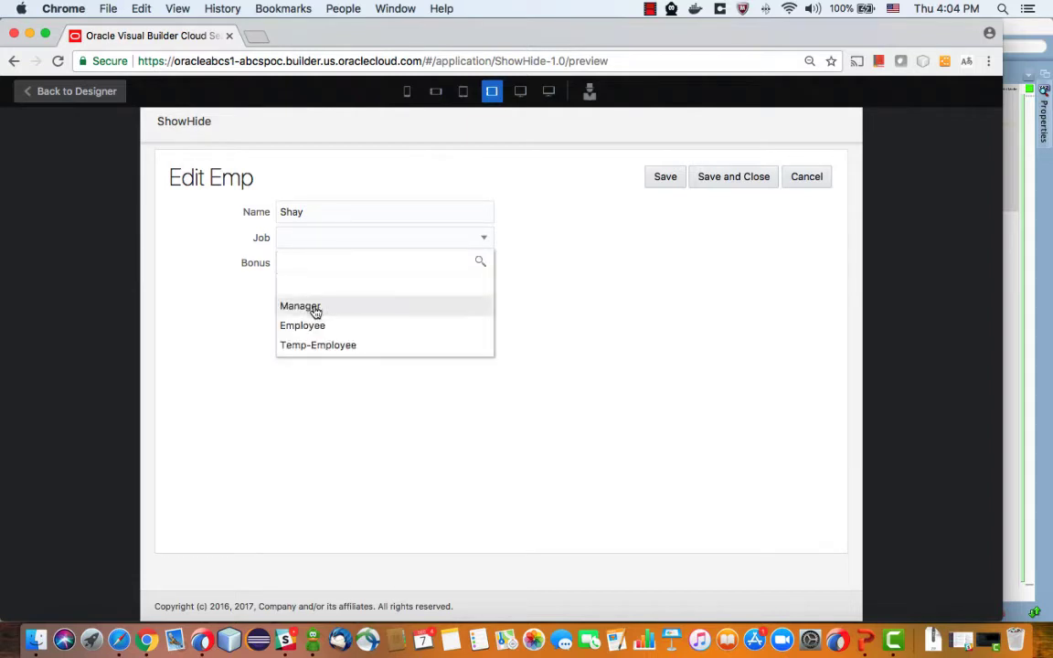
pyautogui.moveTo(318, 343)
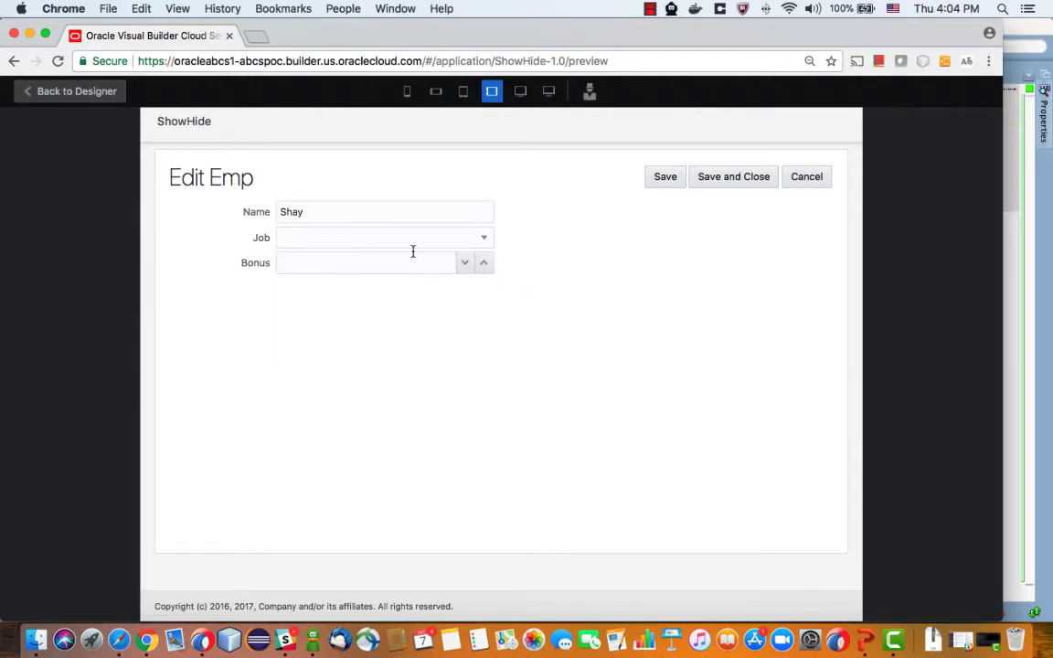
pyautogui.moveTo(399, 267)
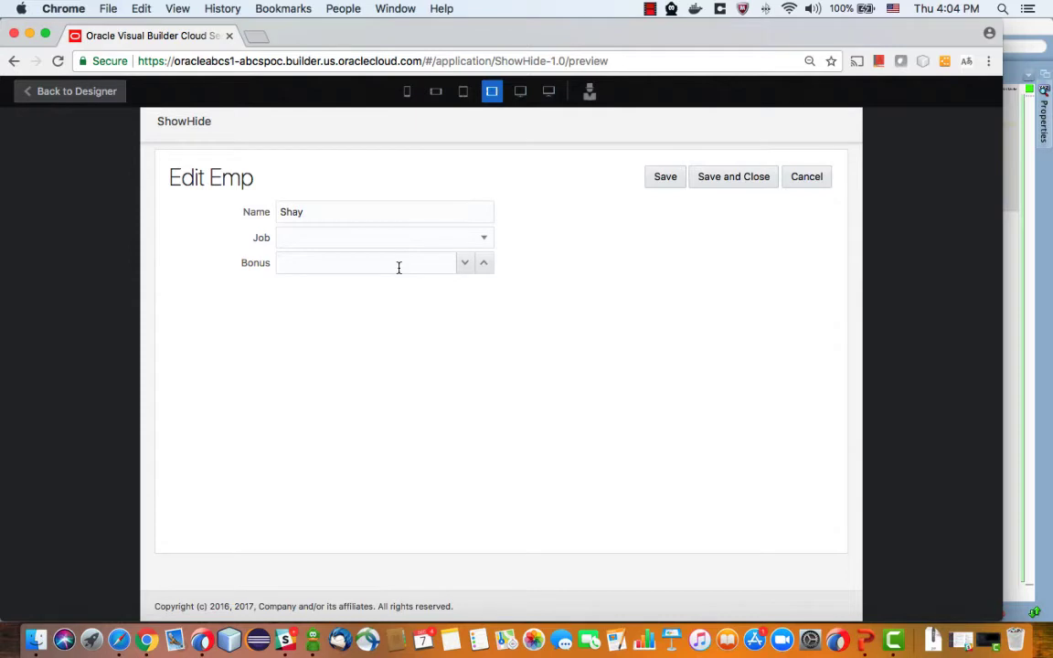
pyautogui.click(77, 92)
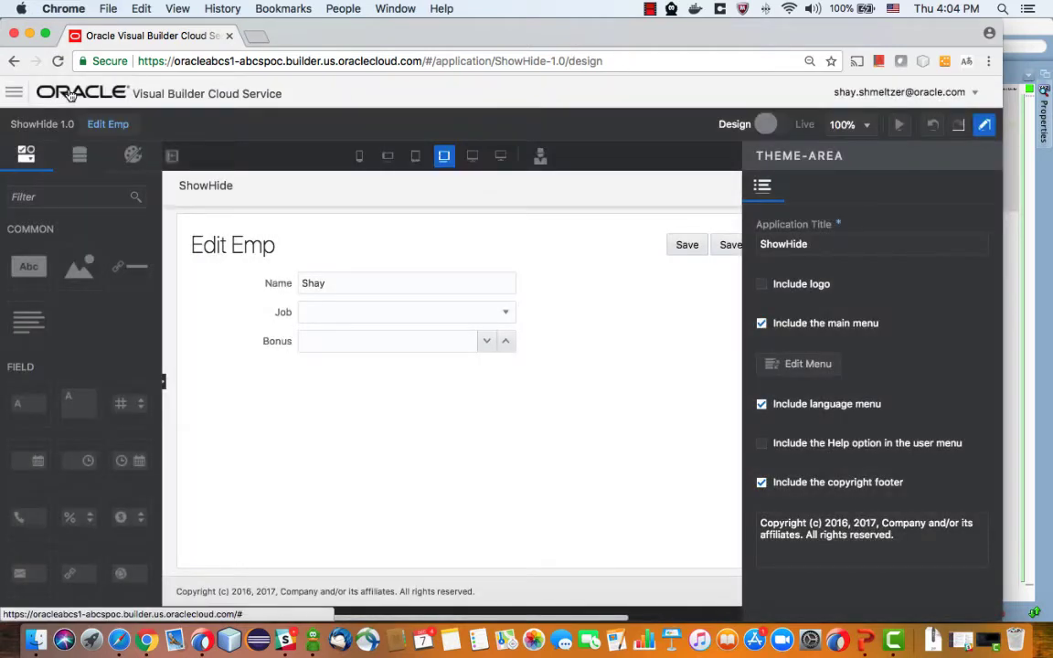
pyautogui.click(301, 278)
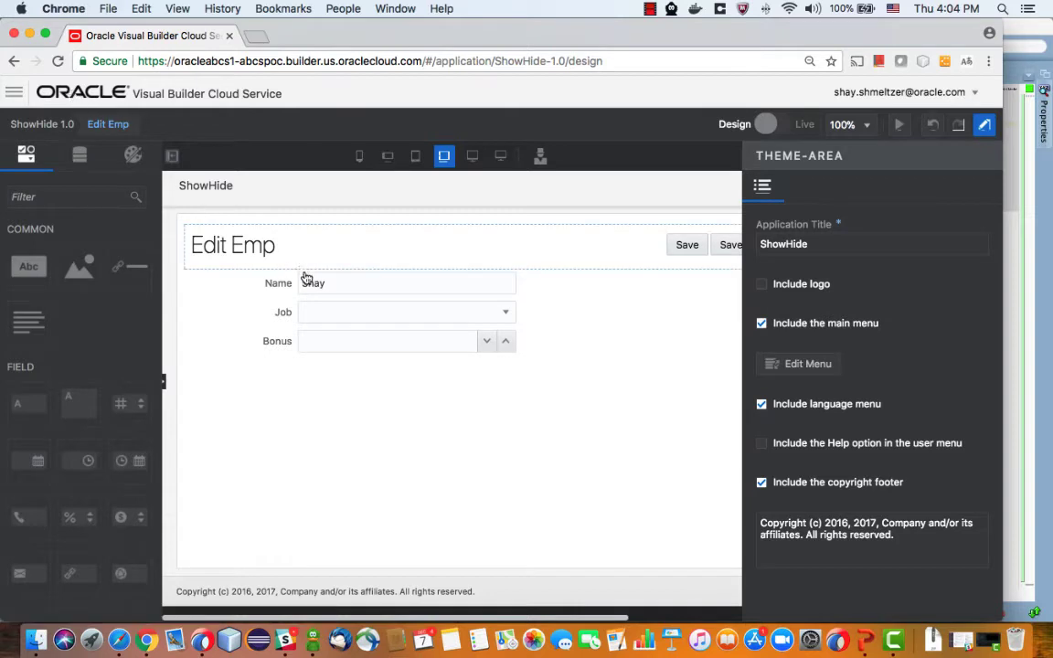
pyautogui.click(348, 311)
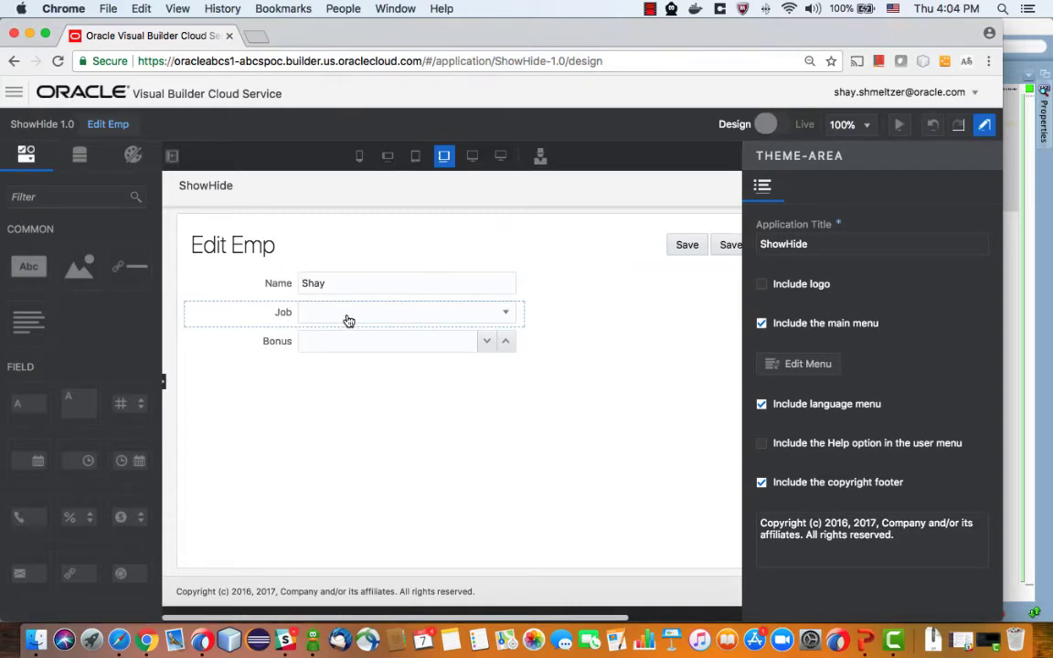
pyautogui.click(14, 91)
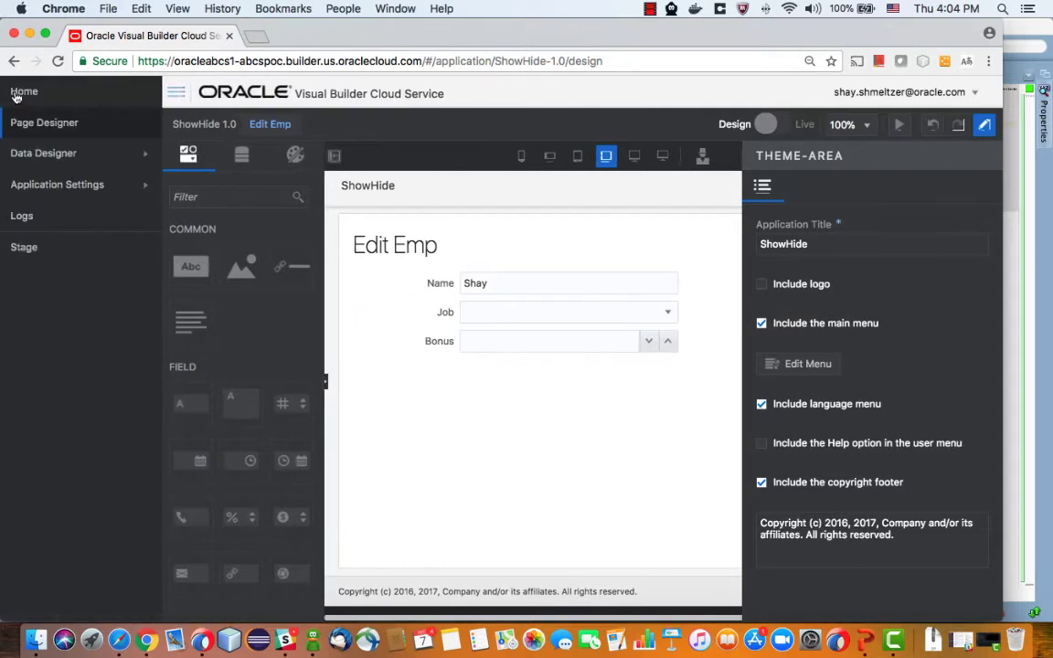
pyautogui.moveTo(44, 154)
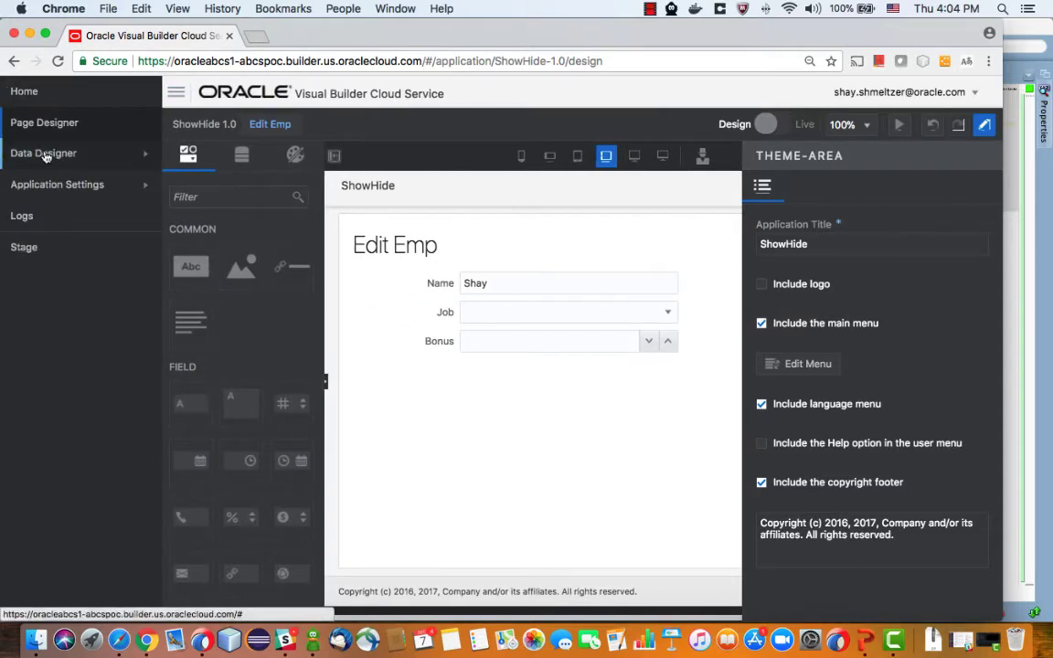
pyautogui.click(44, 153)
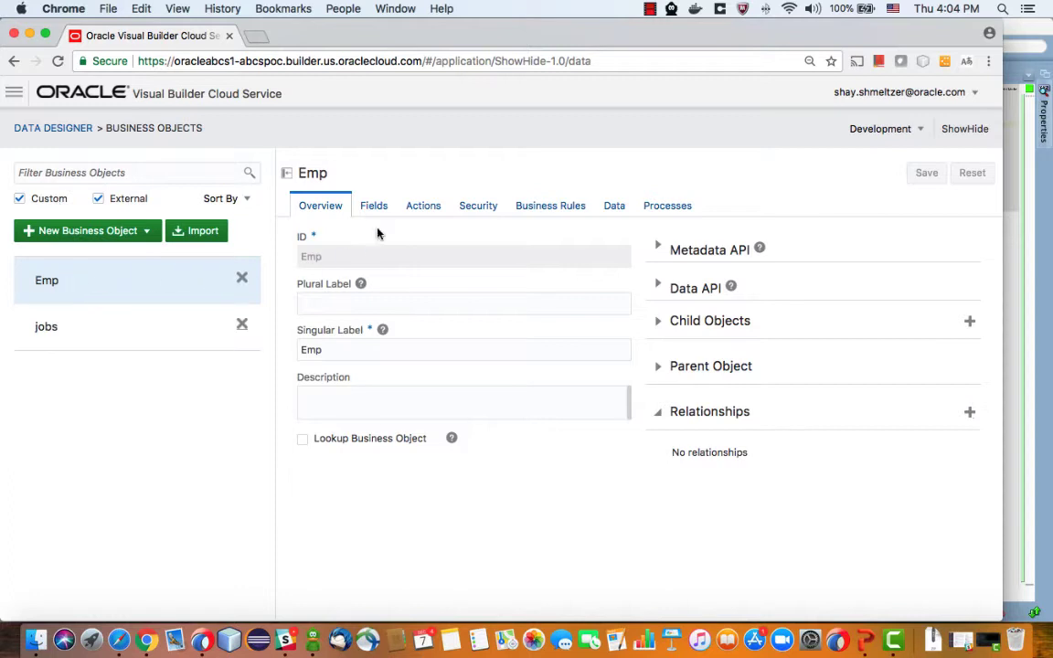
# - Show Emp's field list and the ref2Job lookup field's details pointing to the jobs object
pyautogui.click(372, 205)
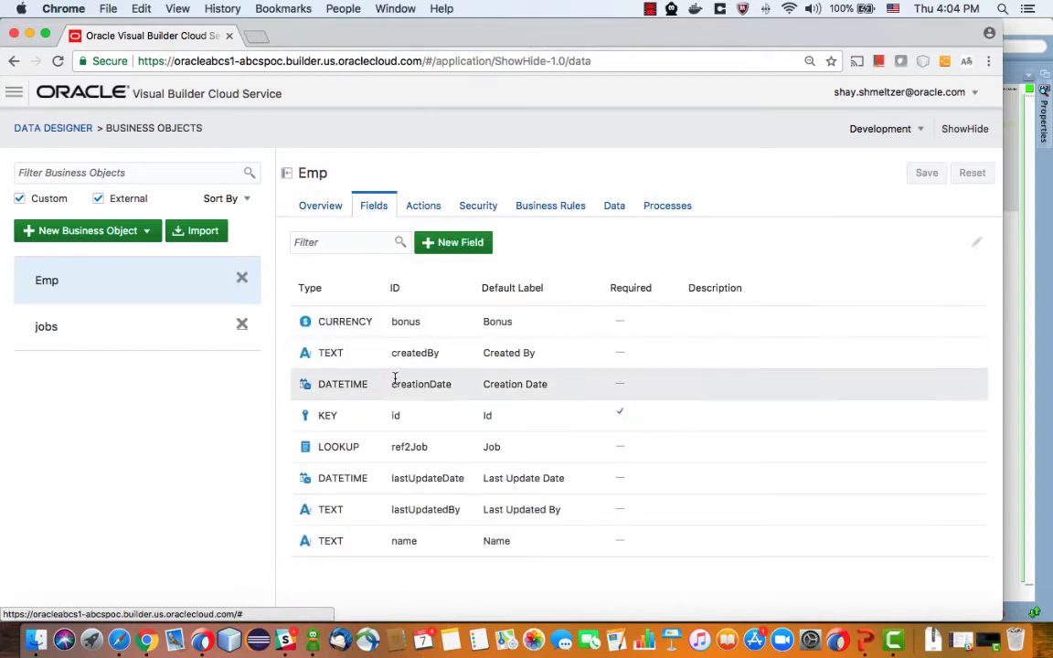
pyautogui.moveTo(464, 351)
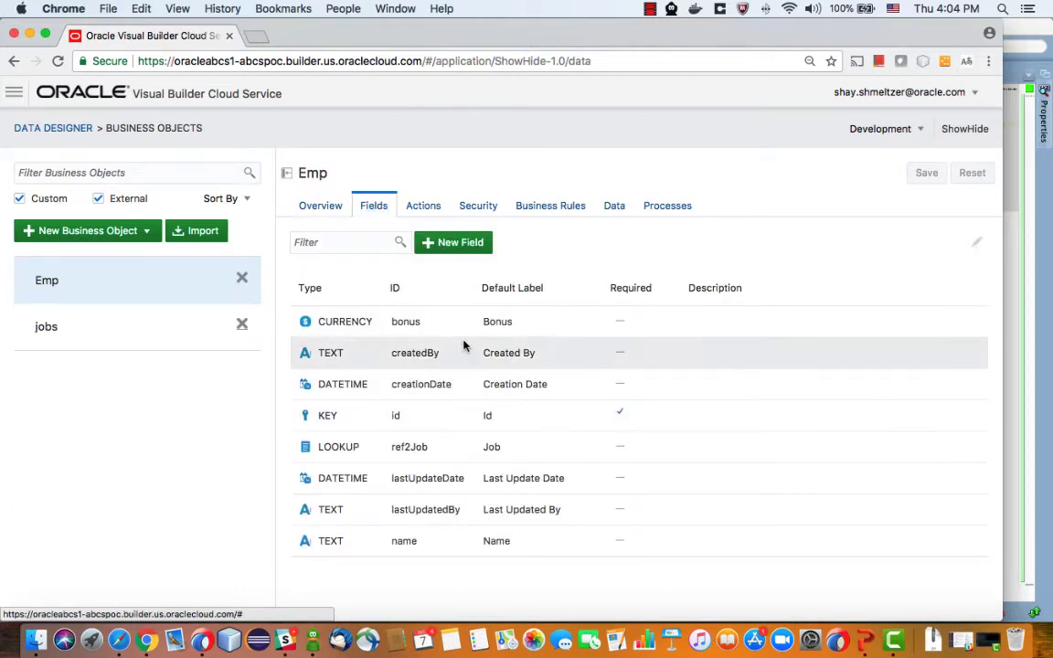
pyautogui.moveTo(464, 446)
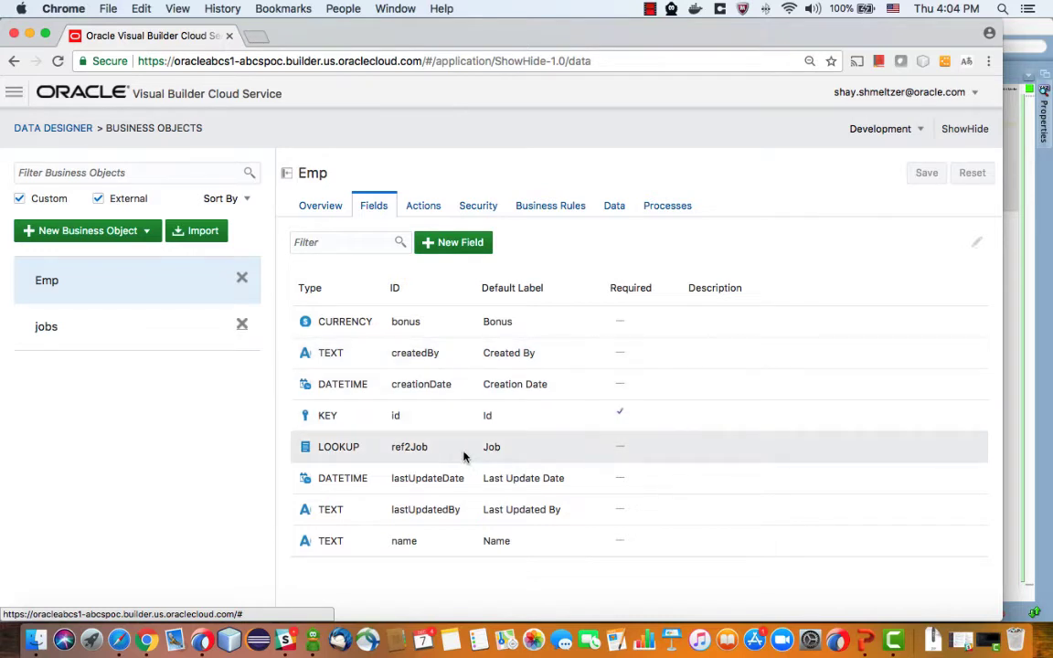
pyautogui.click(409, 446)
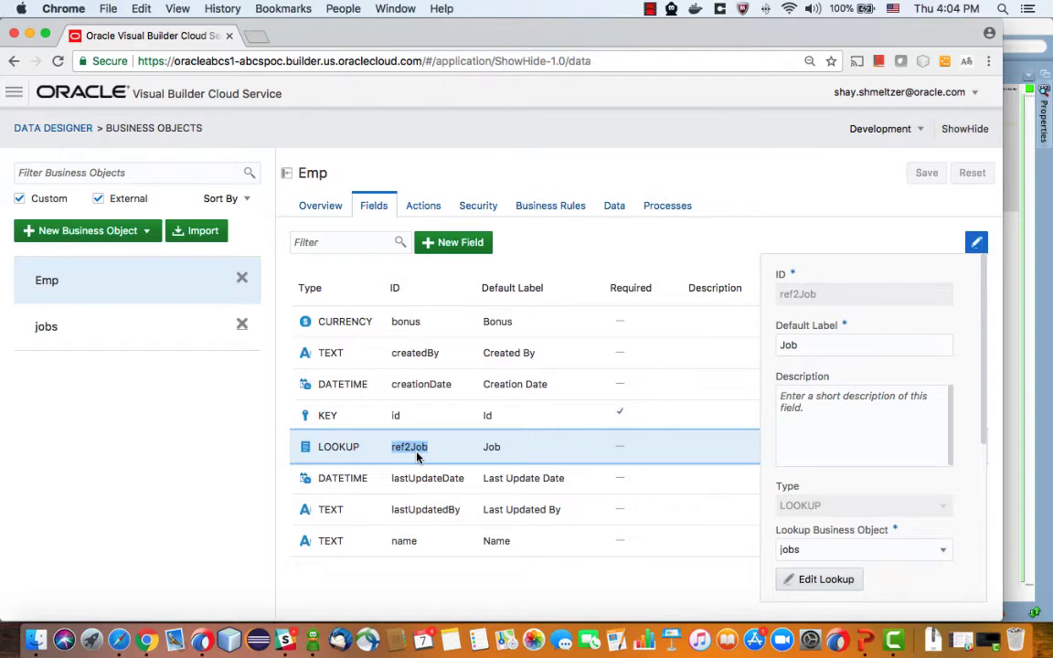
pyautogui.click(473, 329)
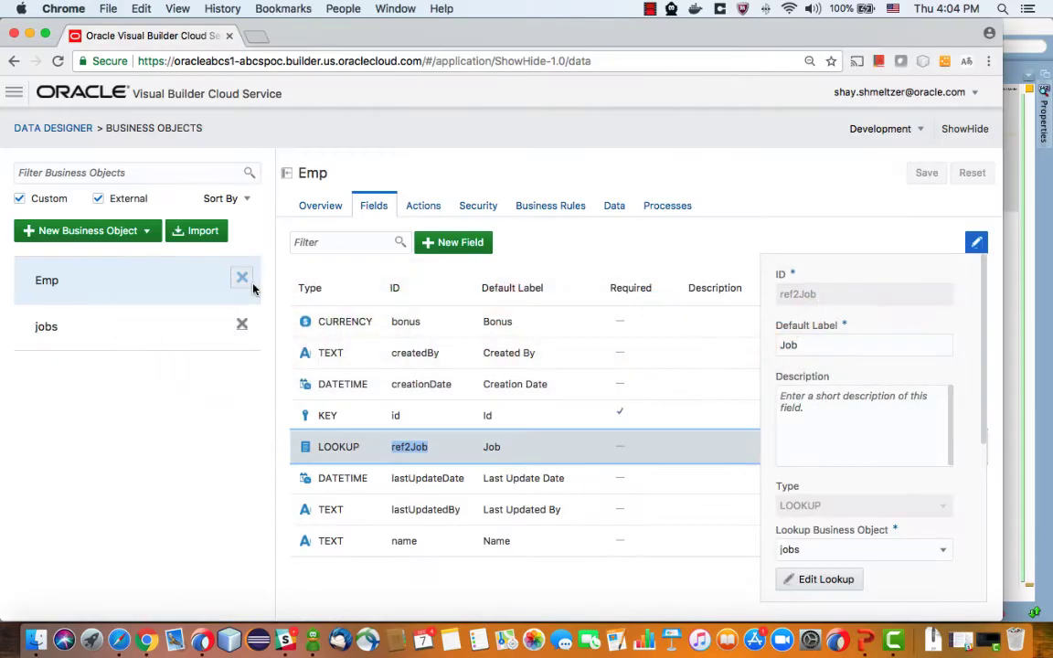
pyautogui.moveTo(73, 137)
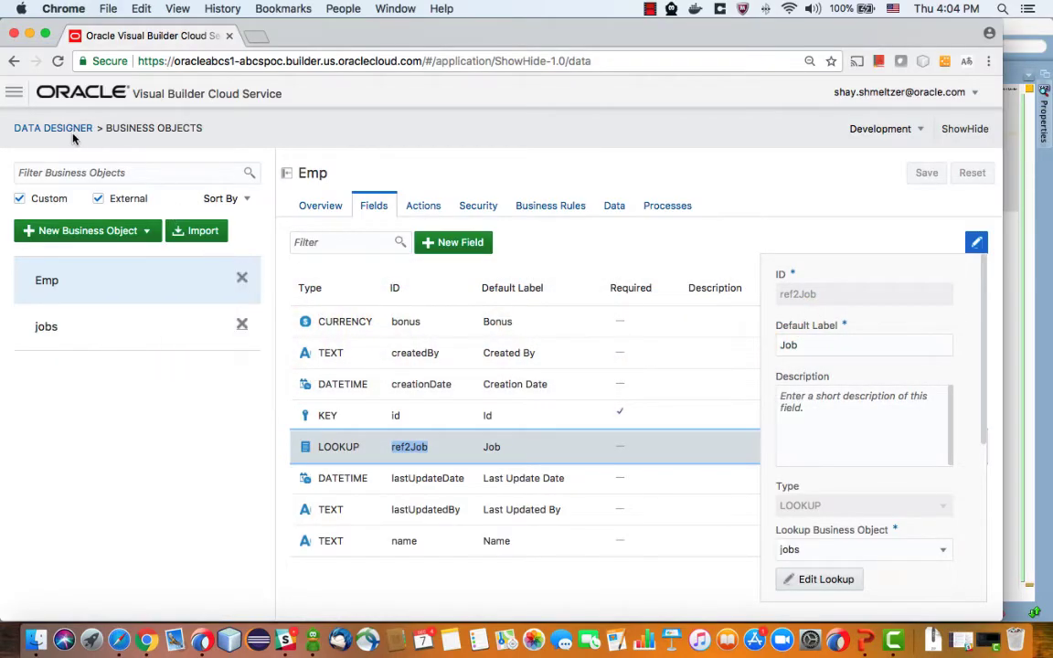
# - Return to the Edit Emp page designer and show the Bonus currency field's properties down to its Component ID
pyautogui.click(15, 91)
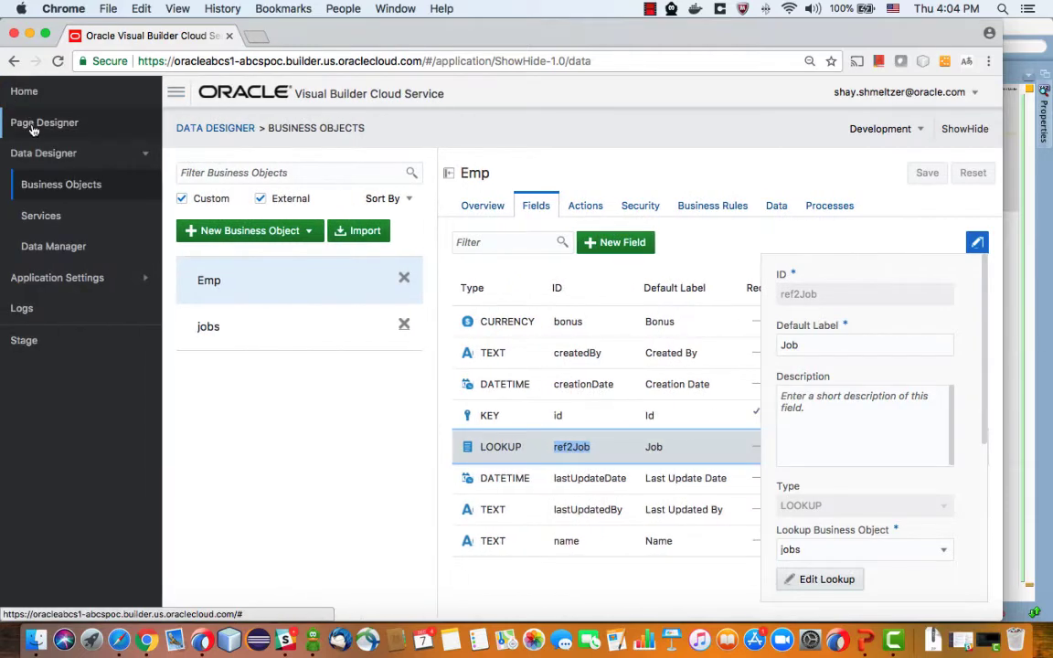
pyautogui.click(44, 120)
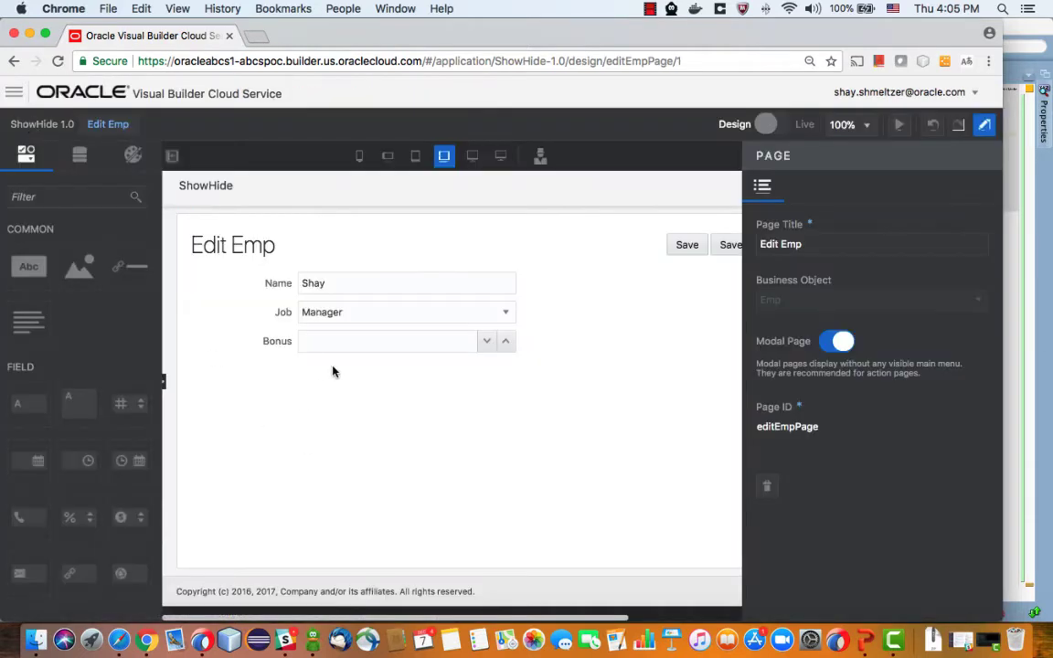
pyautogui.click(383, 342)
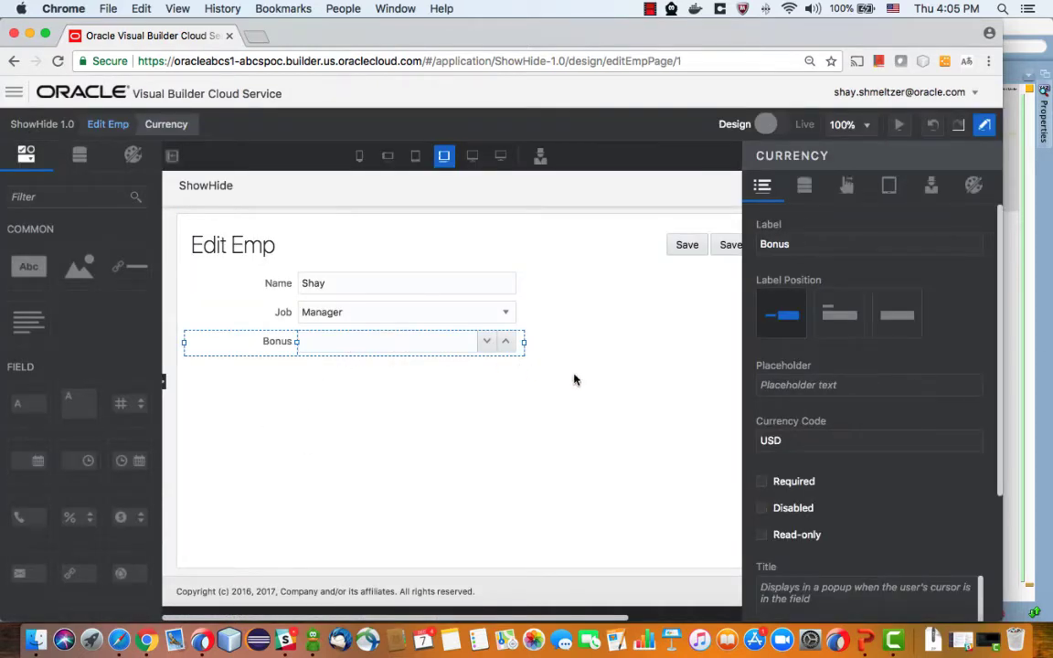
pyautogui.scroll(-3)
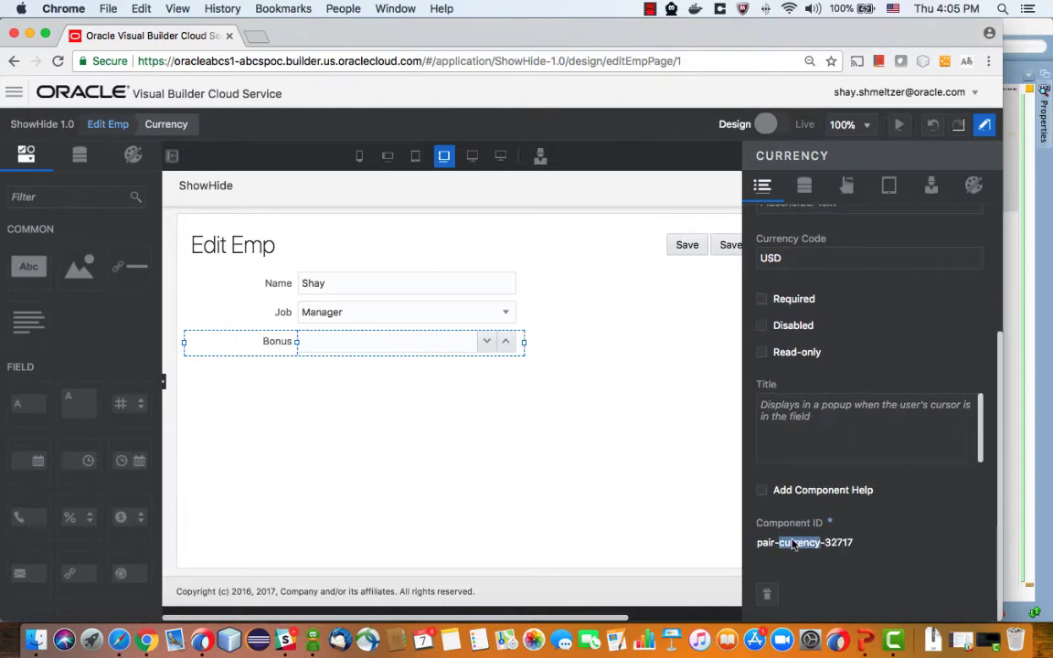
pyautogui.moveTo(439, 349)
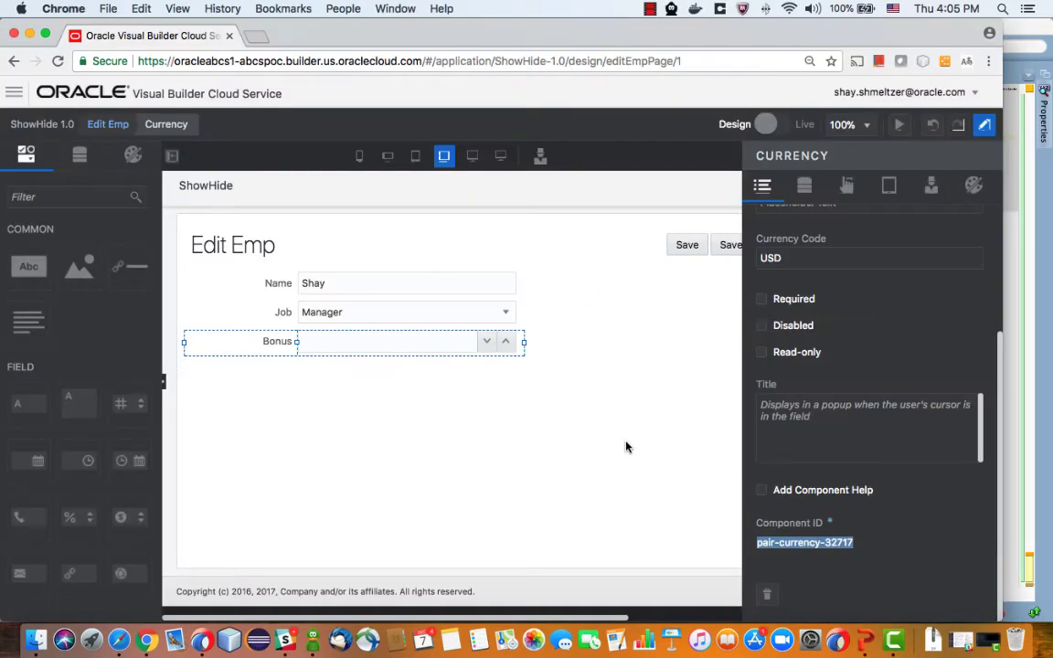
# - Show the Job combo box's properties and select its component ID pair-combobox-22291
pyautogui.click(402, 310)
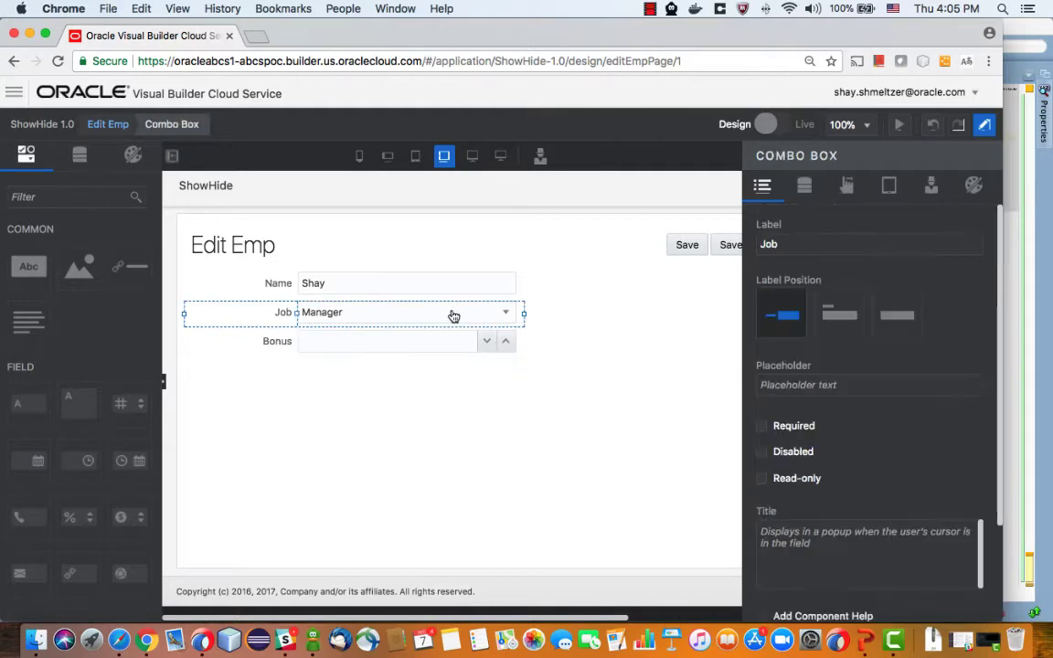
pyautogui.scroll(-3)
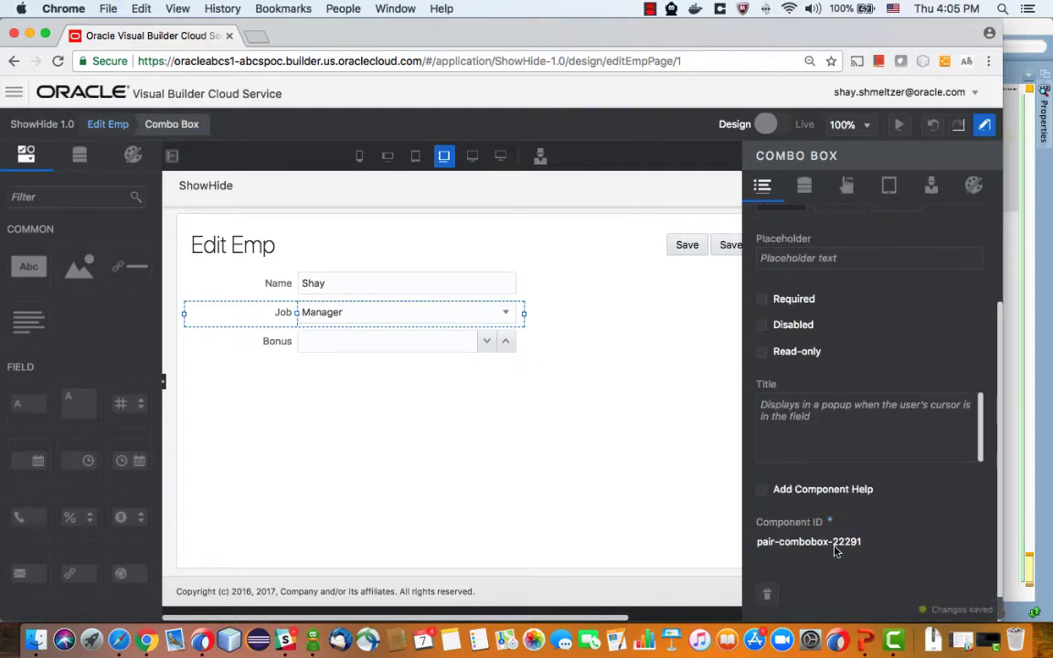
pyautogui.moveTo(349, 289)
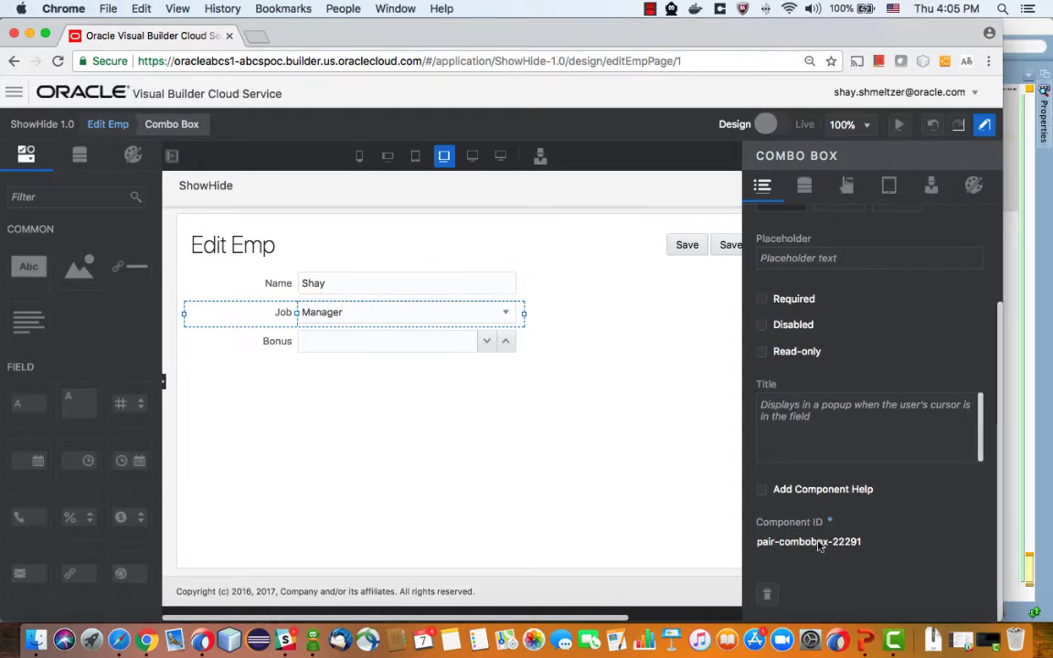
pyautogui.click(775, 124)
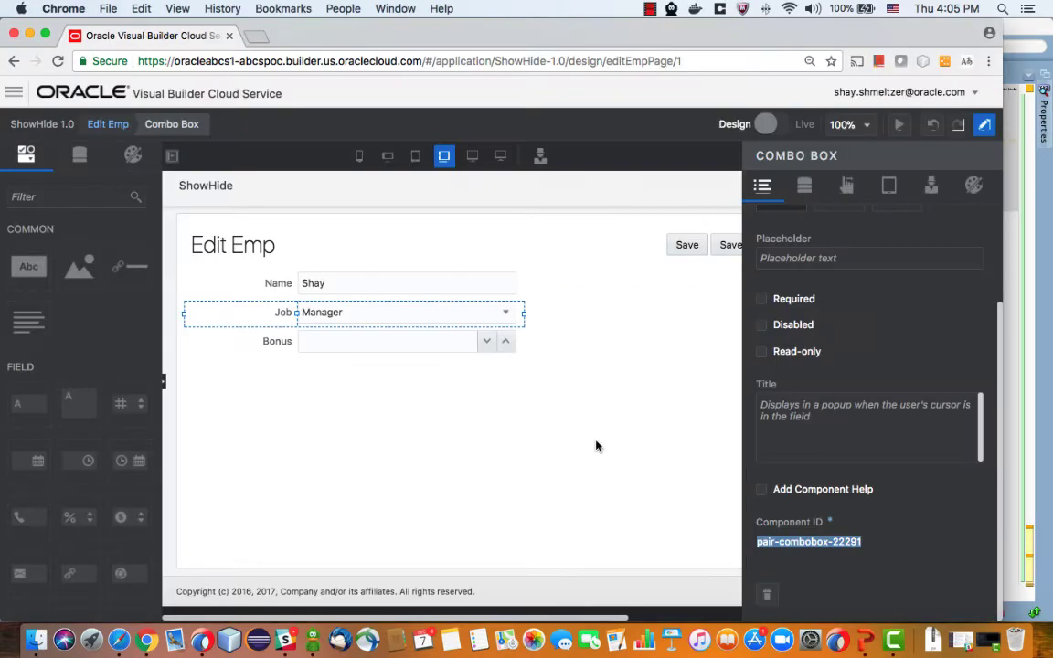
pyautogui.moveTo(585, 436)
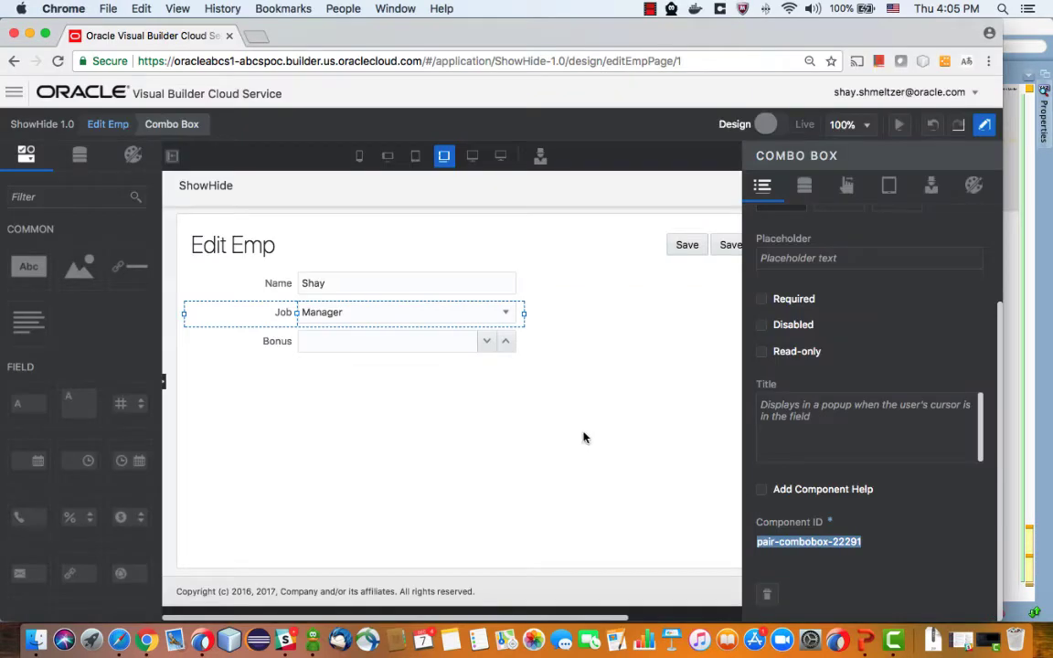
pyautogui.moveTo(457, 318)
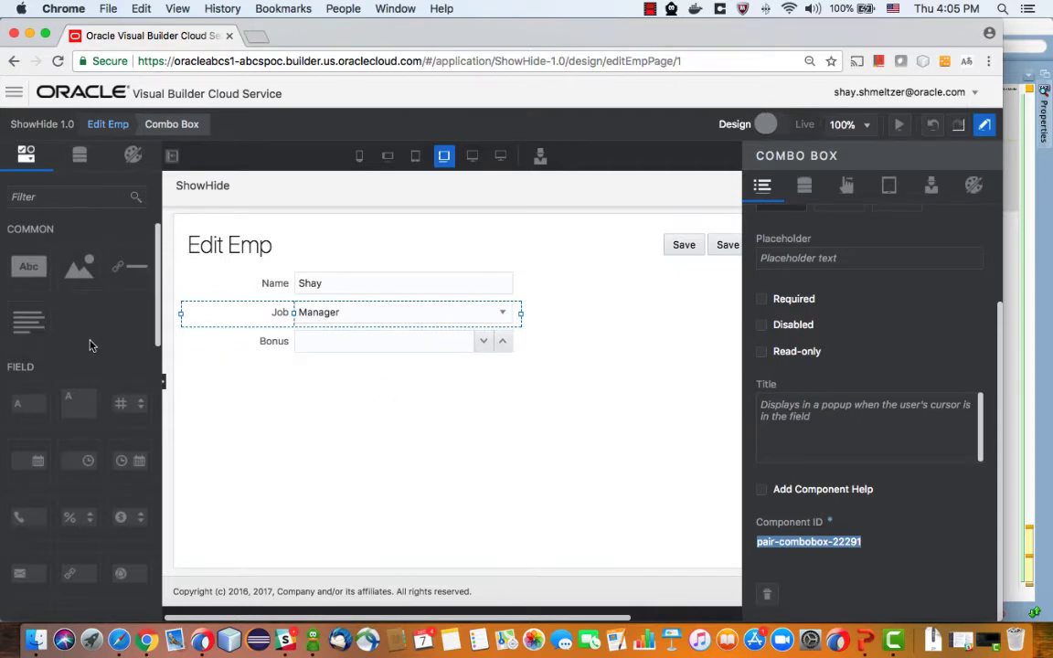
pyautogui.scroll(-3)
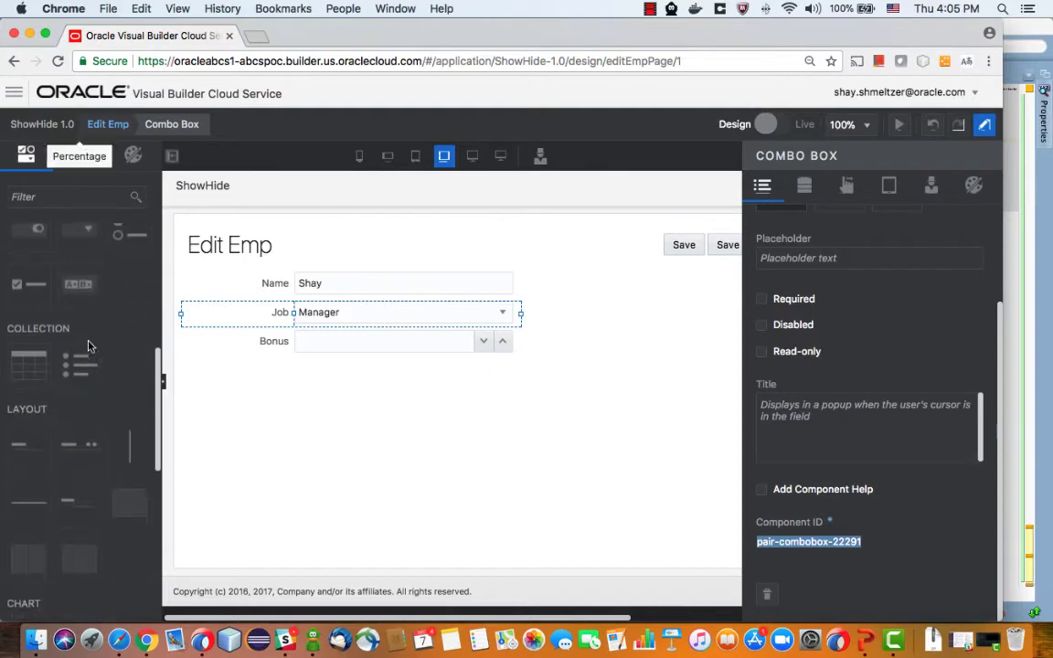
pyautogui.scroll(-3)
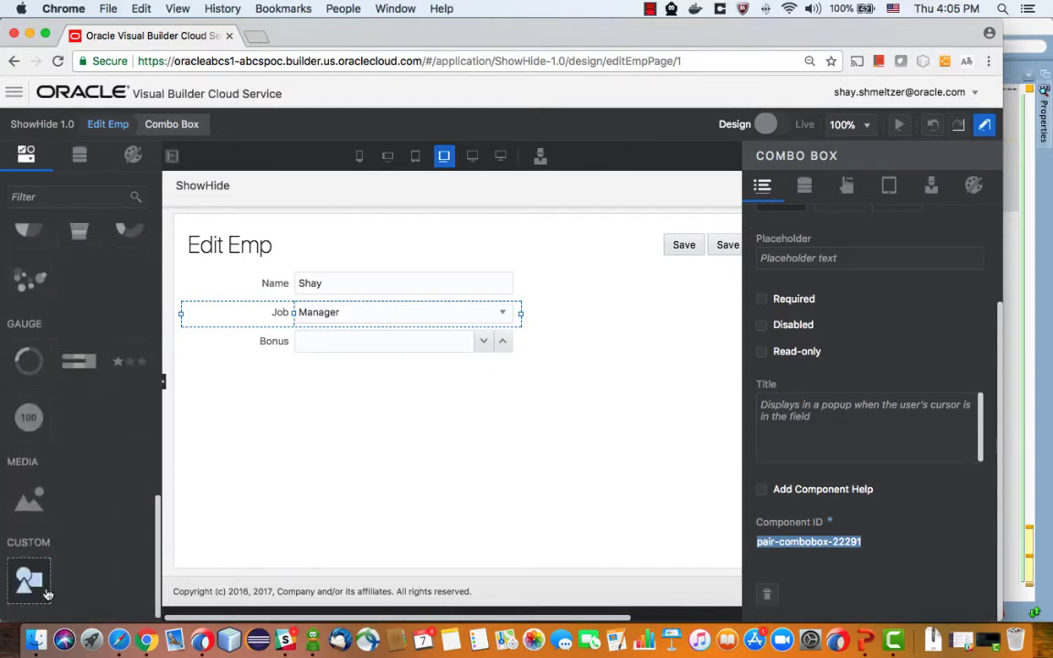
pyautogui.moveTo(29, 581); pyautogui.dragTo(219, 523)
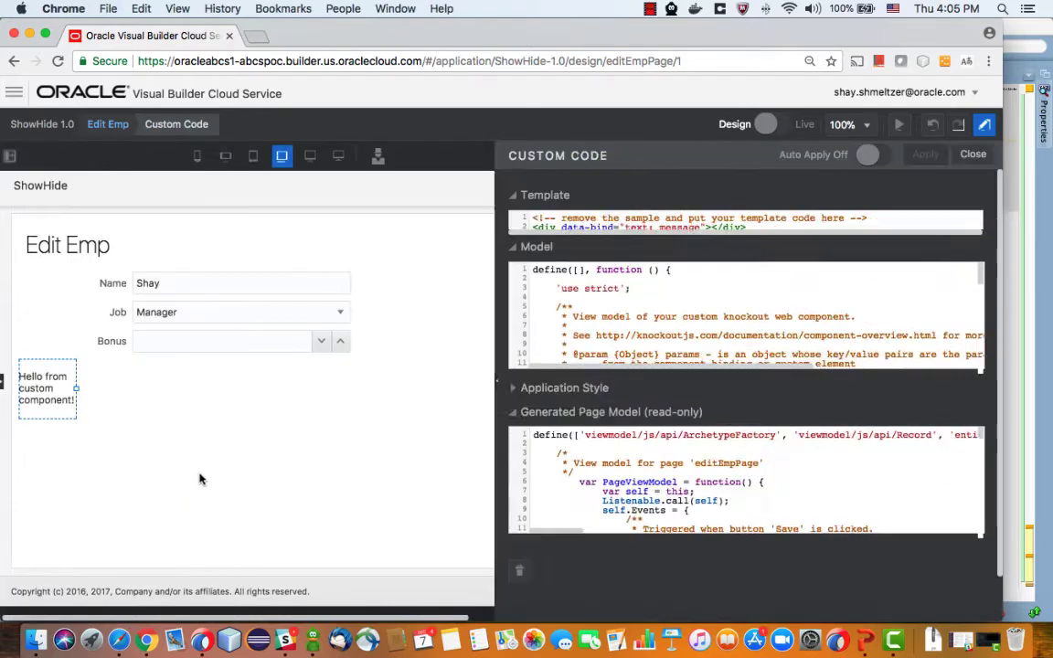
pyautogui.click(519, 194)
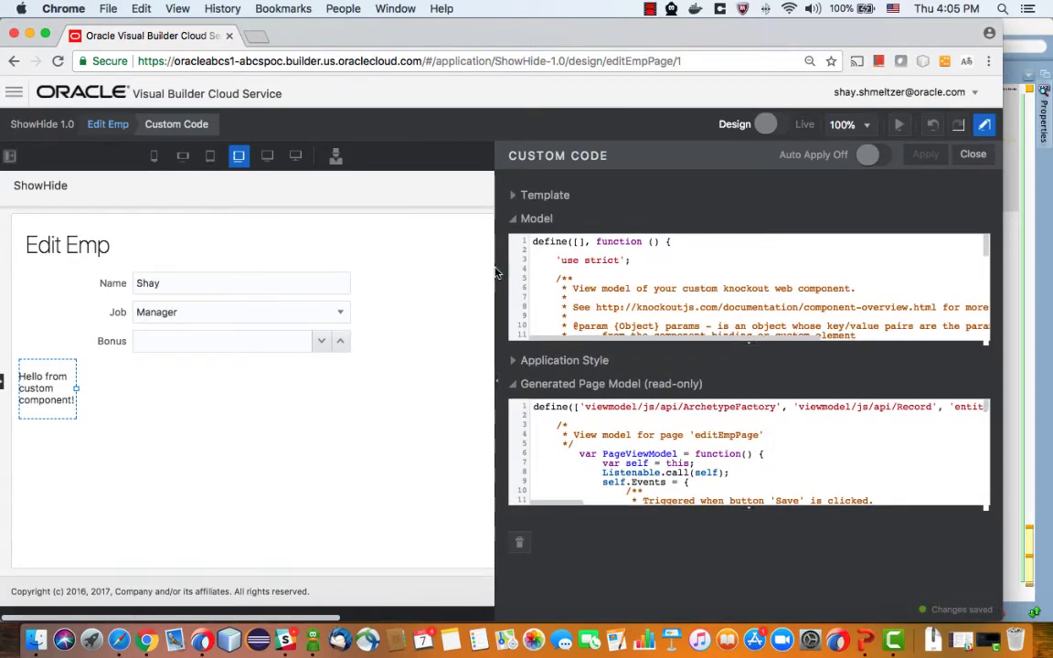
pyautogui.click(545, 194)
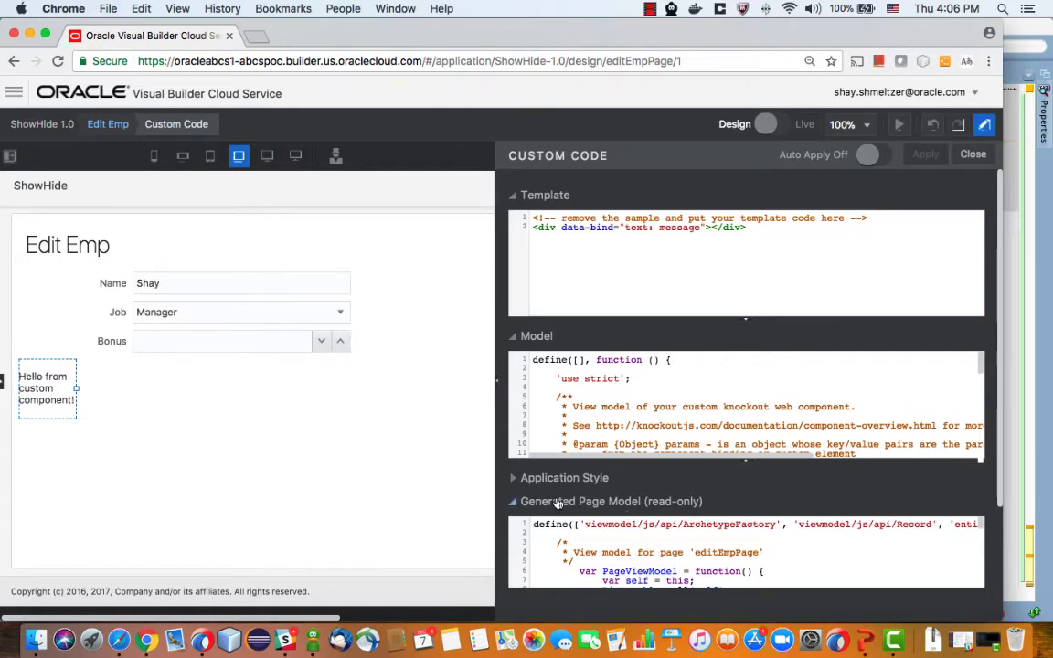
# - Collapse the Model section and locate EmpEntityDetailArchetype under self.Observables in the generated page model code
pyautogui.click(514, 336)
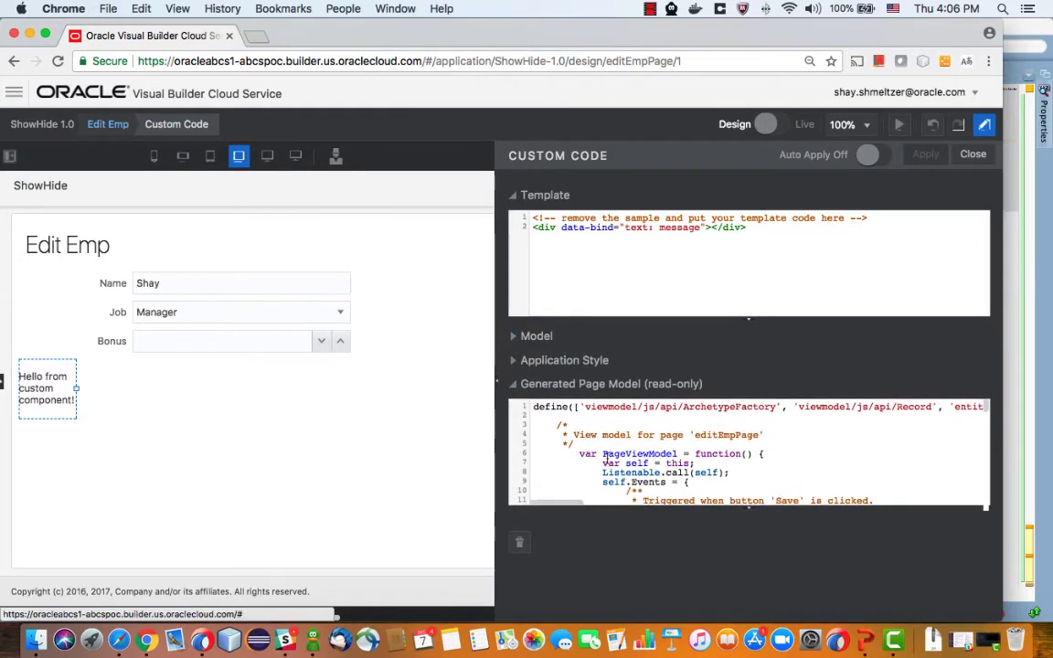
pyautogui.moveTo(751, 510)
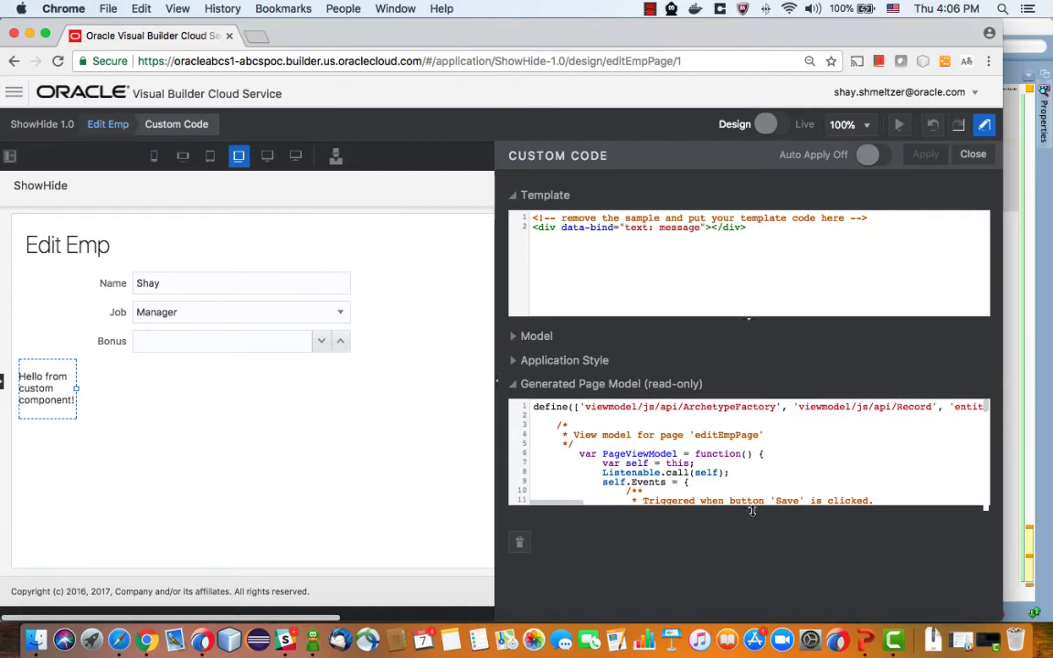
pyautogui.scroll(-3)
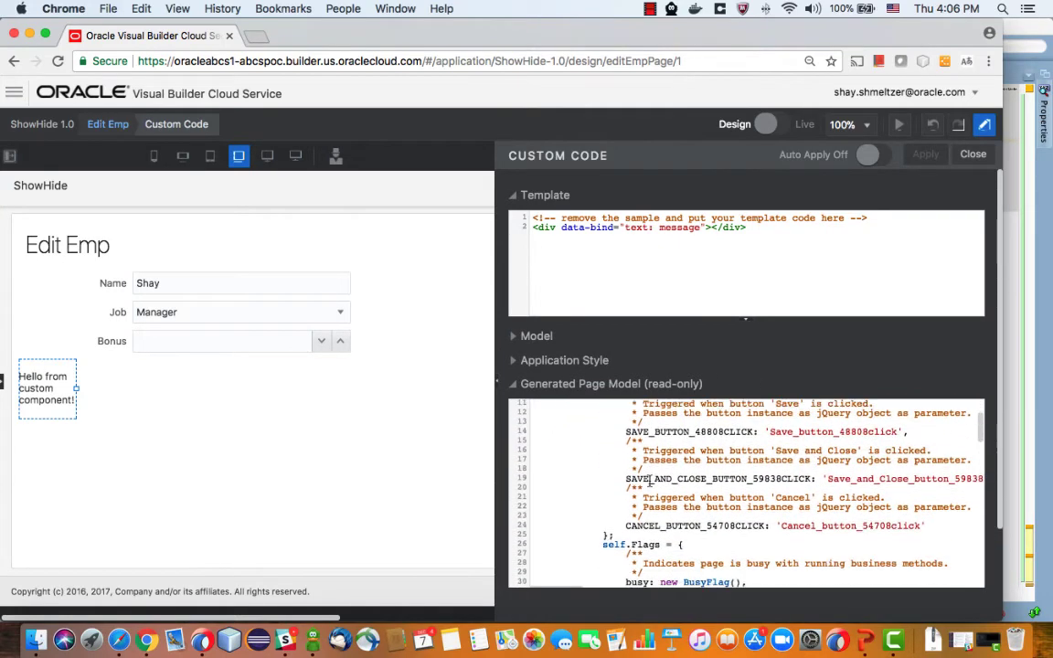
pyautogui.scroll(-3)
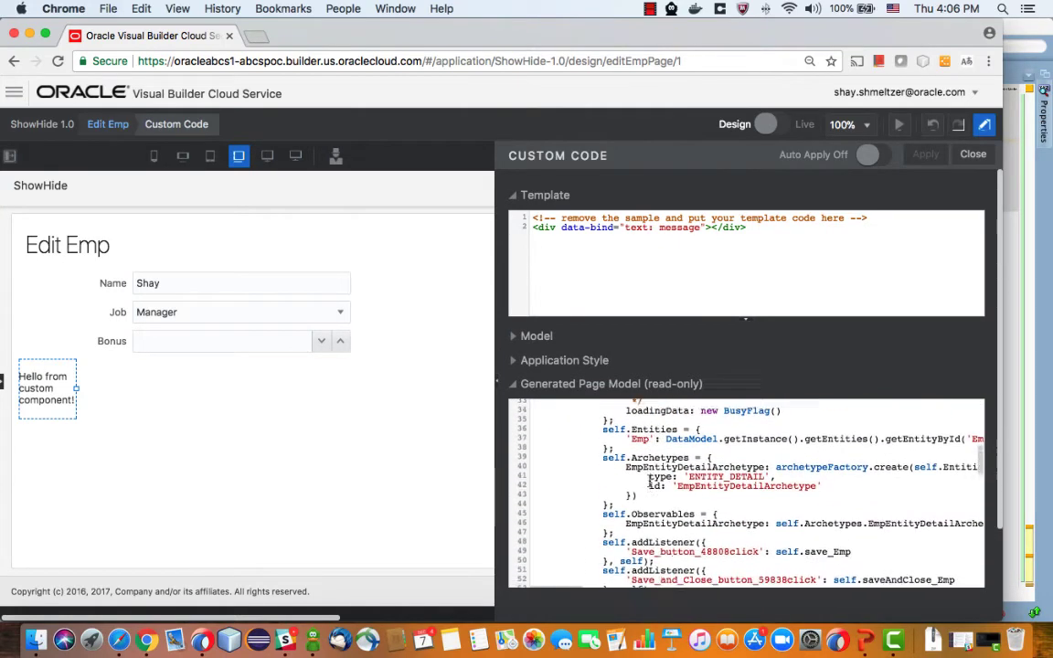
pyautogui.scroll(-3)
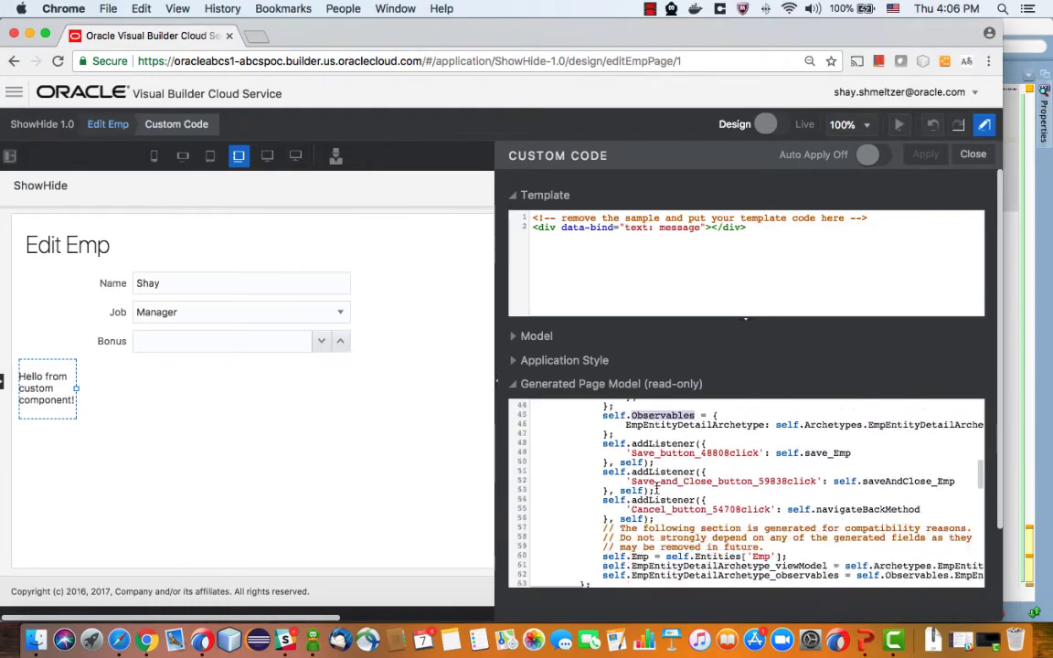
pyautogui.scroll(-3)
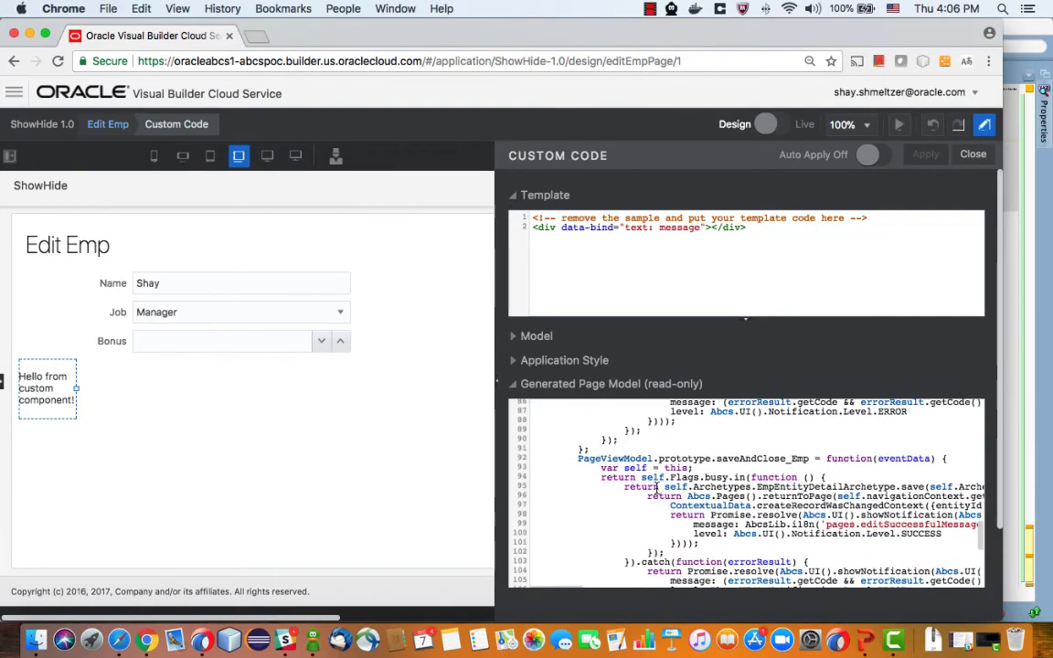
pyautogui.scroll(3)
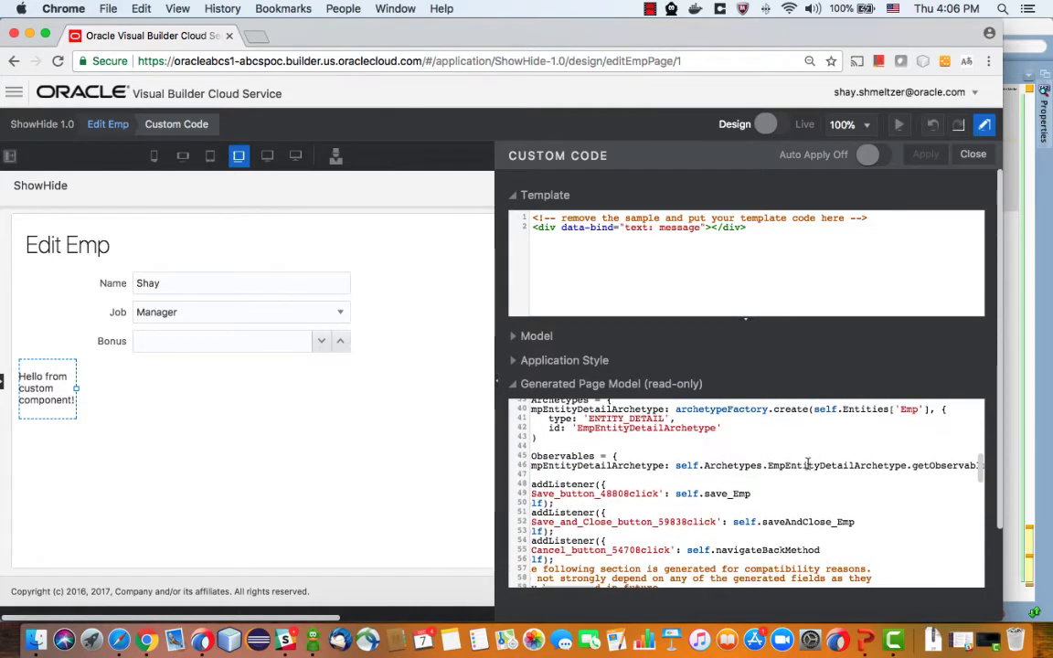
pyautogui.scroll(-3)
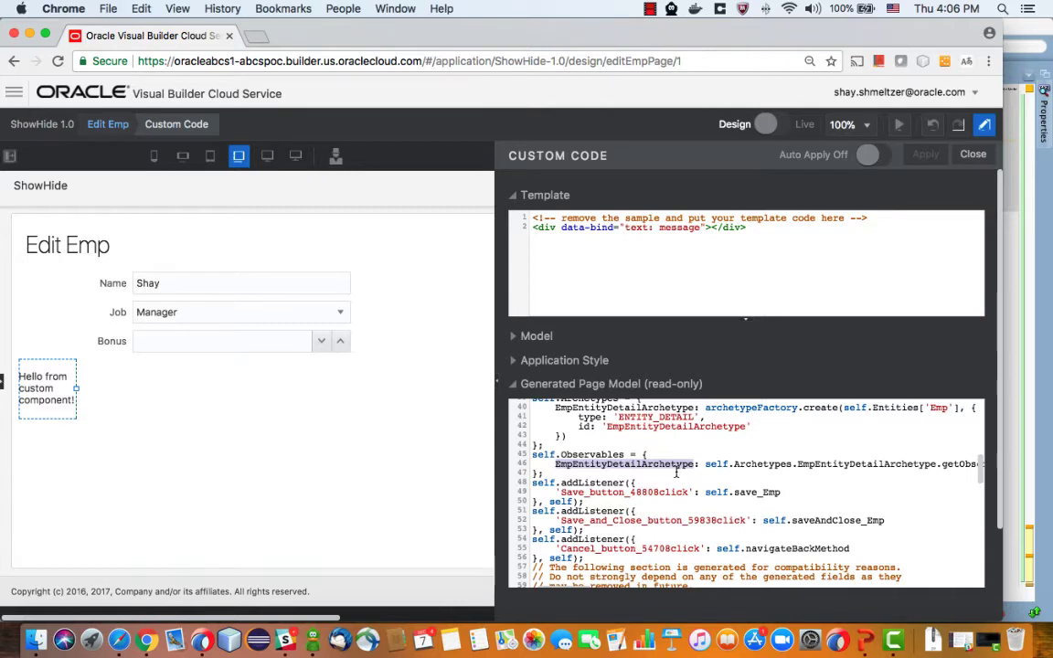
pyautogui.moveTo(365, 377)
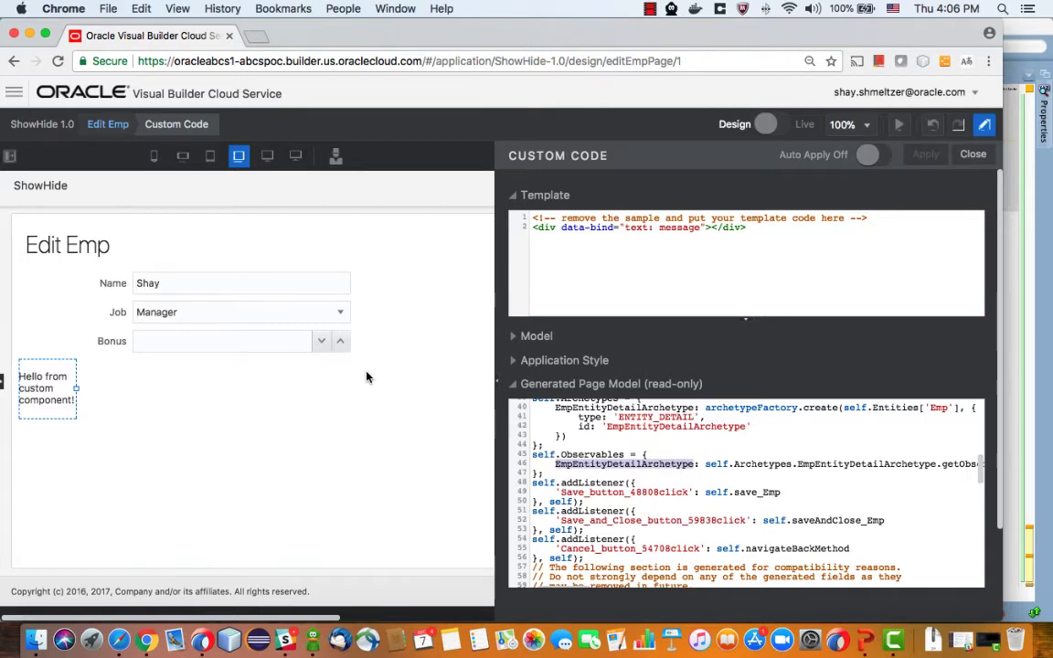
pyautogui.click(88, 253)
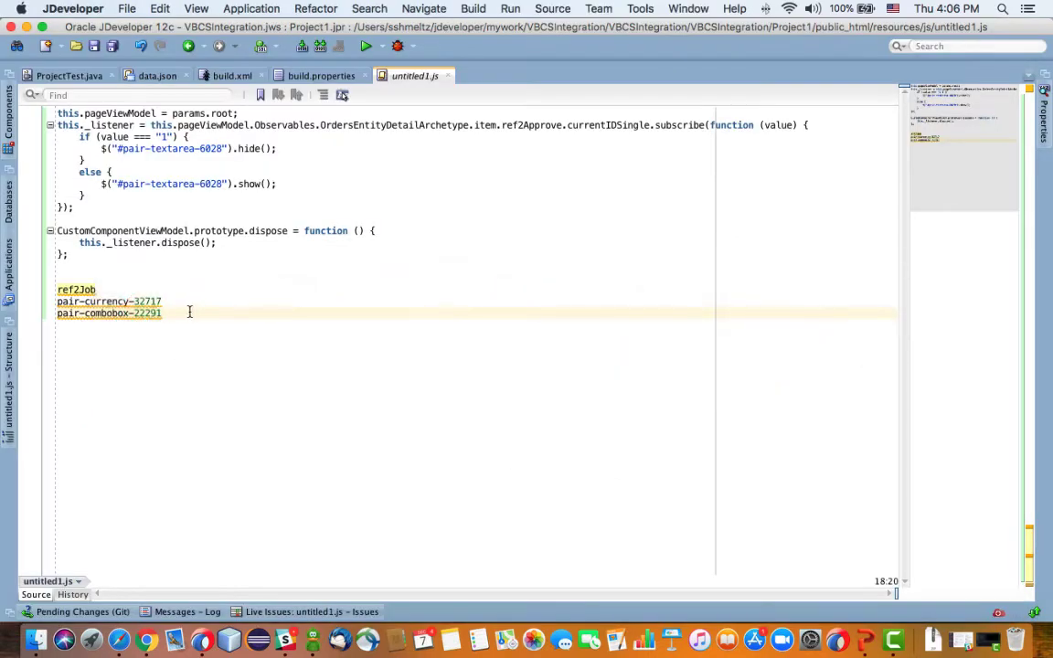
# - Paste EmpEntityDetailArchetype into untitled1.js and substitute it for OrdersEntityDetailArchetype in the listener
pyautogui.write('EmpEntityDetailArchetype')
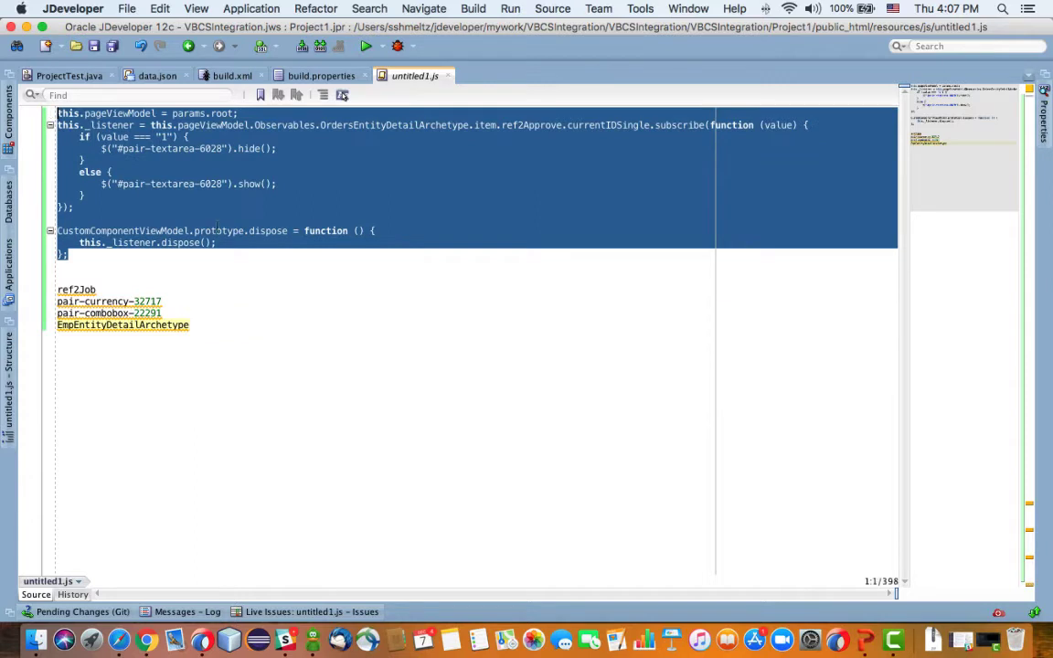
pyautogui.click(205, 254)
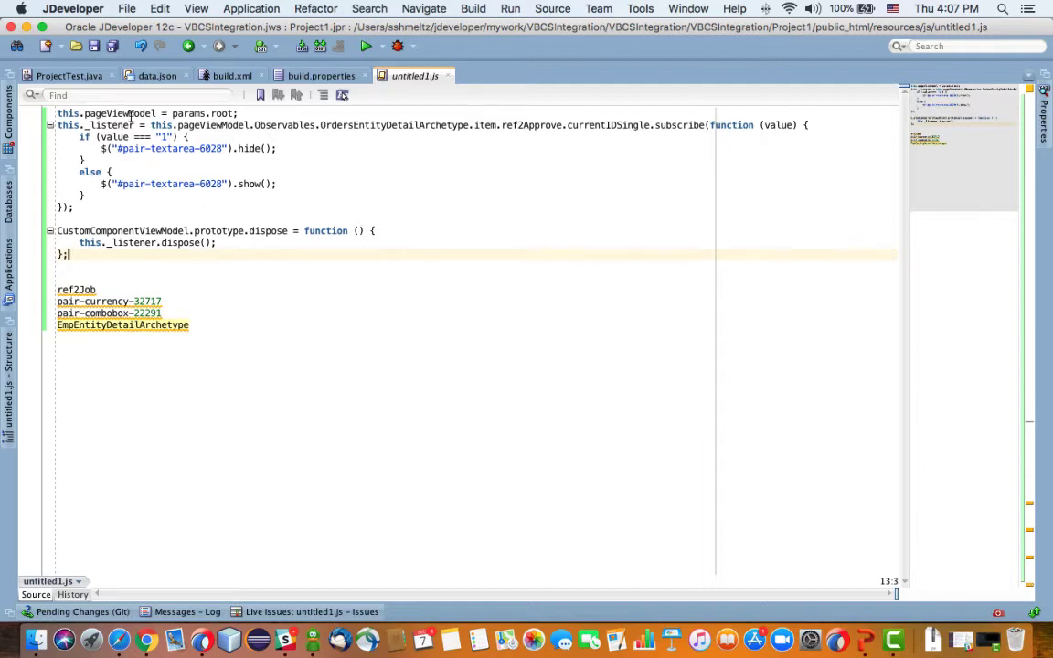
pyautogui.doubleClick(118, 113)
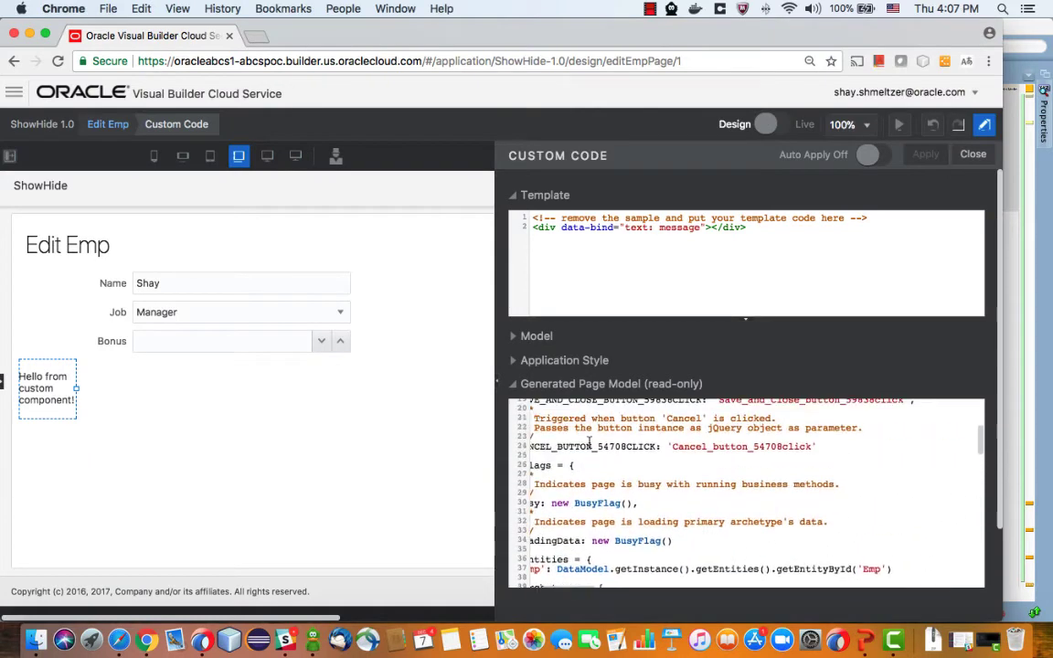
pyautogui.scroll(3)
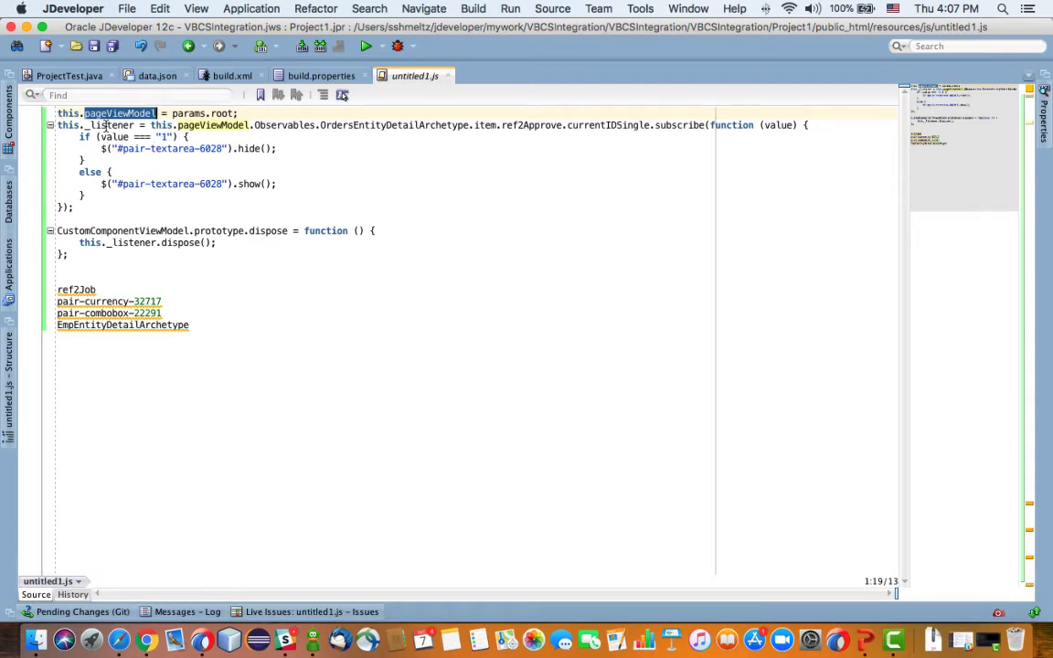
pyautogui.moveTo(219, 124)
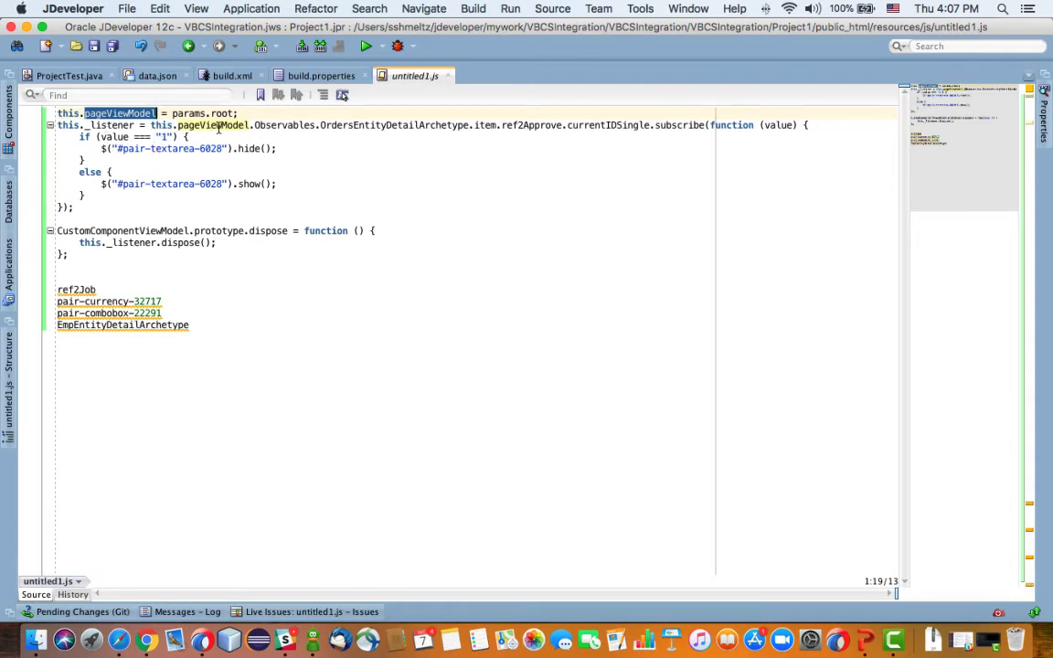
pyautogui.click(291, 125)
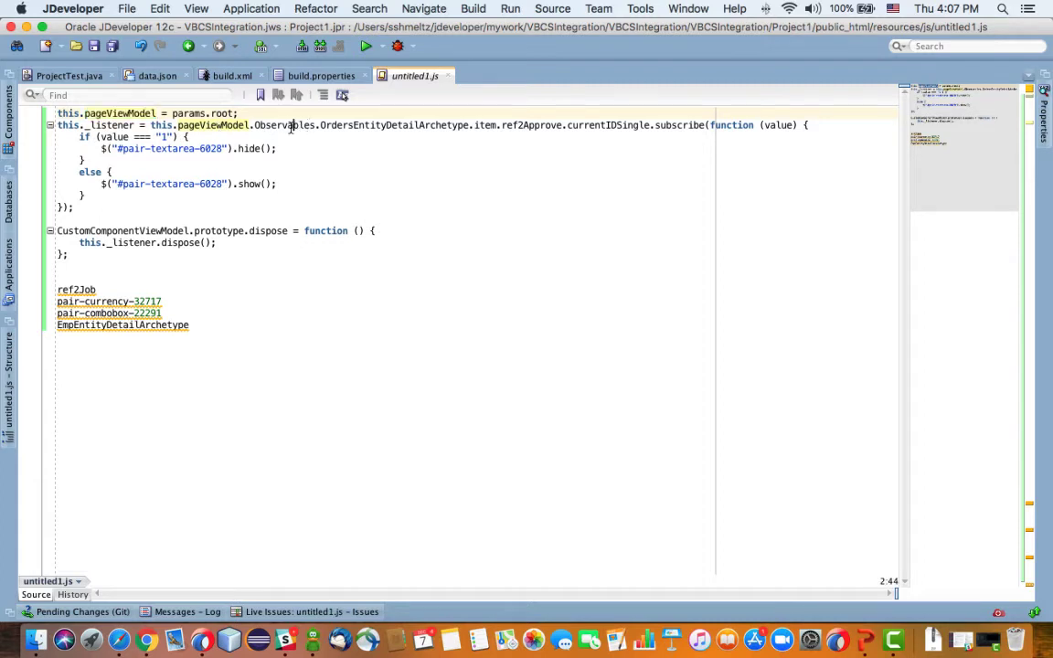
pyautogui.doubleClick(393, 124)
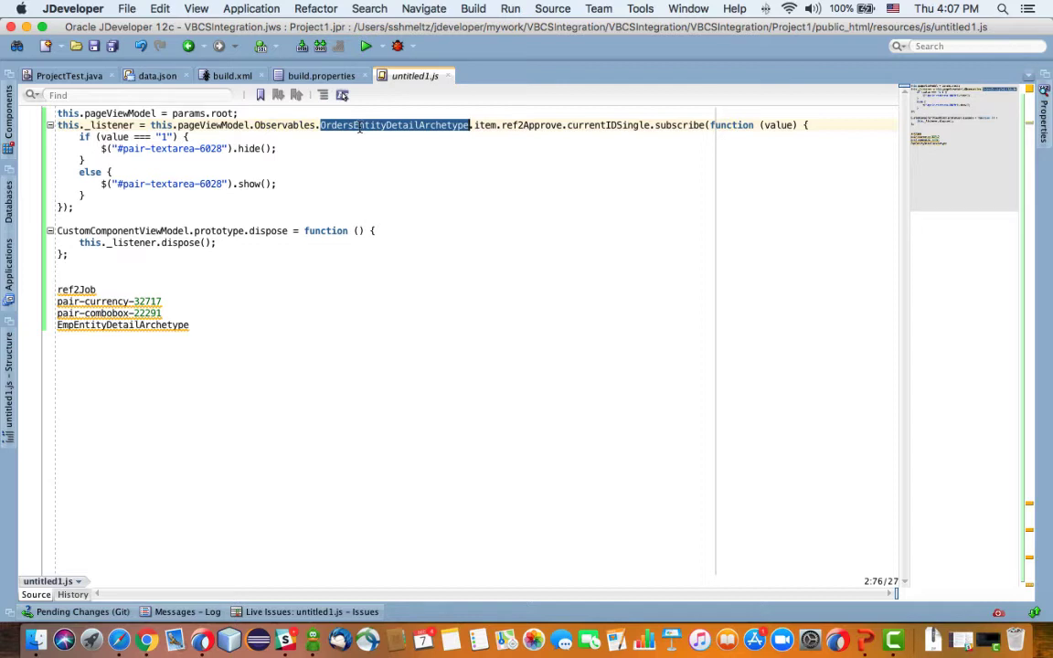
pyautogui.doubleClick(123, 325)
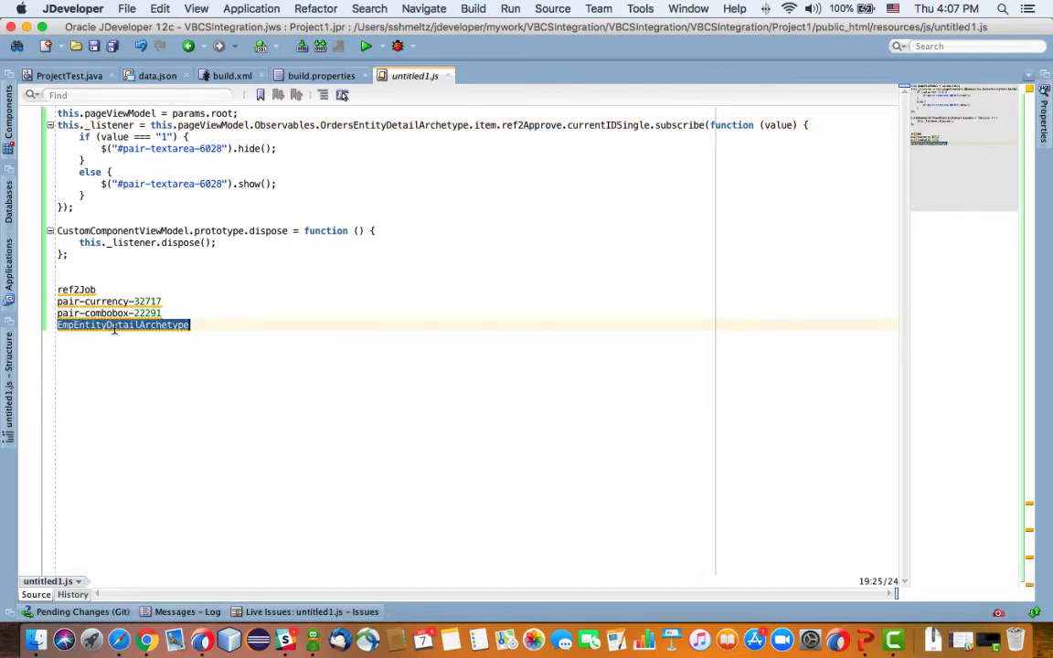
pyautogui.doubleClick(392, 124)
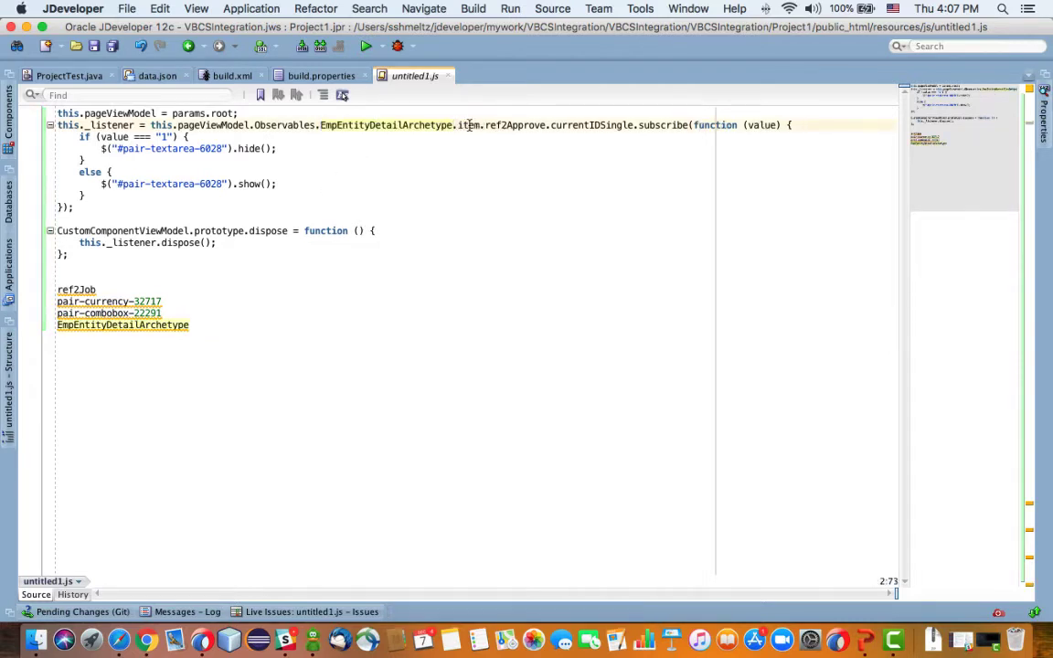
# - Replace the listener's ref2Approve field name with ref2Job
pyautogui.doubleClick(516, 124)
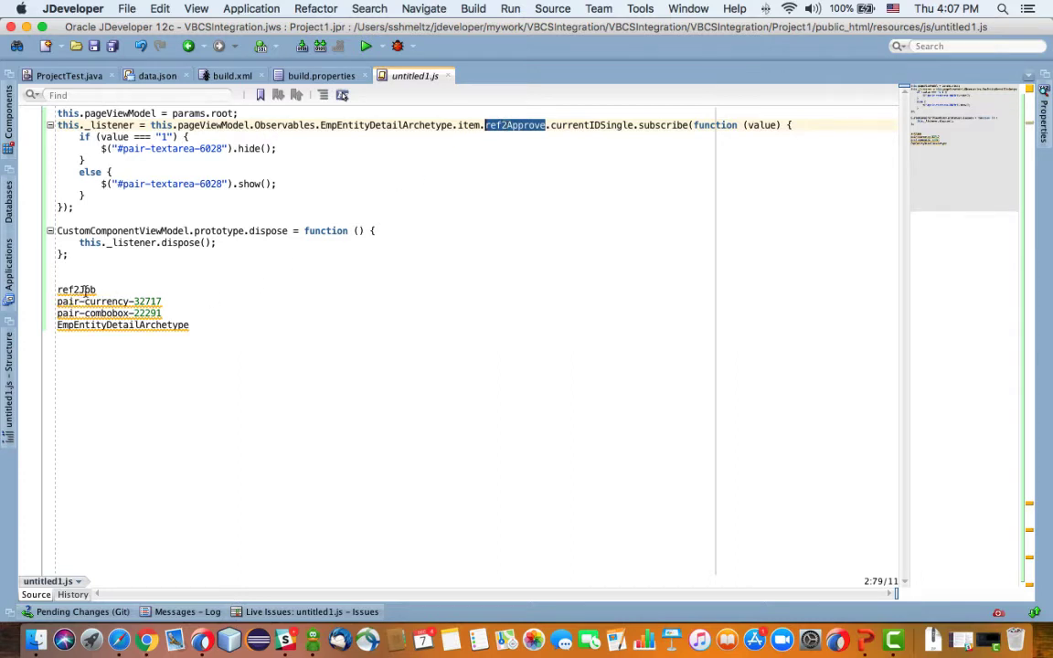
pyautogui.doubleClick(77, 289)
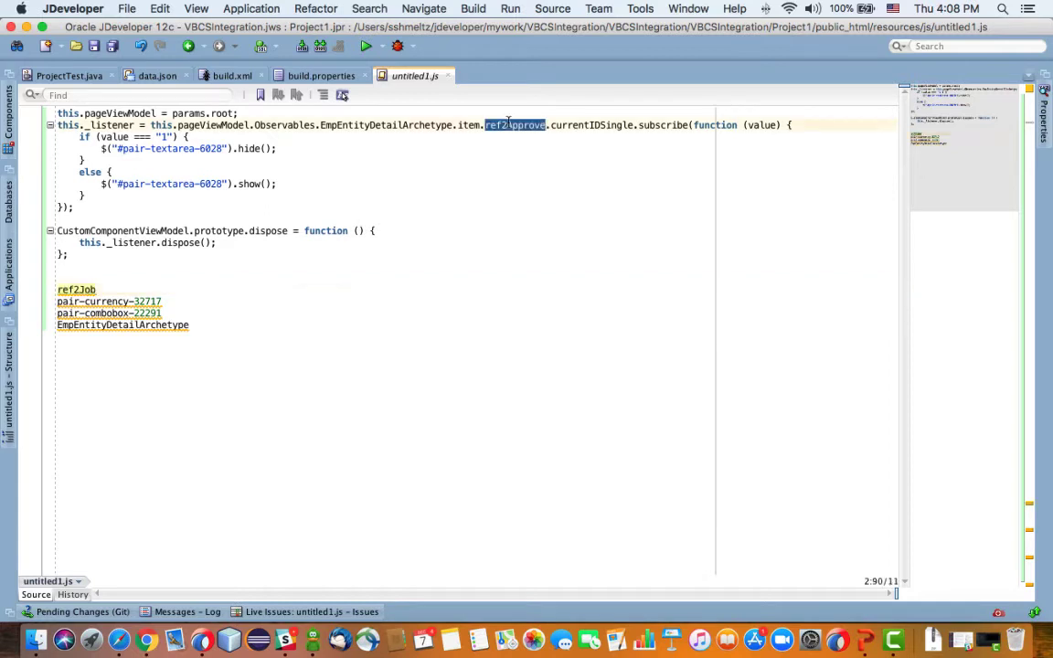
pyautogui.write('ref2Job')
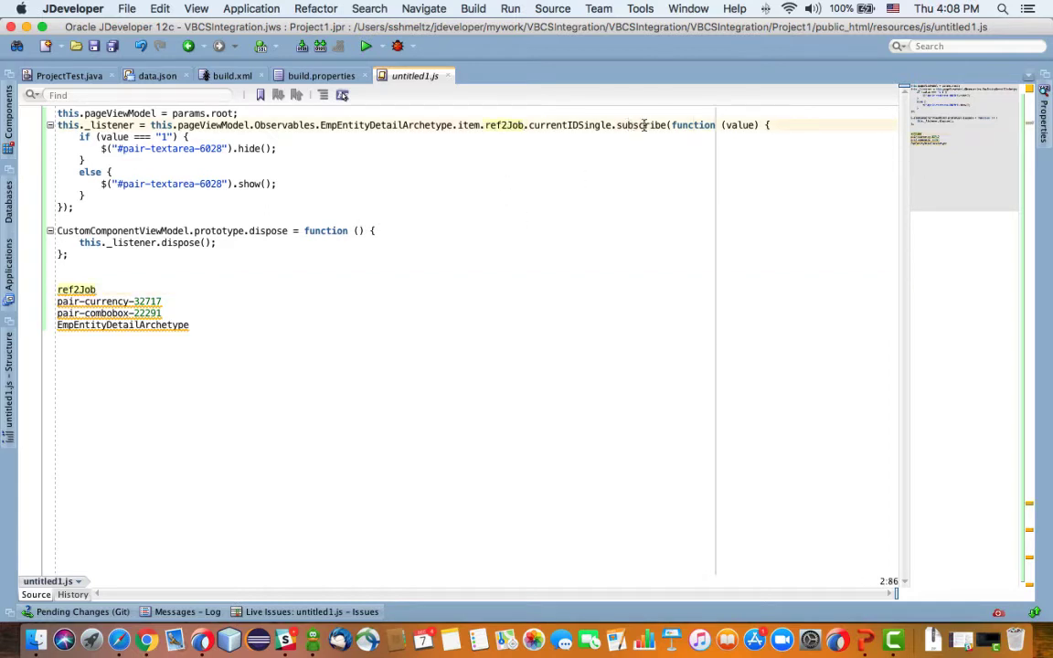
pyautogui.moveTo(522, 164)
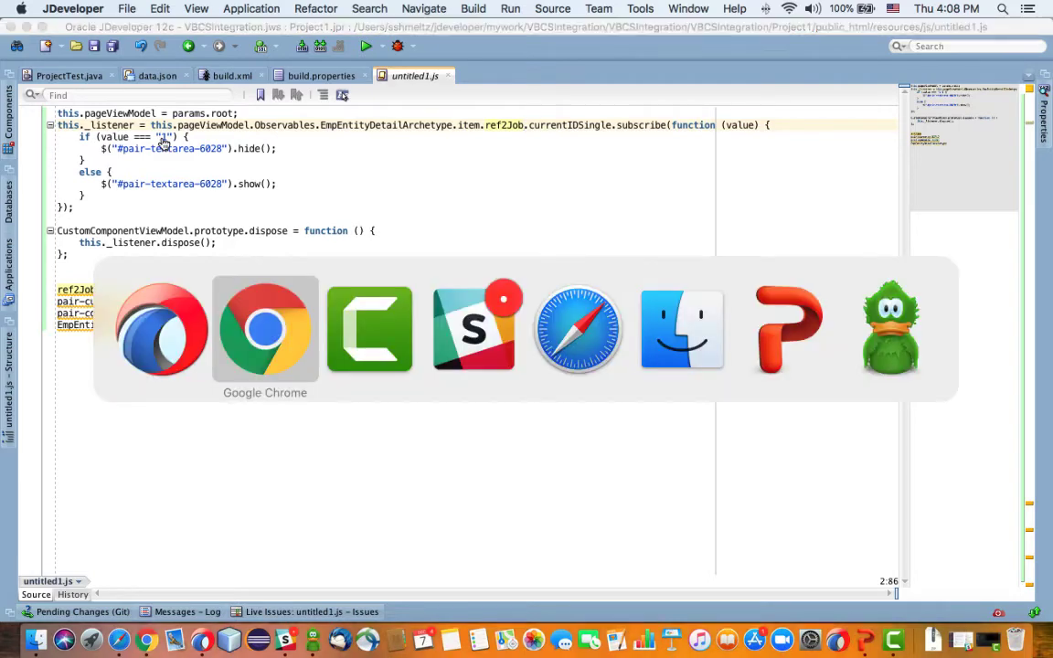
# - Go to the business objects and list the jobs lookup values: Manager 2, Employee 3, Temp-Employee 1
pyautogui.click(265, 329)
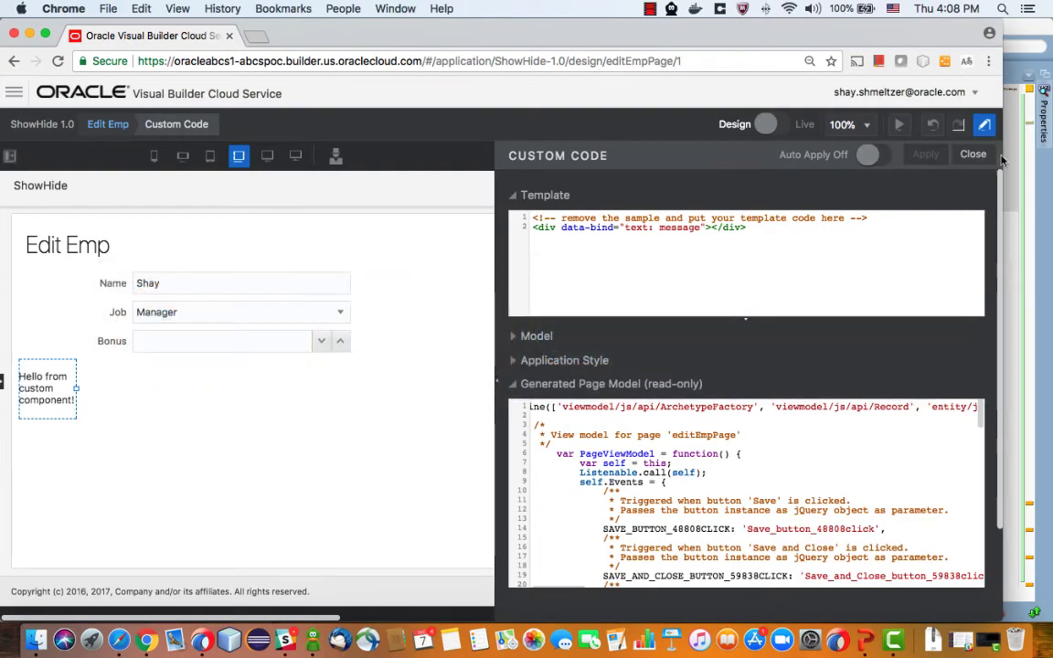
pyautogui.click(973, 153)
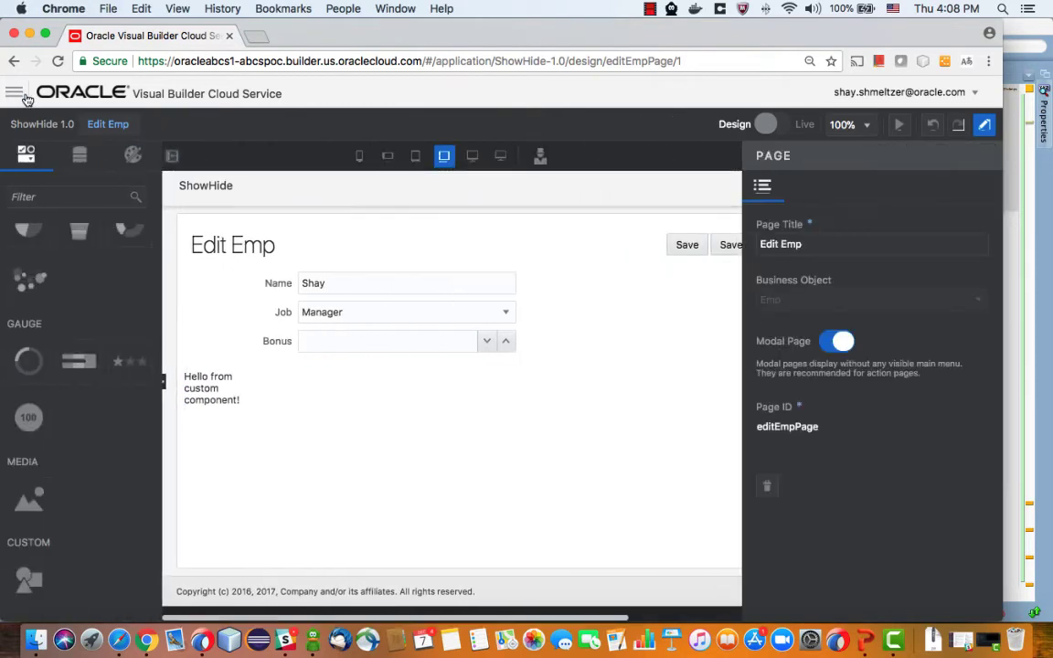
pyautogui.click(14, 91)
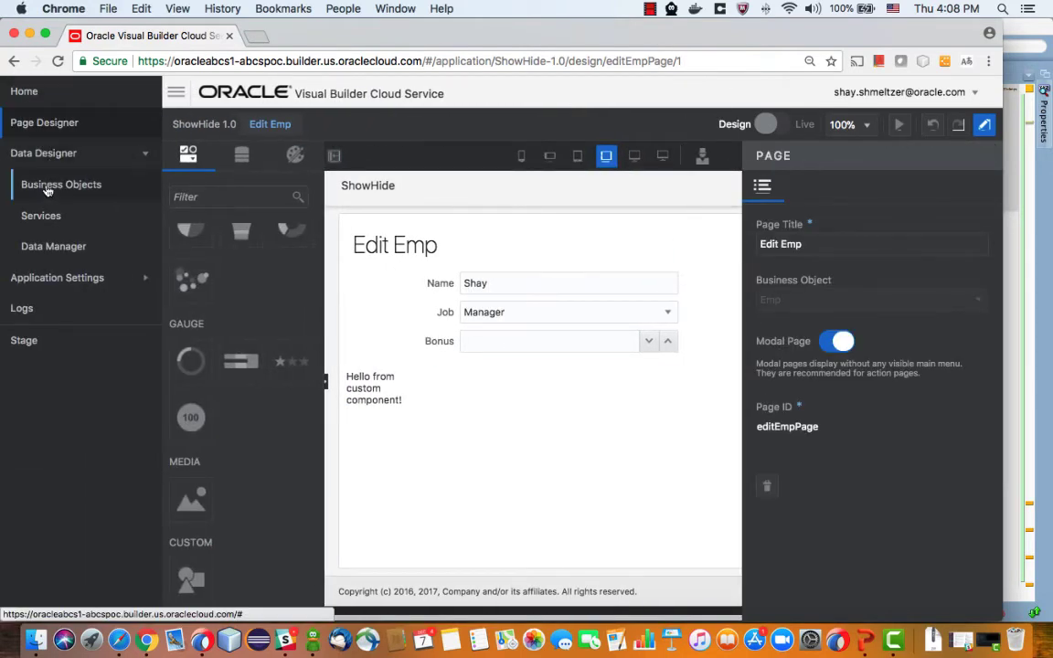
pyautogui.click(62, 183)
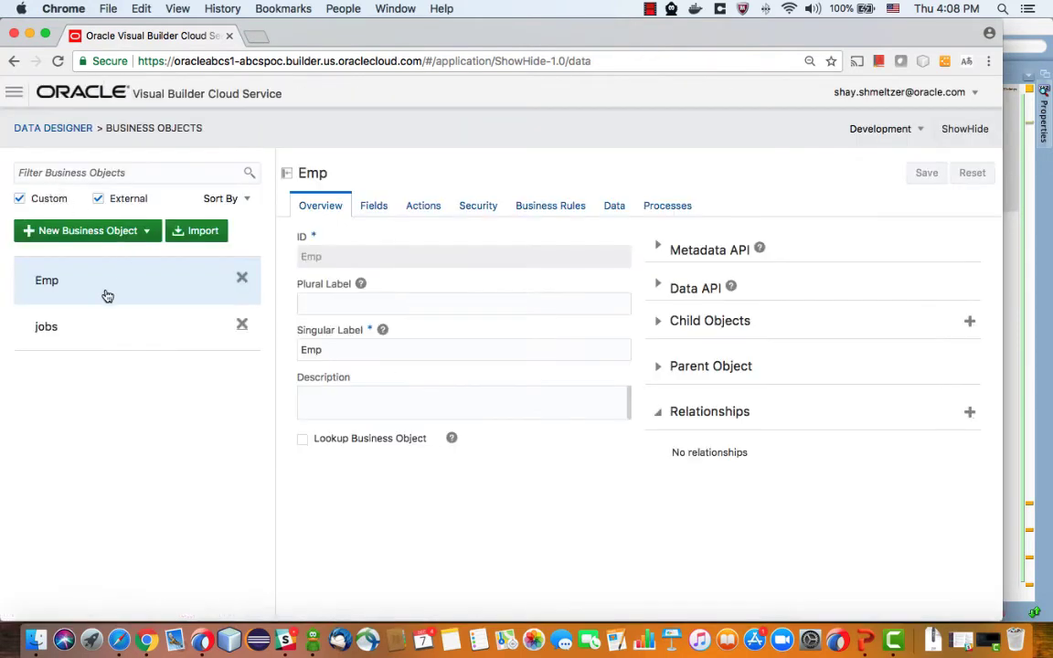
pyautogui.moveTo(73, 336)
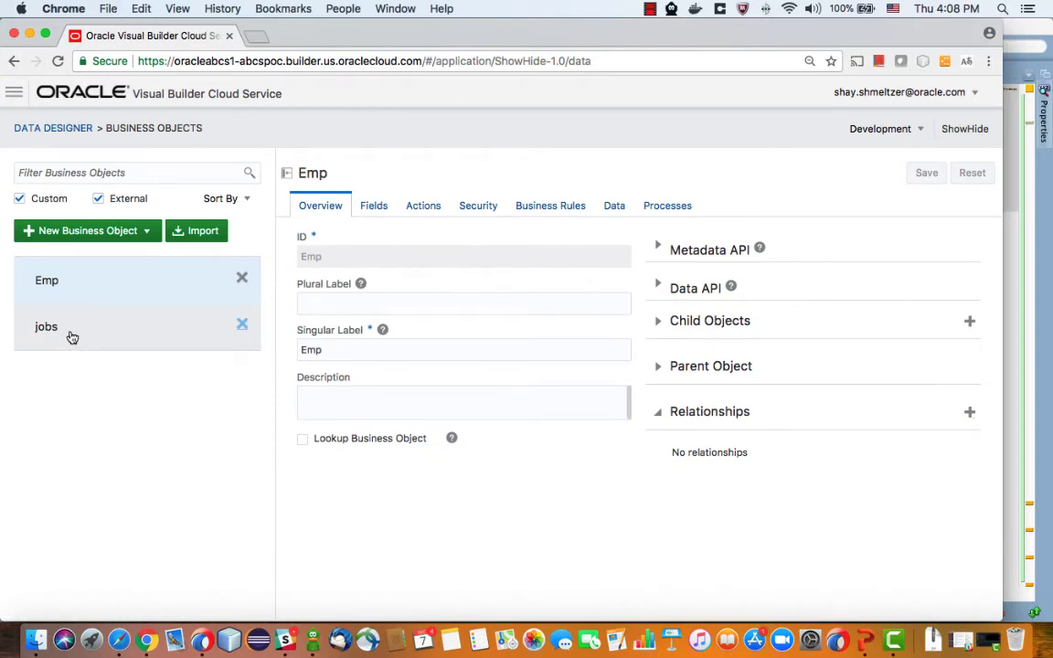
pyautogui.click(46, 325)
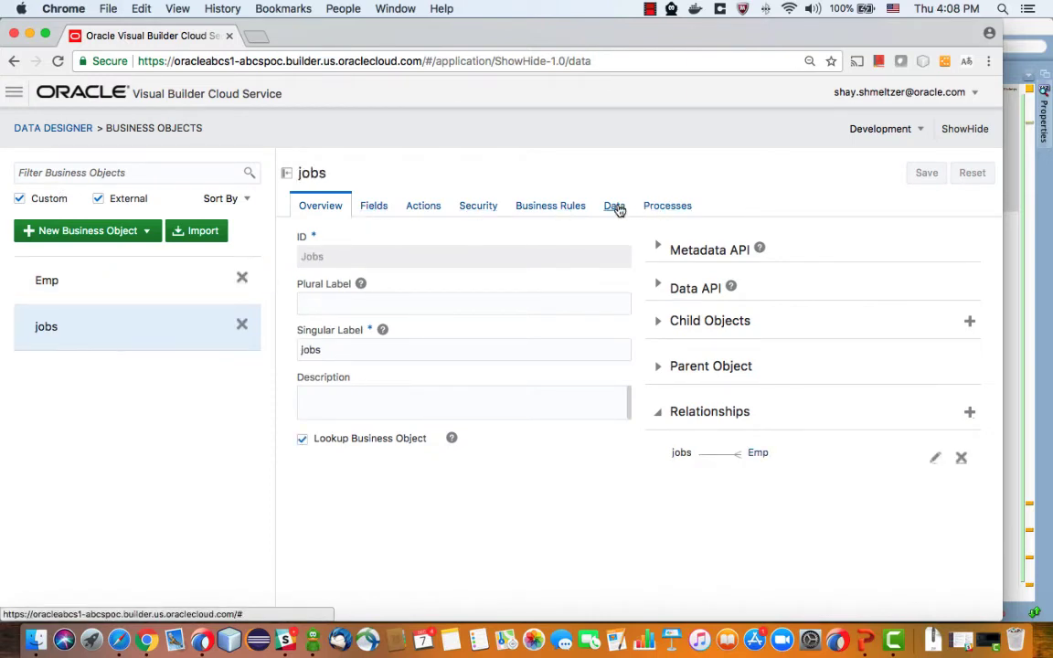
pyautogui.click(614, 204)
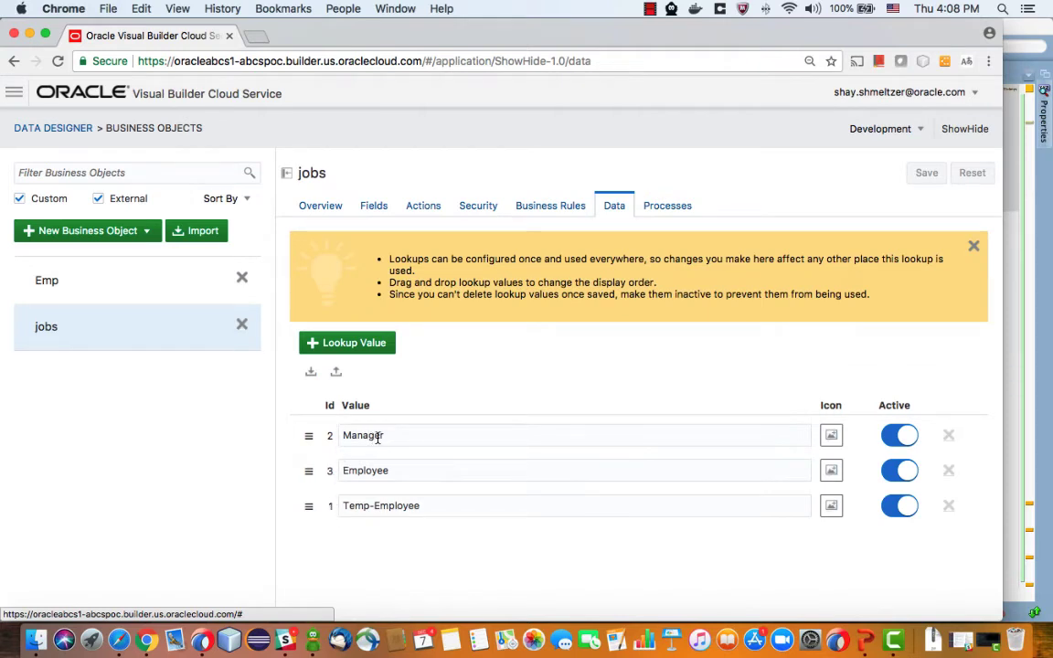
pyautogui.moveTo(371, 475)
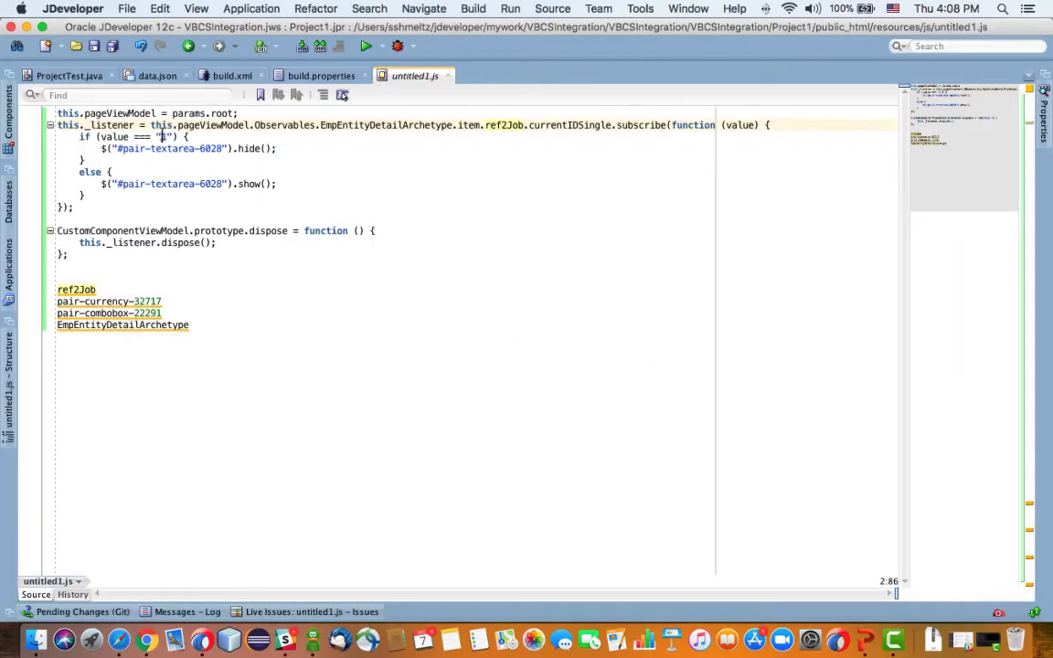
# - Make the if-branch show pair-currency-32717 and the else-branch hide its element, then select the listener code
pyautogui.click(162, 136)
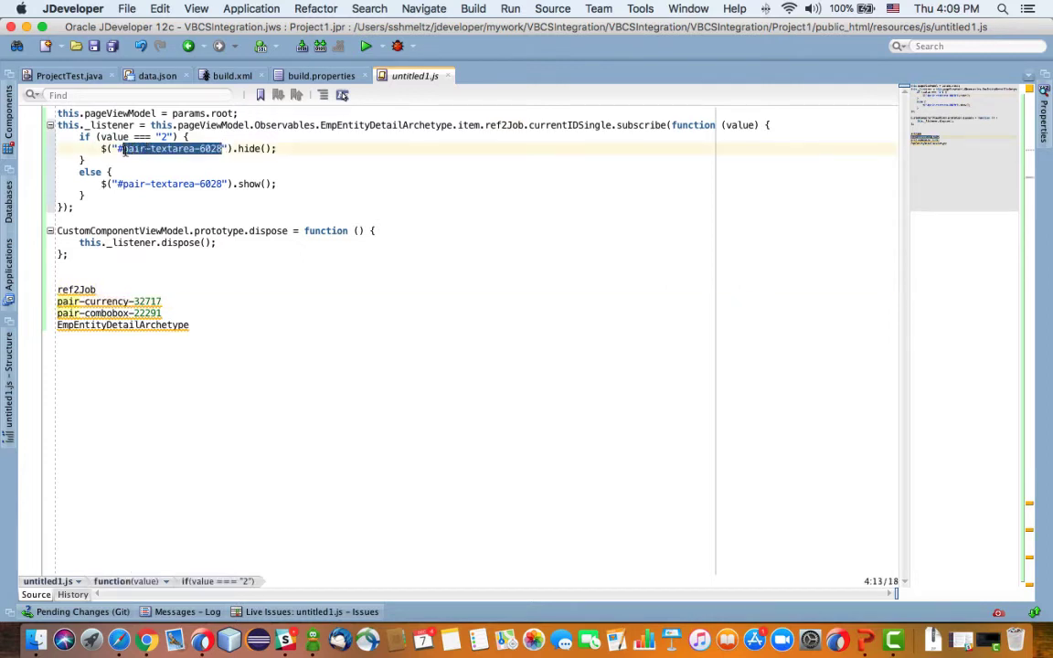
pyautogui.write('pair-currency-32717')
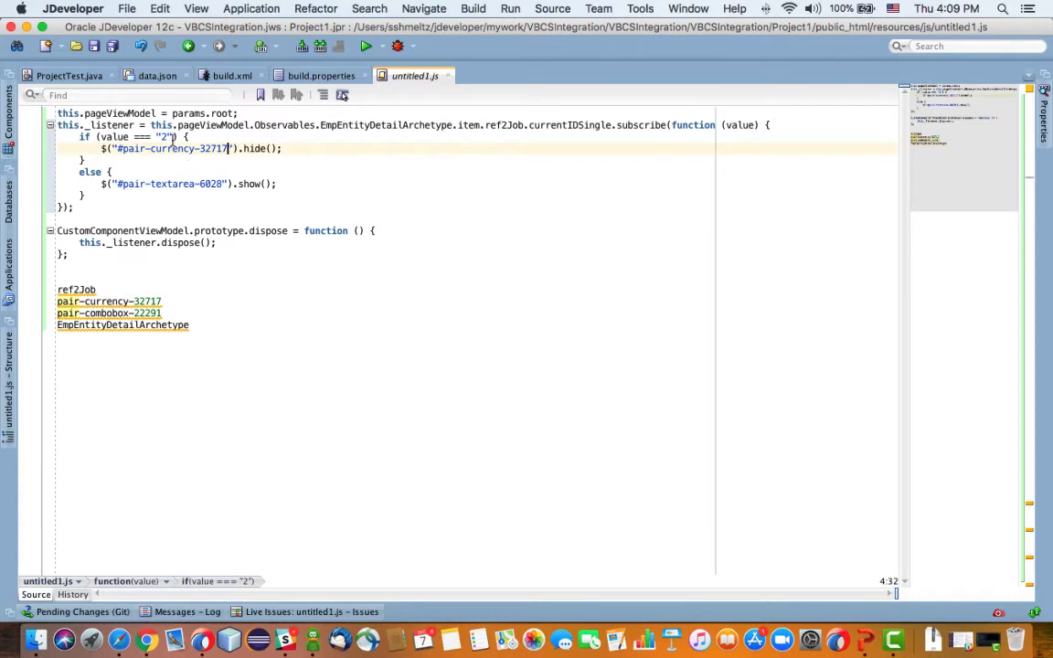
pyautogui.doubleClick(256, 148)
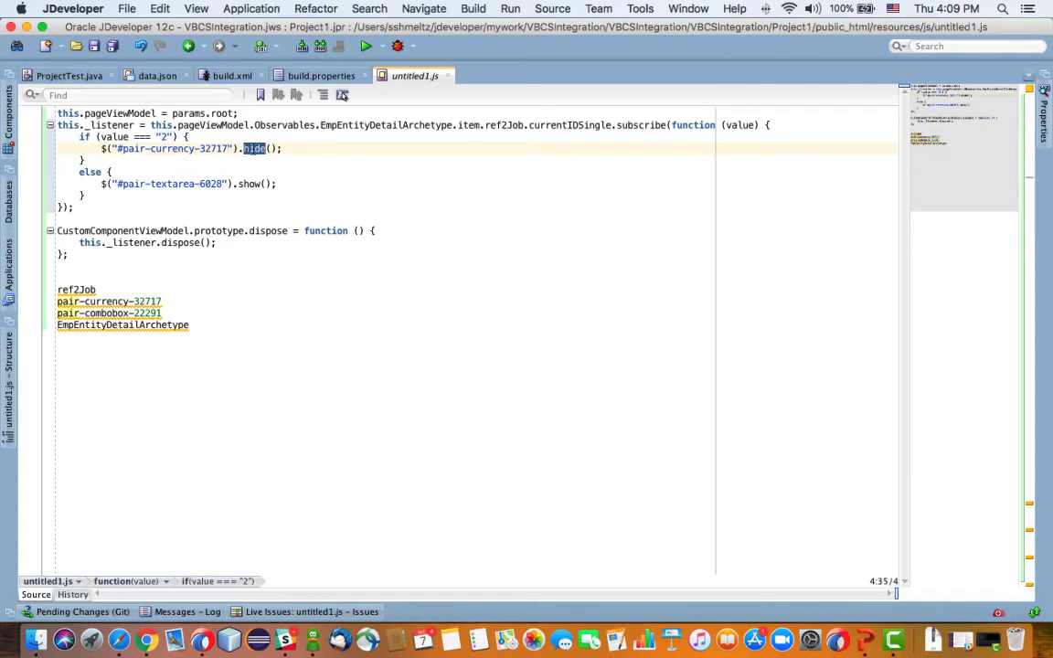
pyautogui.write('sh')
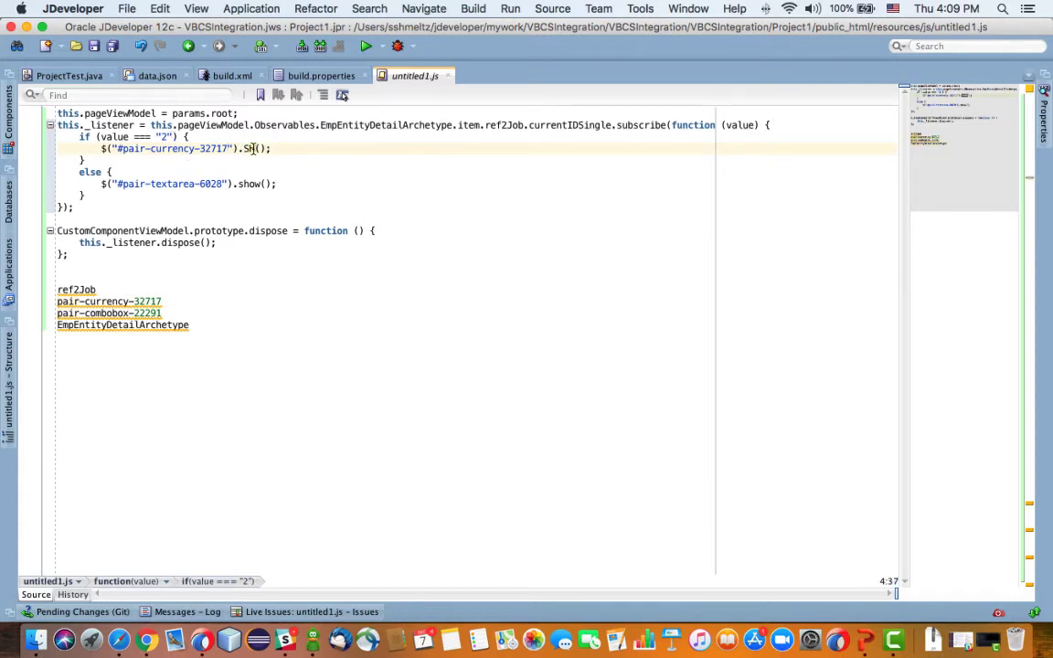
pyautogui.write('o')
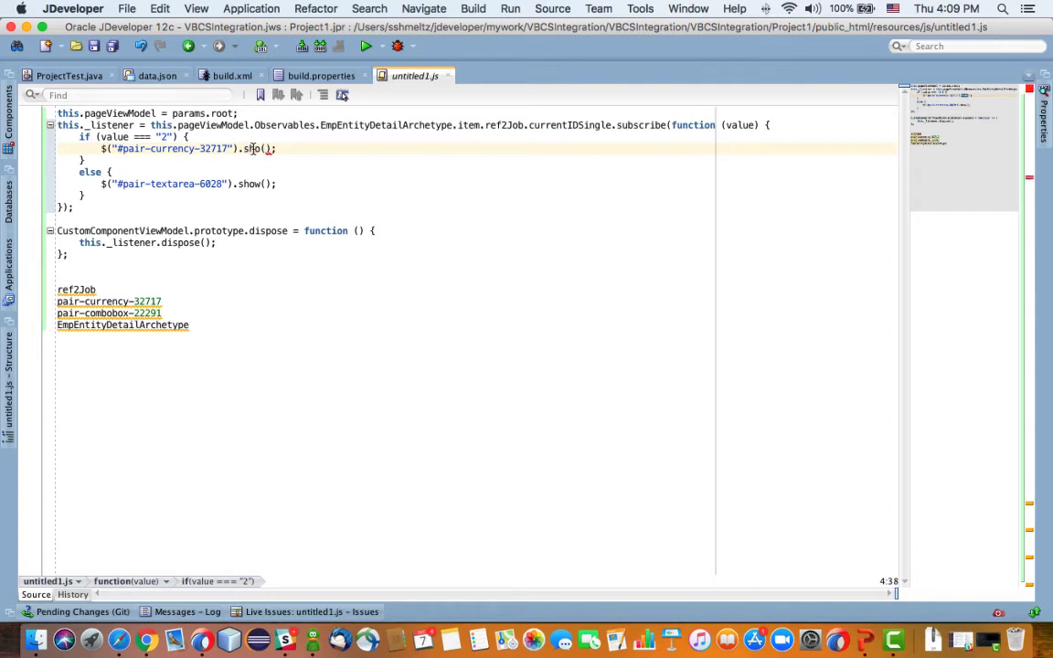
pyautogui.doubleClick(248, 183)
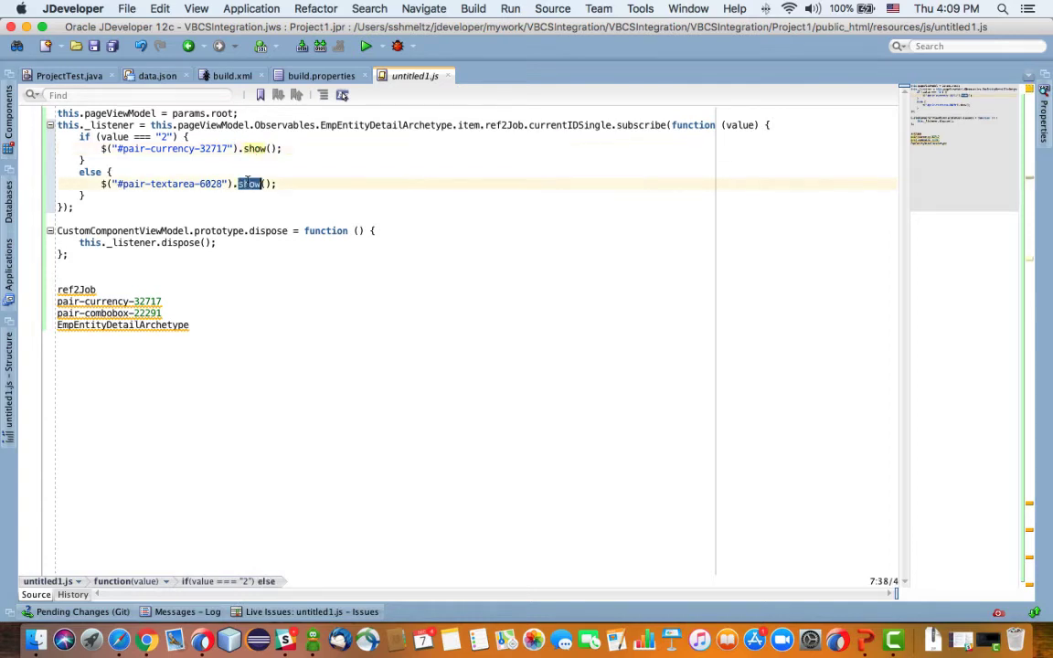
pyautogui.write('hide')
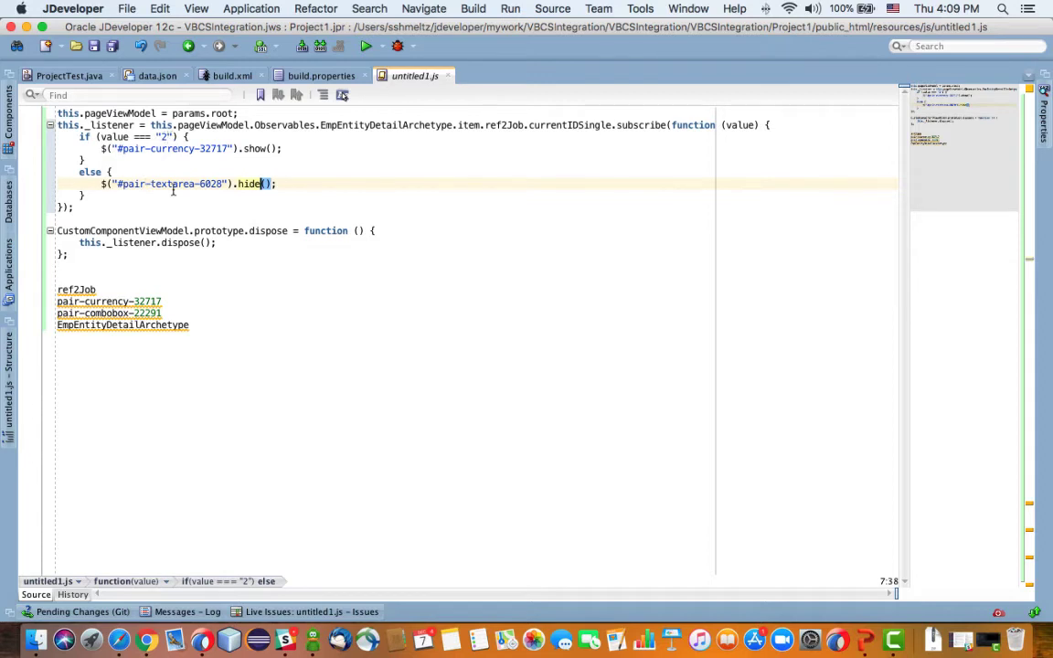
pyautogui.moveTo(146, 241)
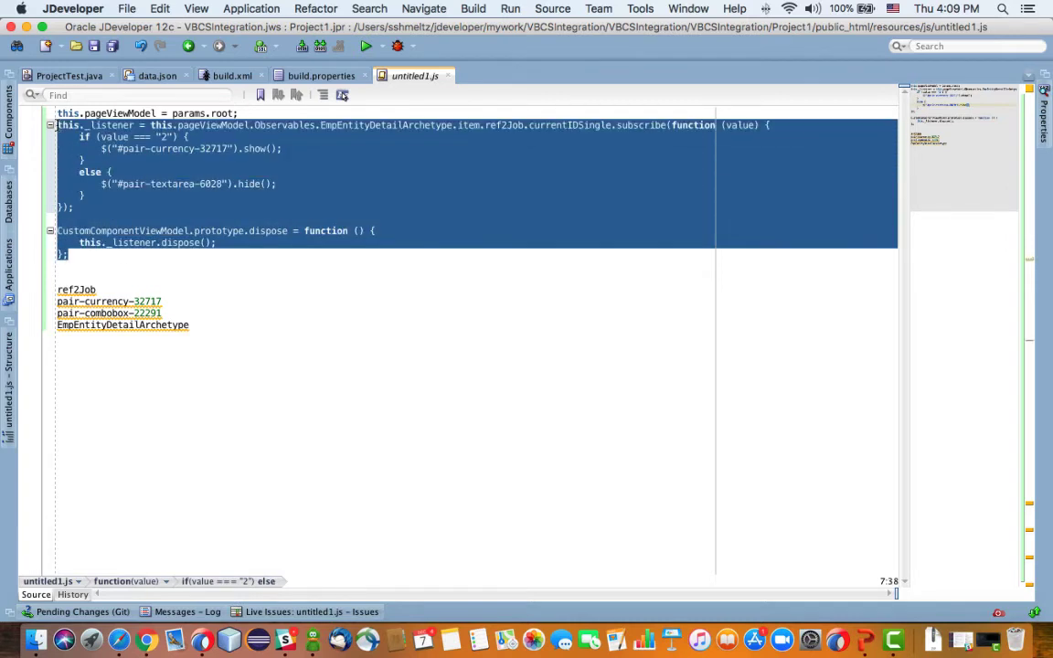
pyautogui.click(57, 114)
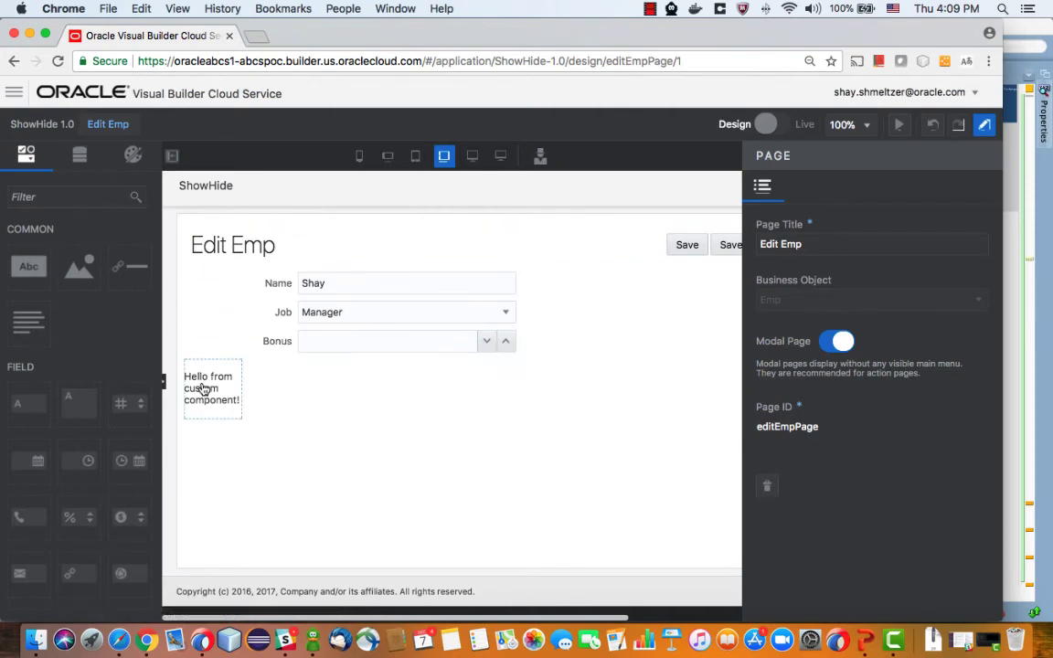
# - Paste the job-based show/hide listener into the custom component's Model code after params.root and apply it
pyautogui.click(212, 387)
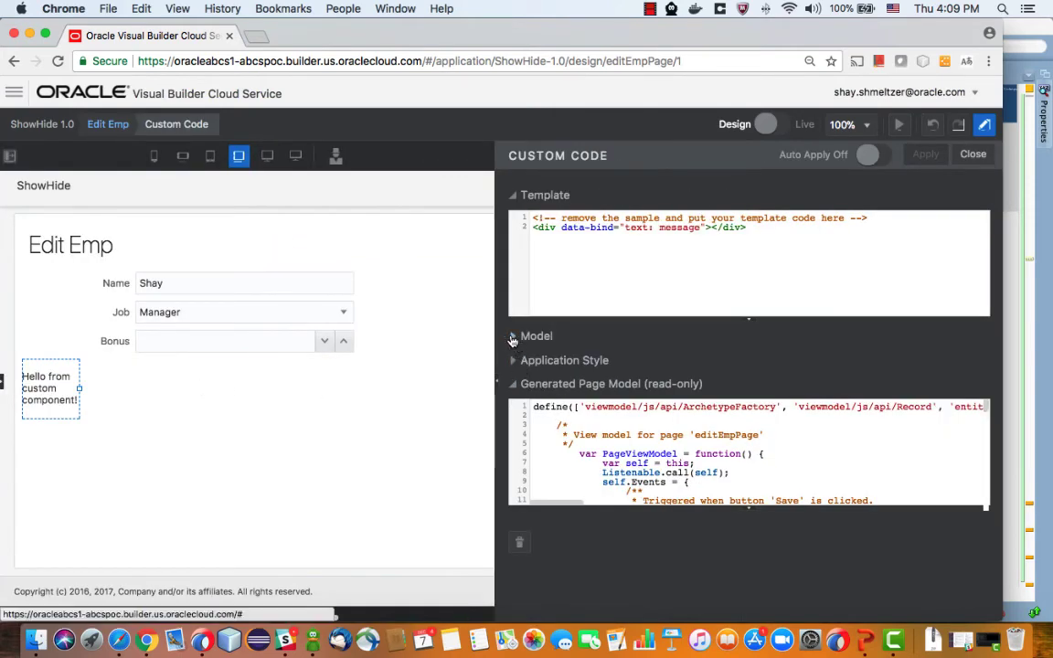
pyautogui.click(511, 336)
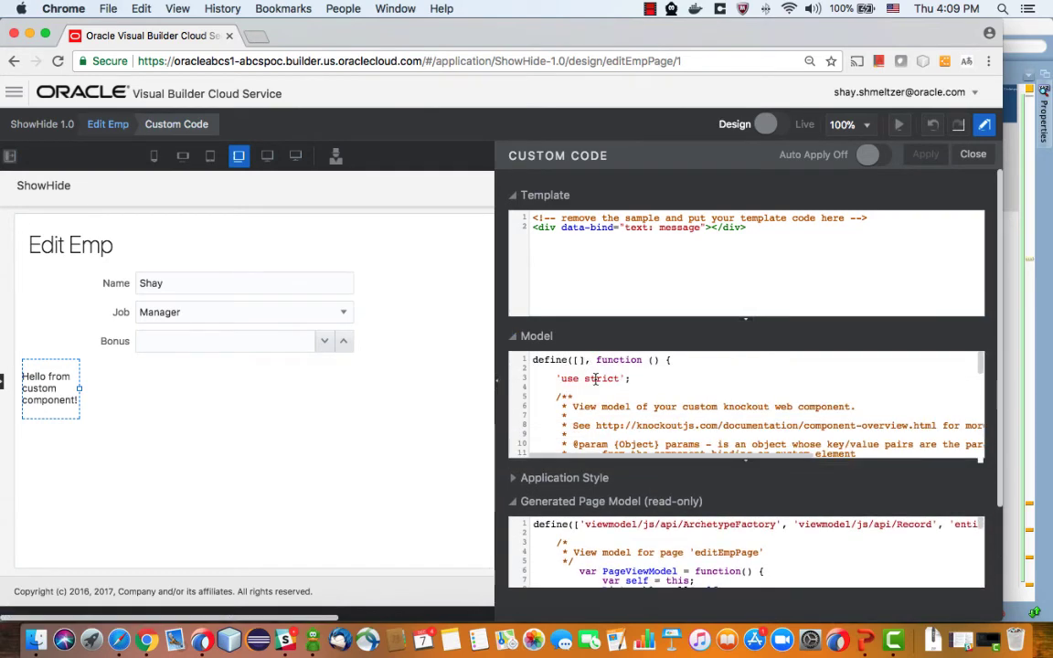
pyautogui.scroll(-3)
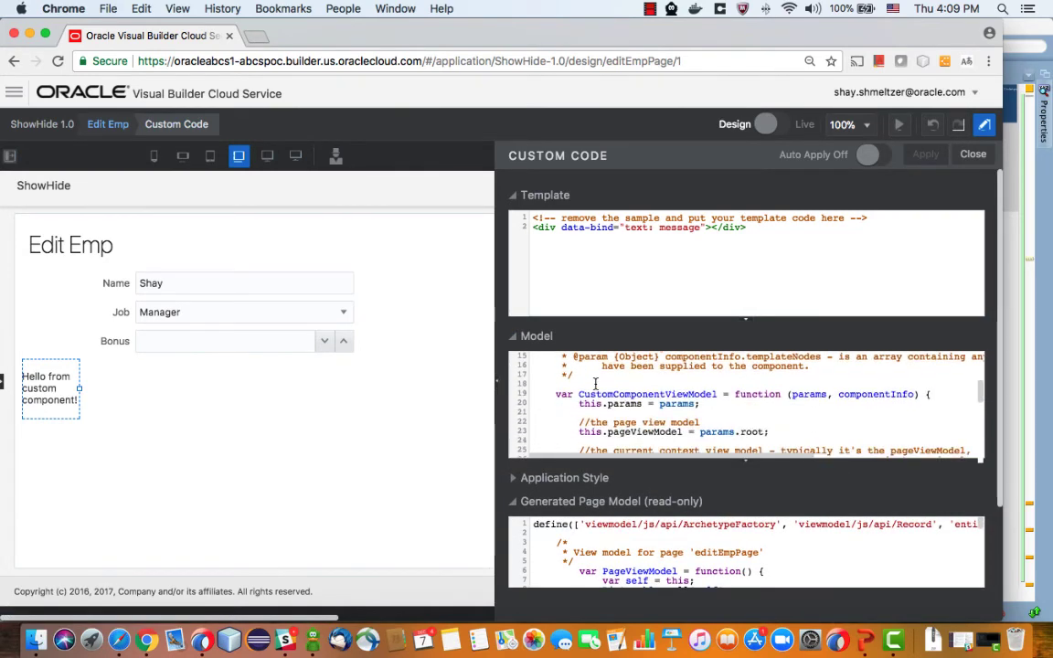
pyautogui.scroll(-3)
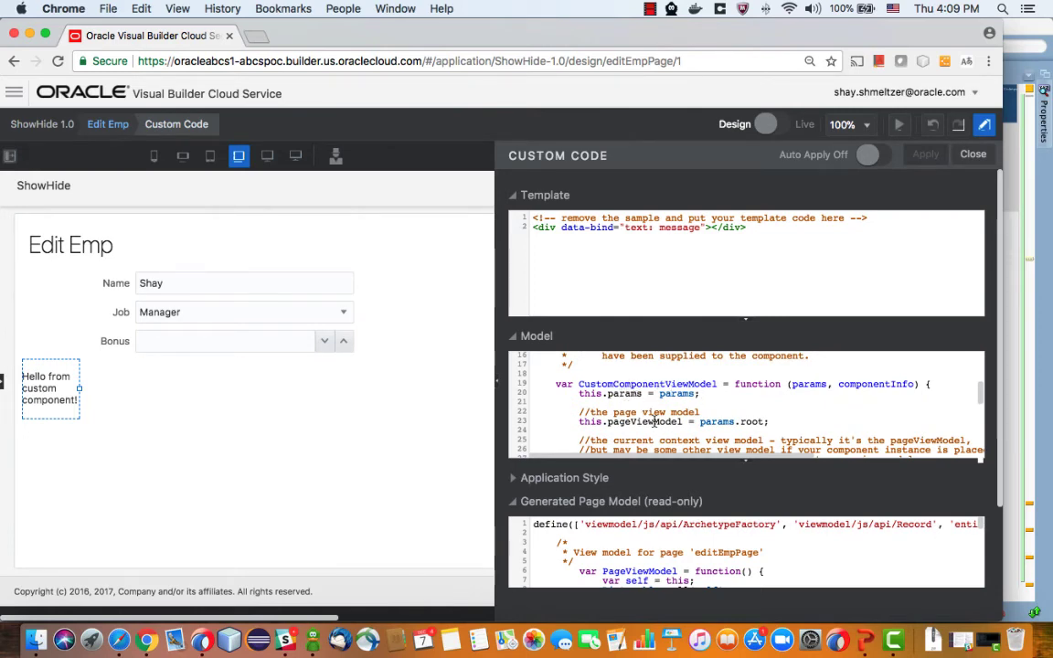
pyautogui.scroll(-3)
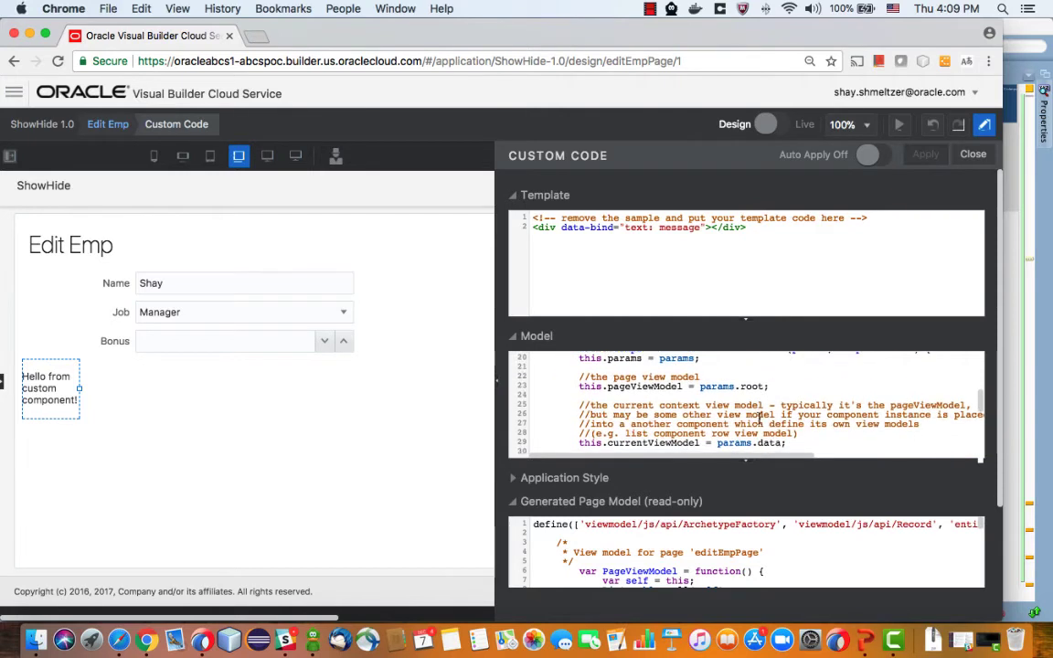
pyautogui.scroll(-3)
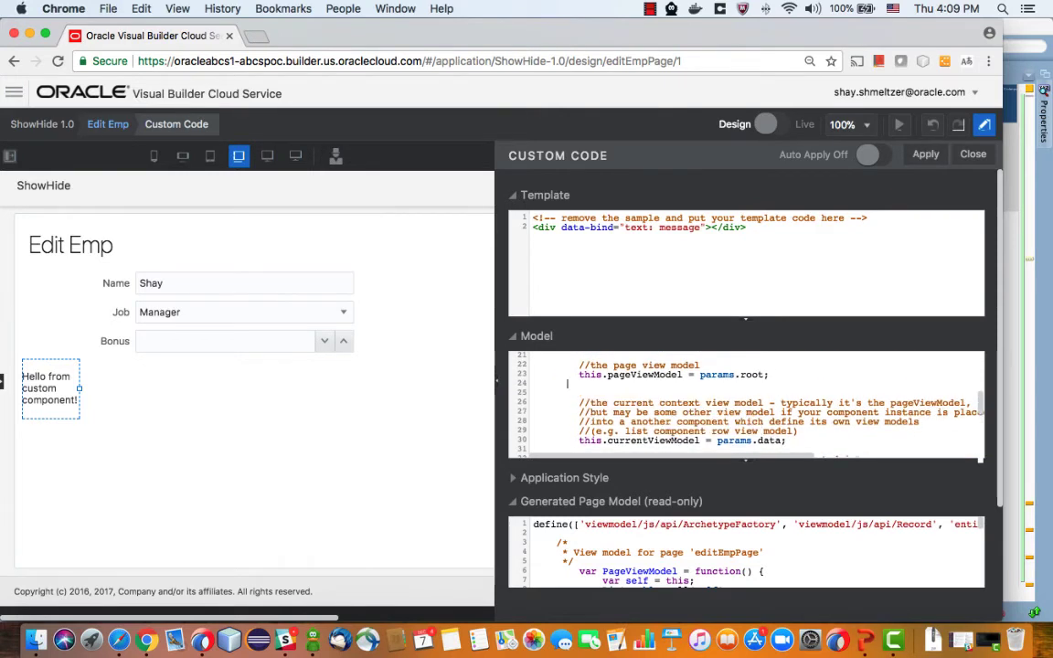
pyautogui.scroll(-3)
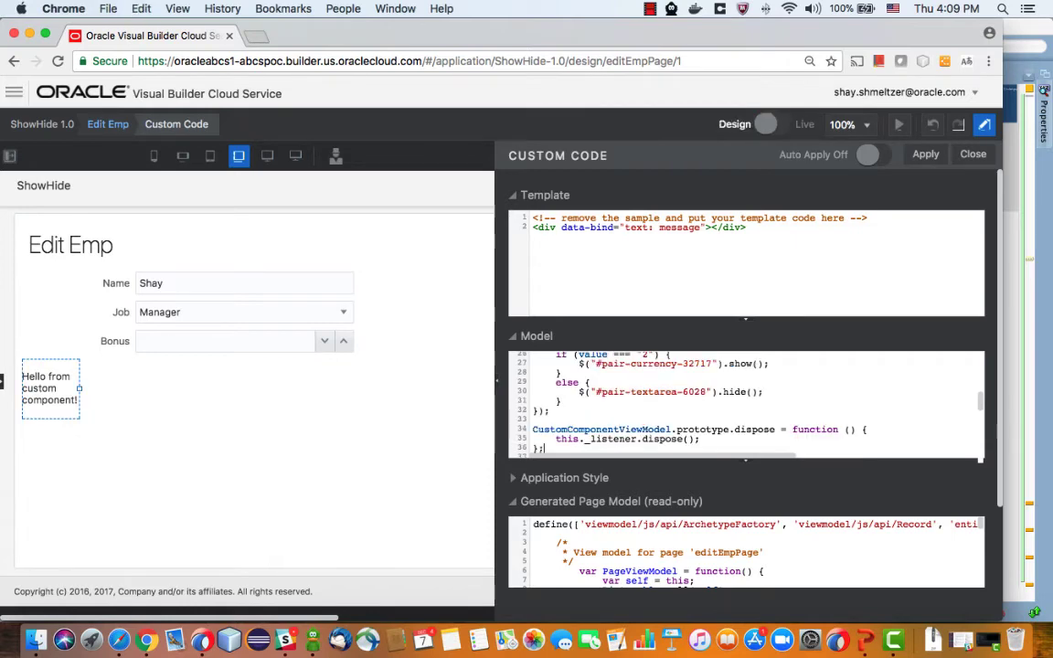
pyautogui.scroll(3)
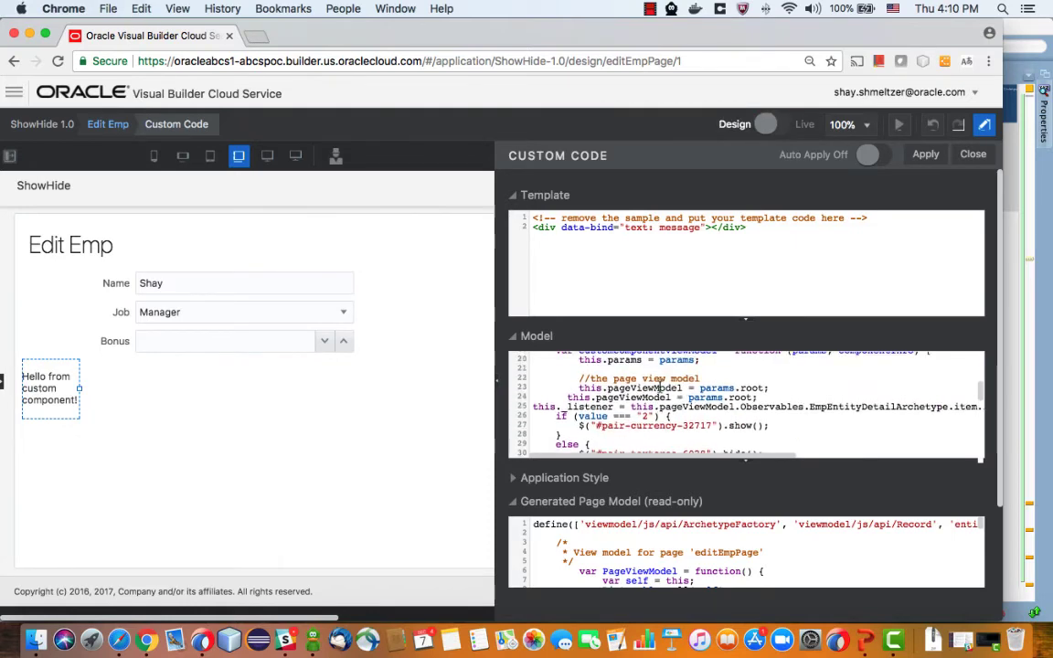
pyautogui.scroll(3)
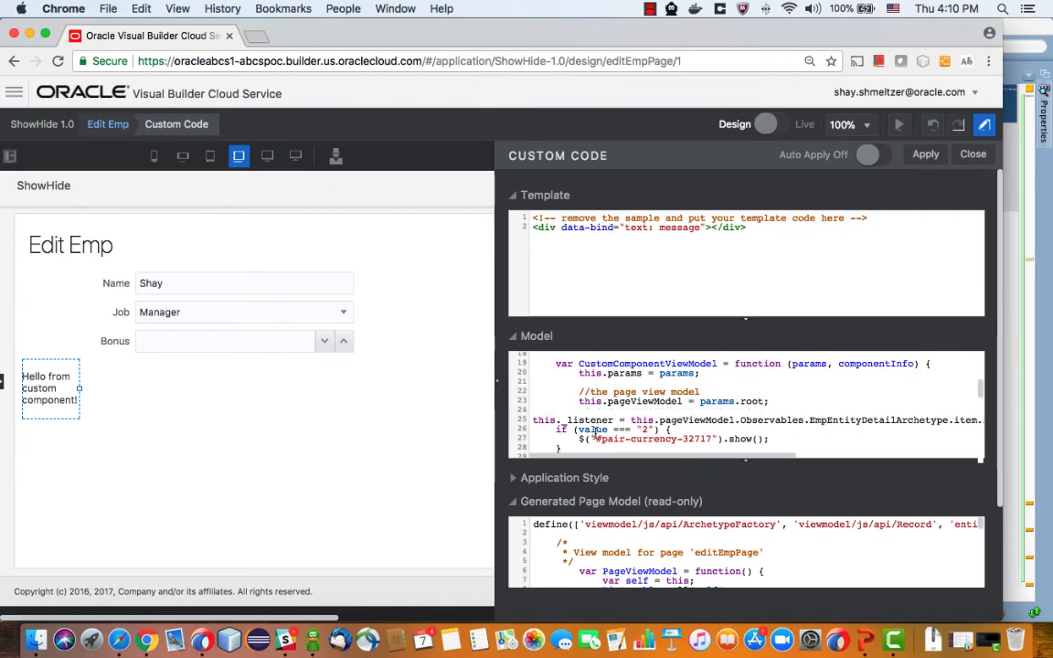
pyautogui.scroll(-3)
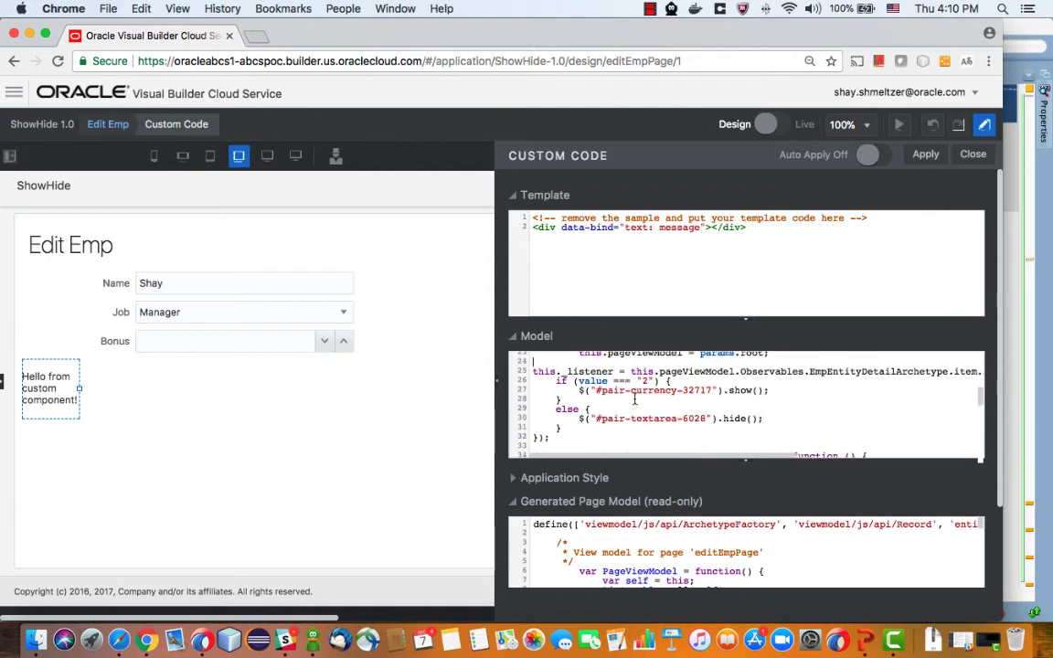
pyautogui.scroll(-3)
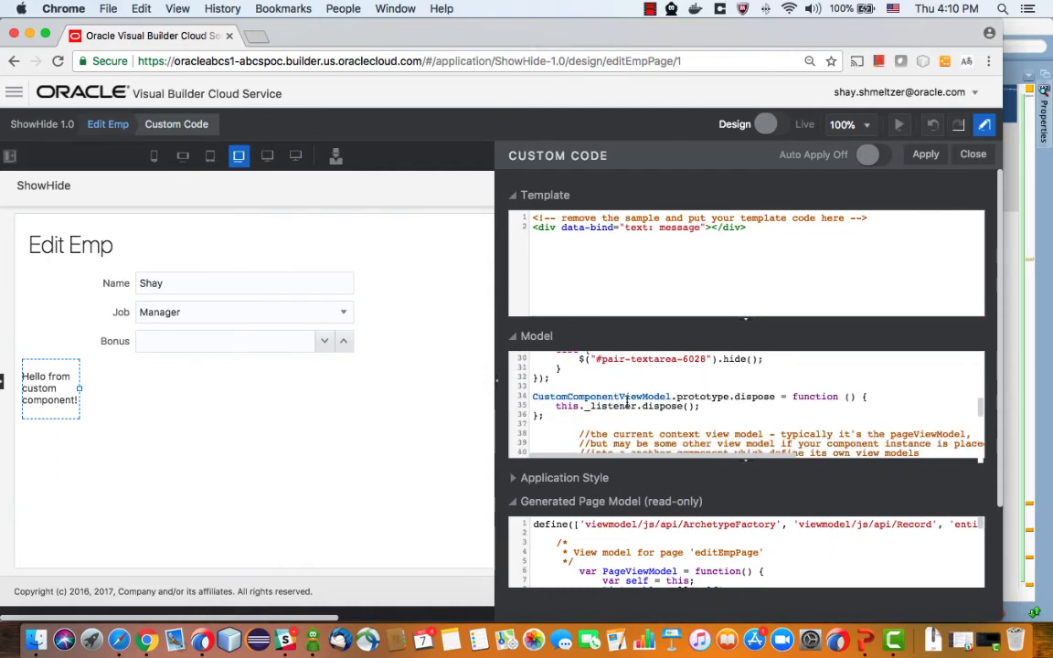
pyautogui.moveTo(783, 296)
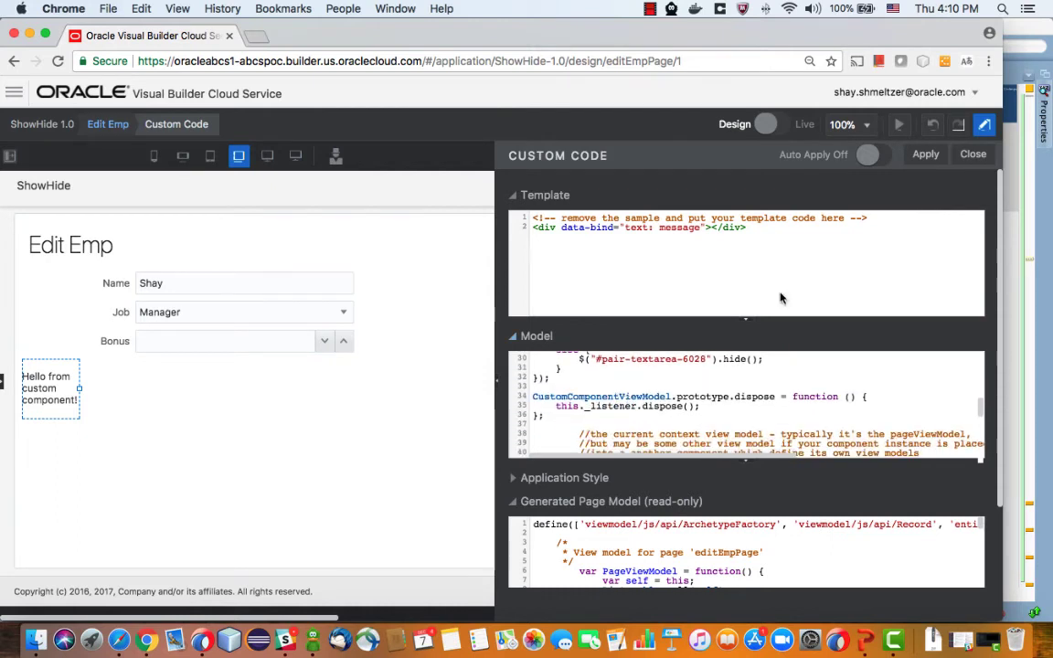
pyautogui.click(925, 154)
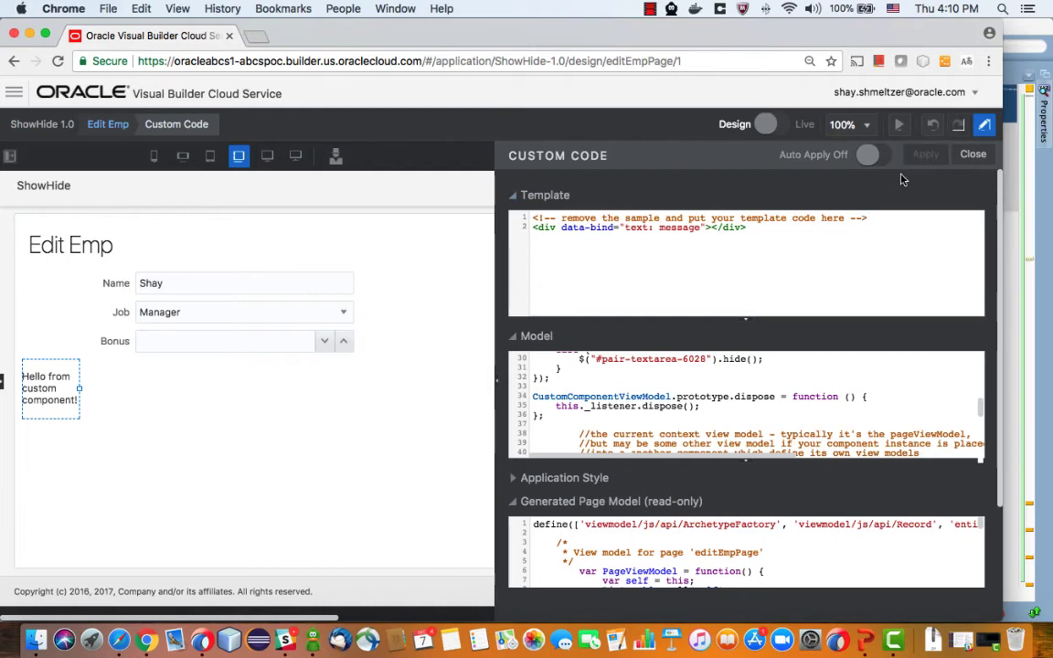
# - Preview Edit Emp, switch Job to Temp-Employee and back to Manager, then return to the designer
pyautogui.click(899, 124)
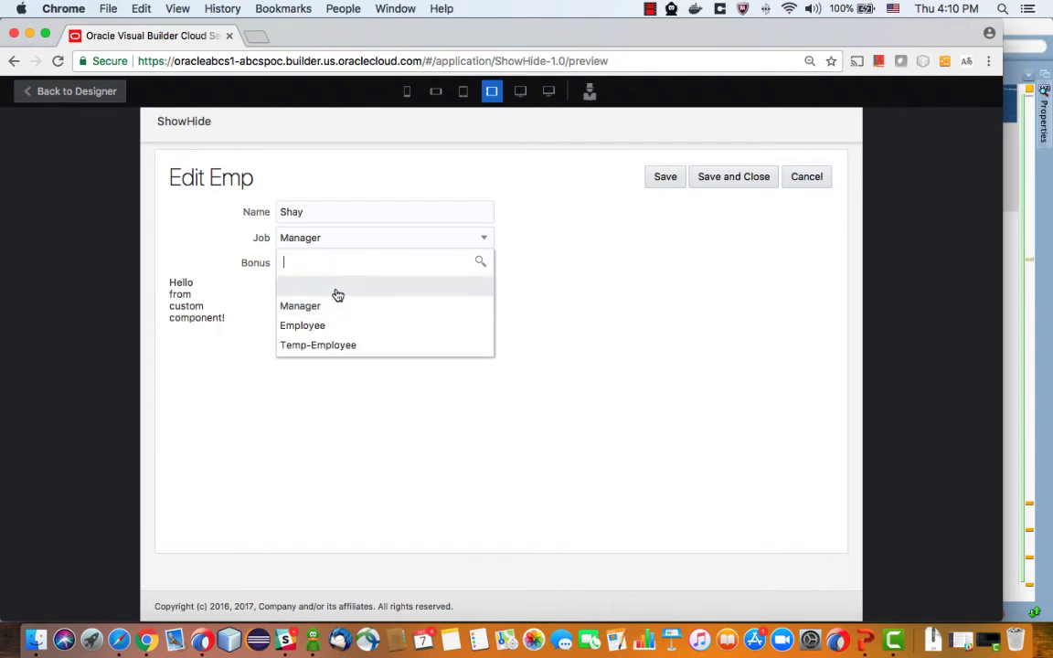
pyautogui.click(301, 326)
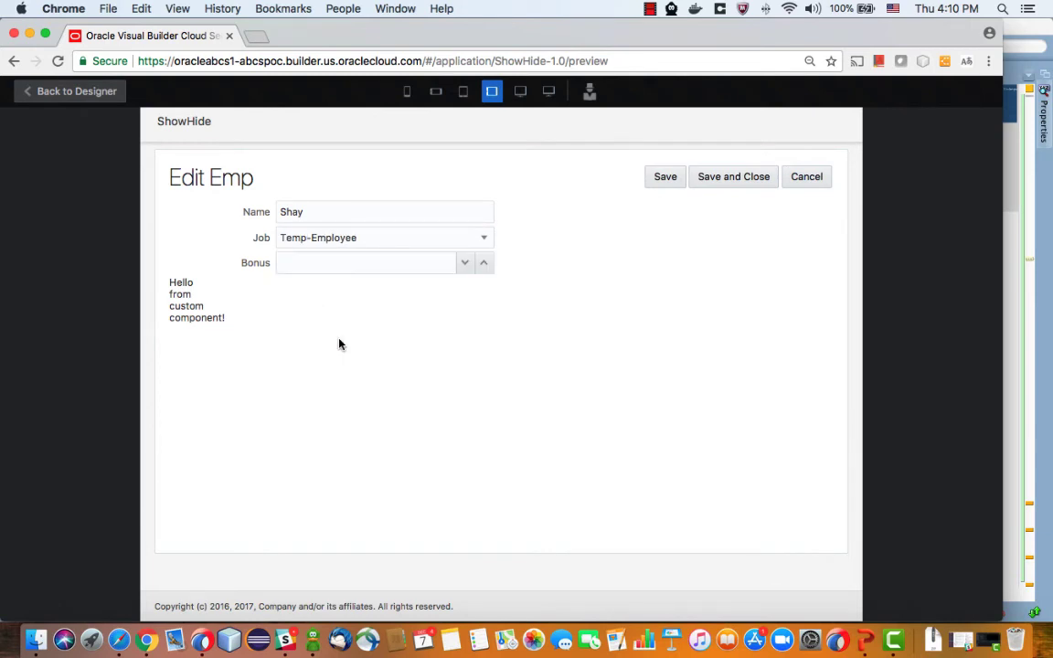
pyautogui.click(383, 238)
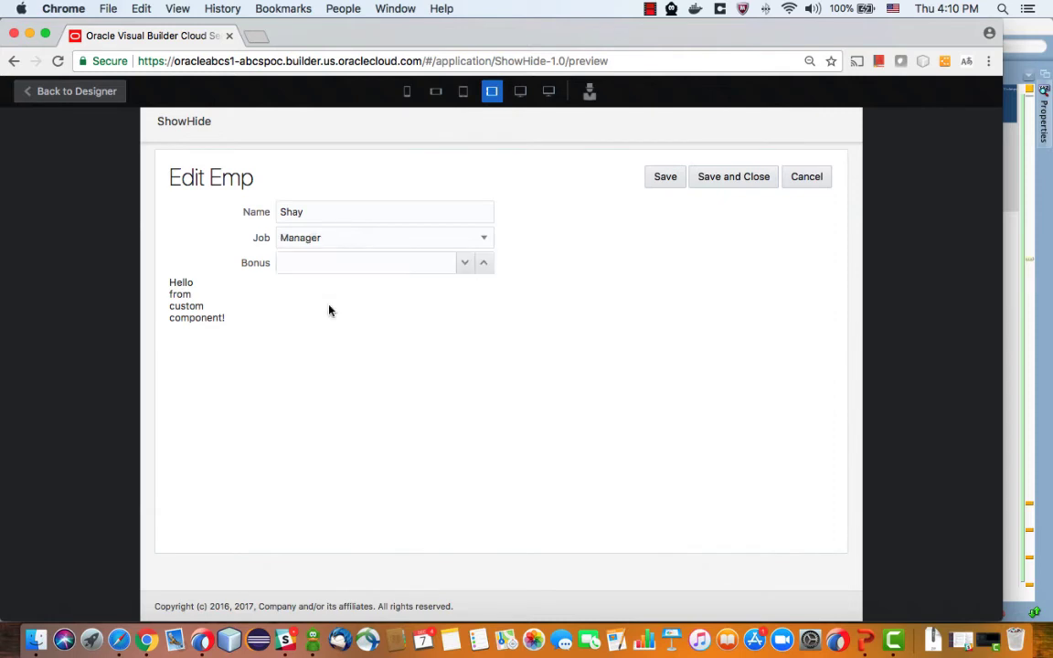
pyautogui.moveTo(318, 201)
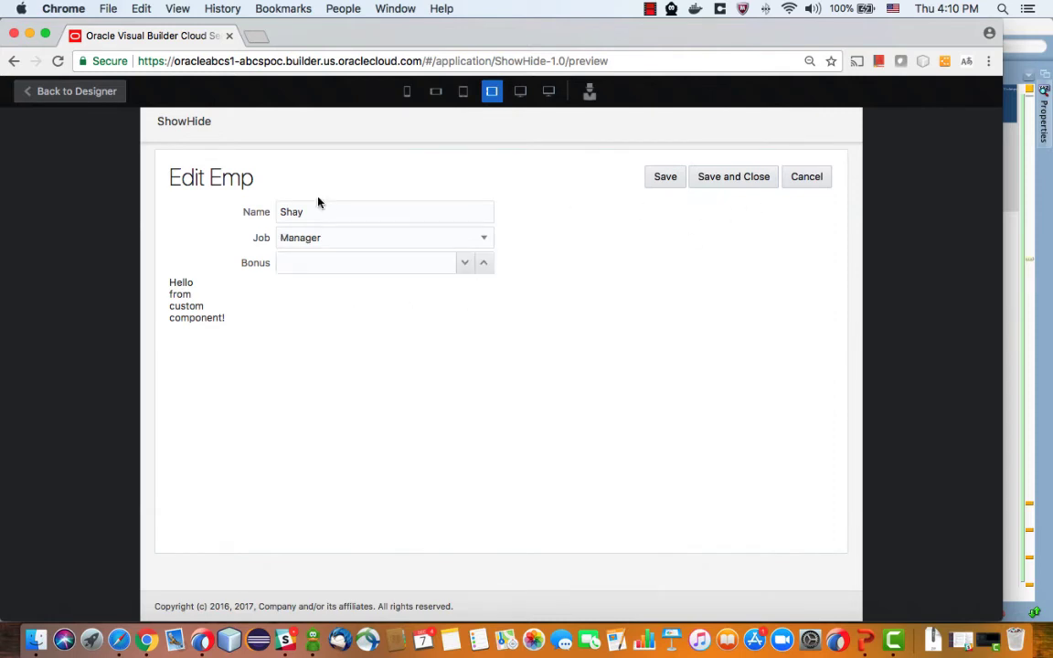
pyautogui.click(70, 91)
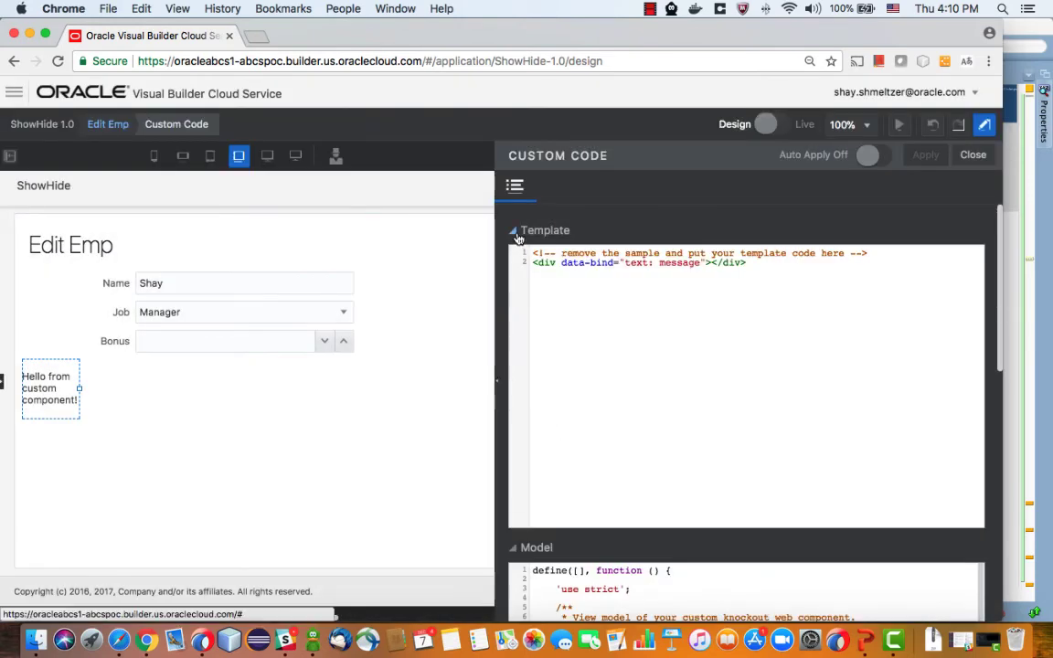
# - Collapse the Template section and scroll through the Model code that hides pair-textarea-6028
pyautogui.click(513, 230)
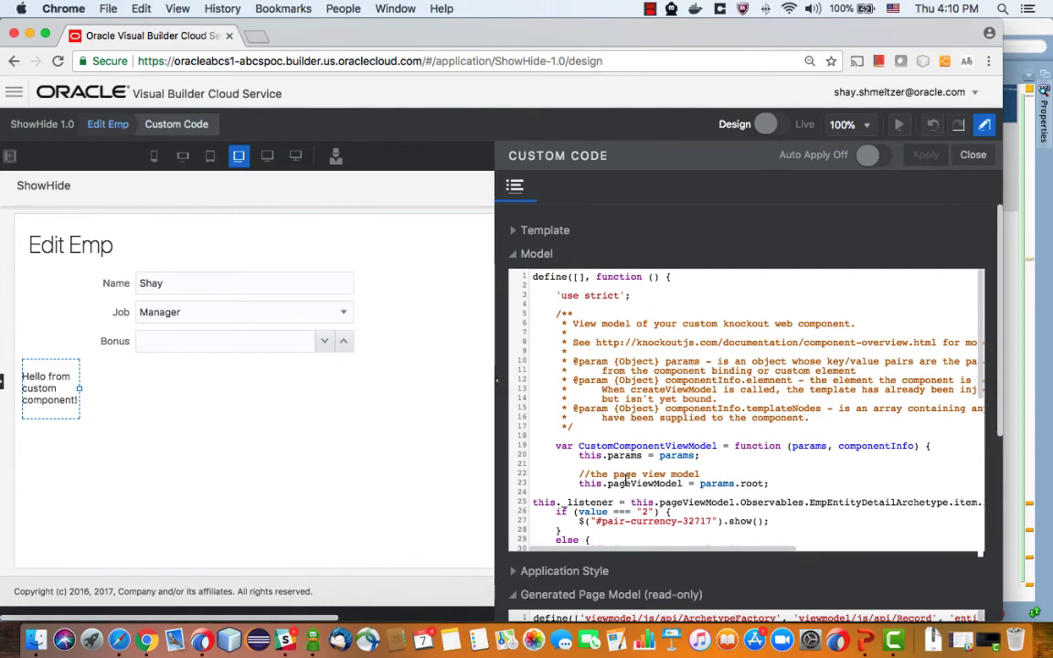
pyautogui.scroll(-3)
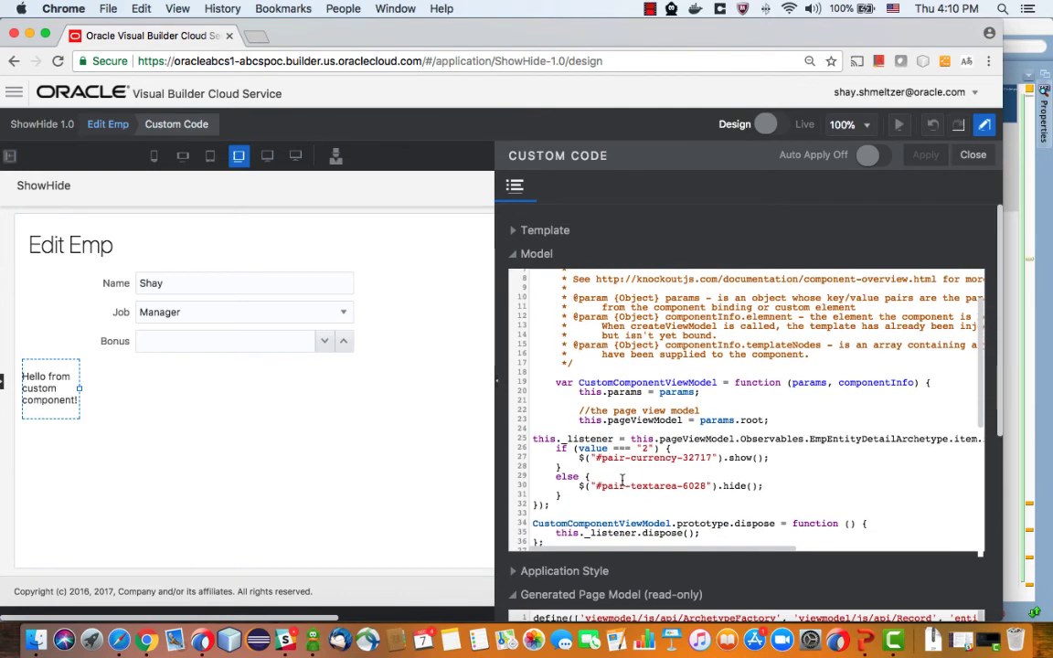
pyautogui.scroll(-3)
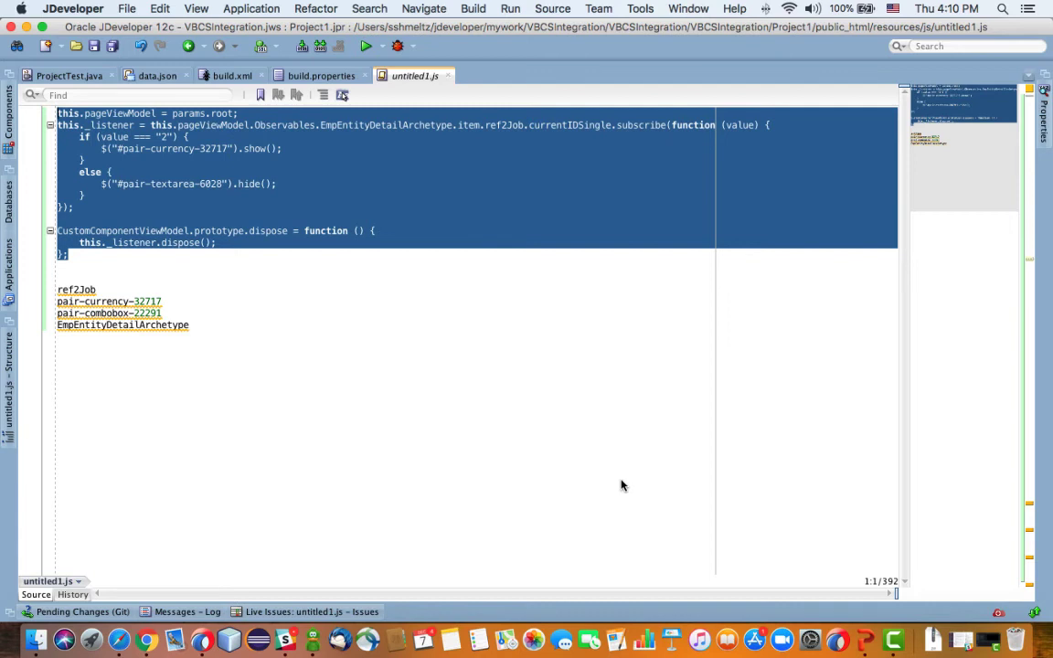
pyautogui.moveTo(621, 479)
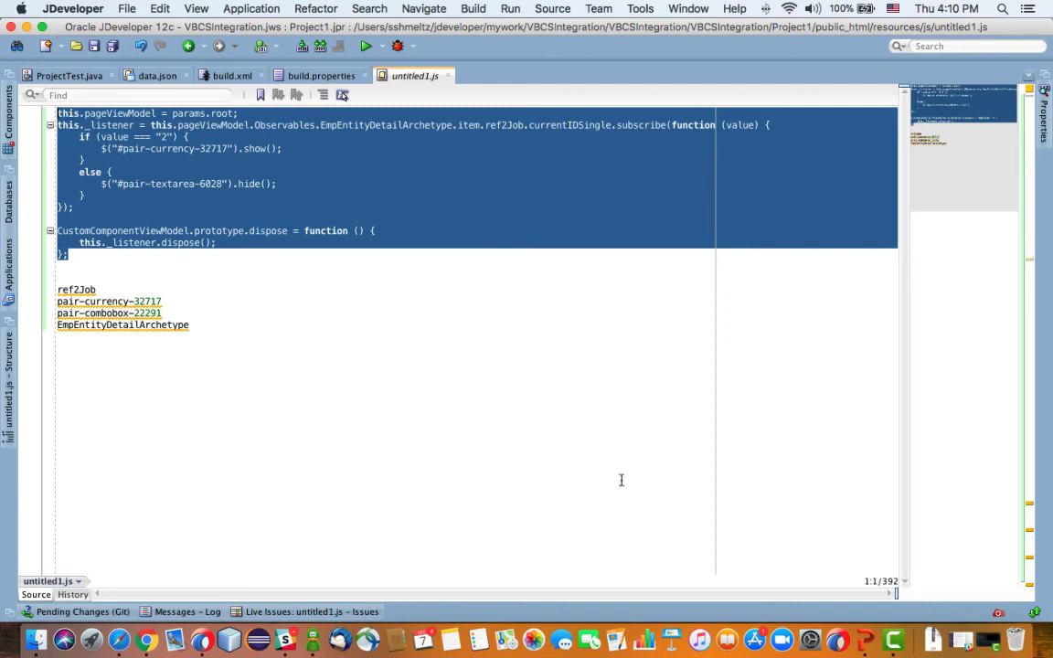
pyautogui.moveTo(122, 326)
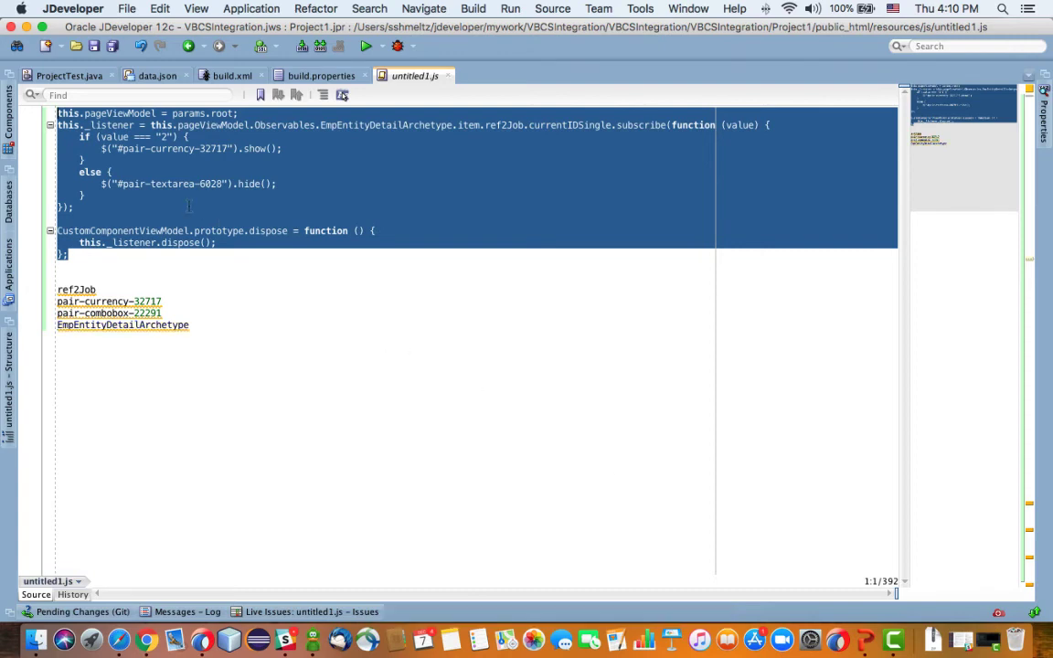
# - Select the pair-currency-32717 field id in JDeveloper's untitled1.js to copy it
pyautogui.doubleClick(172, 183)
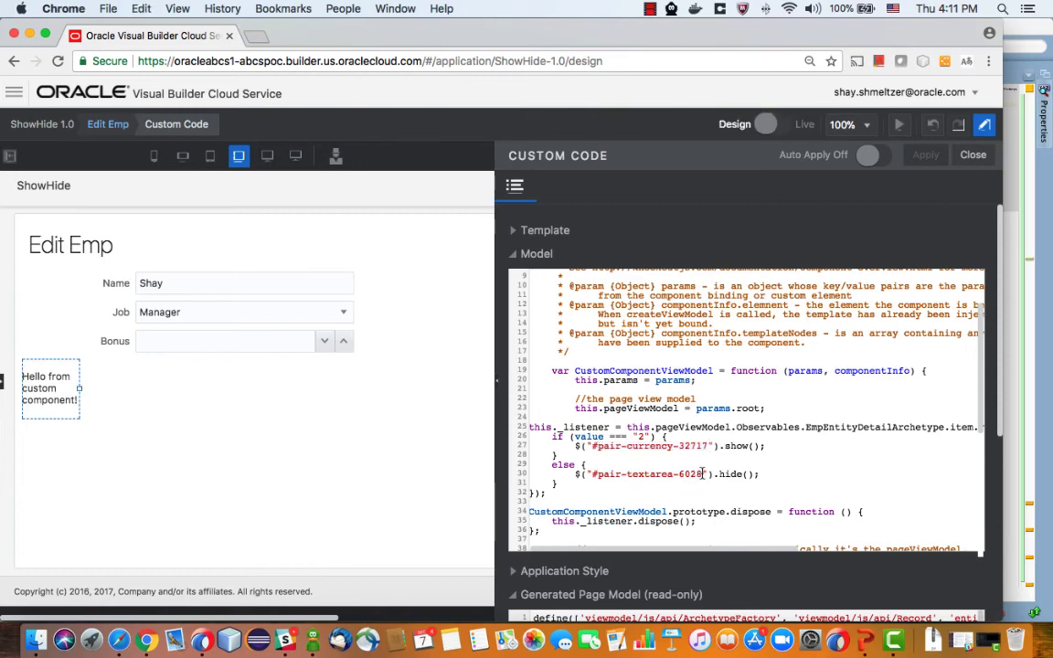
# - Replace '#pair-textarea-6028' in the hide() call with '#pair-currency-32717'
pyautogui.click(775, 124)
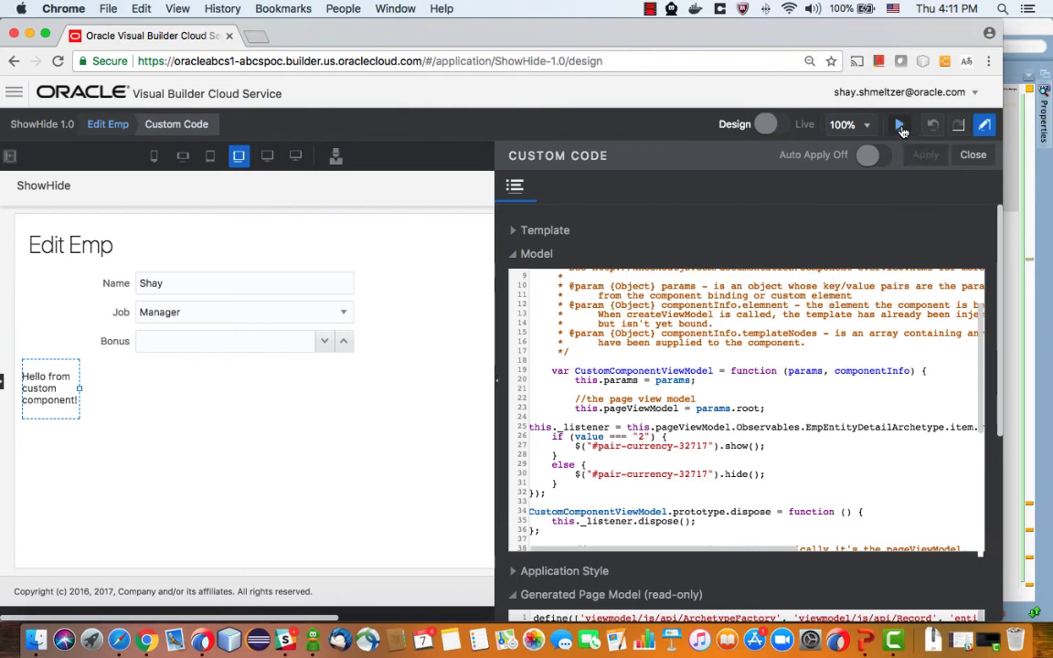
# - Preview Edit Emp and switch Job through Employee, Temp-Employee and back to Manager to check Bonus visibility
pyautogui.click(899, 124)
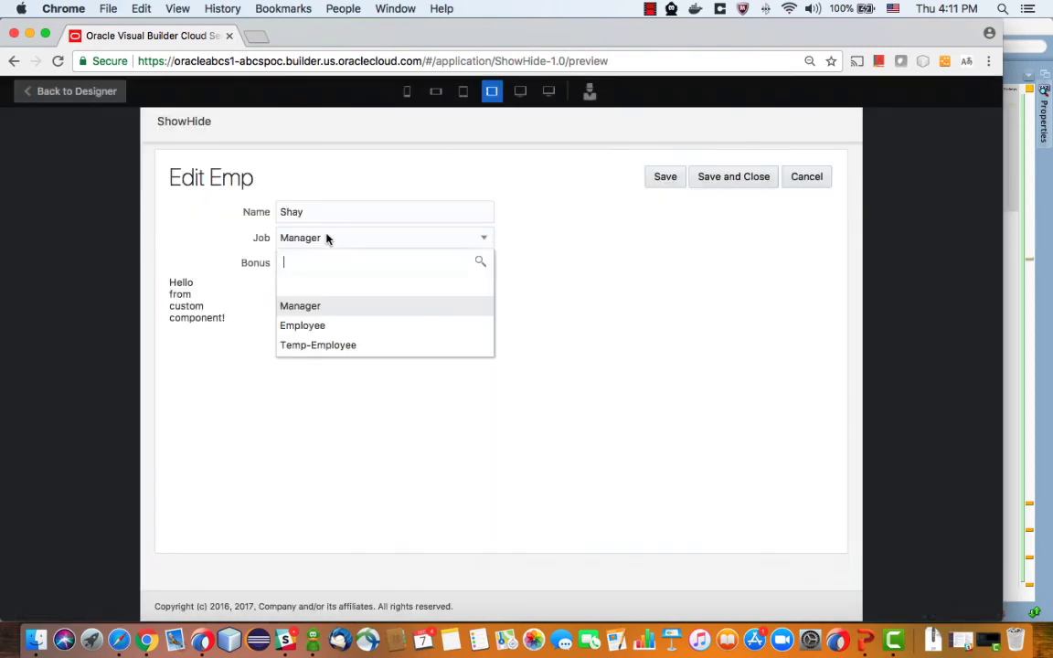
pyautogui.click(303, 325)
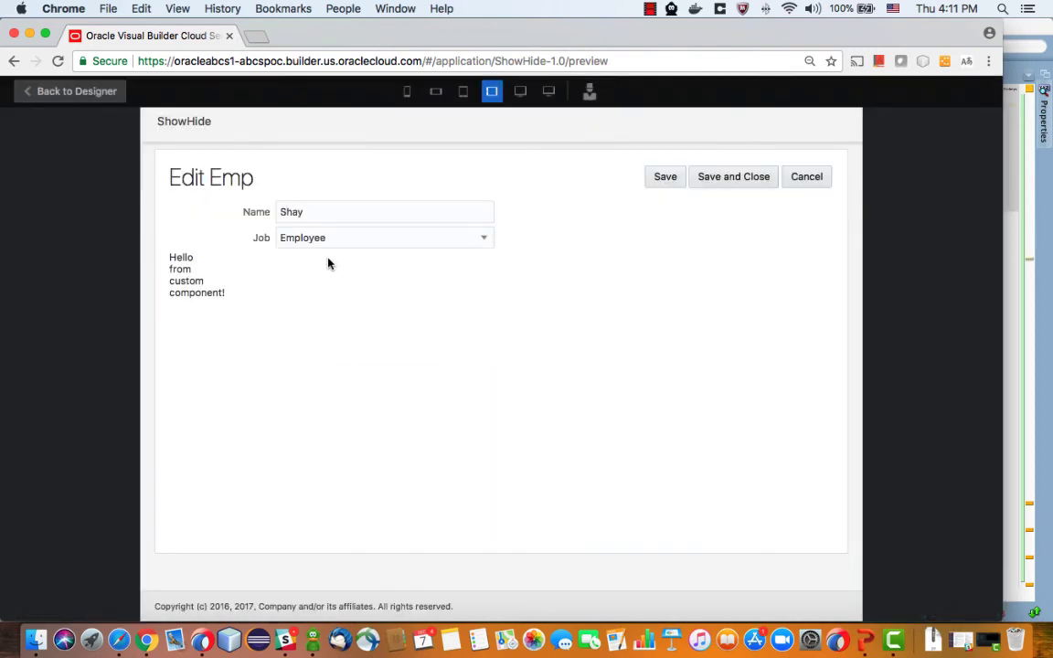
pyautogui.click(384, 237)
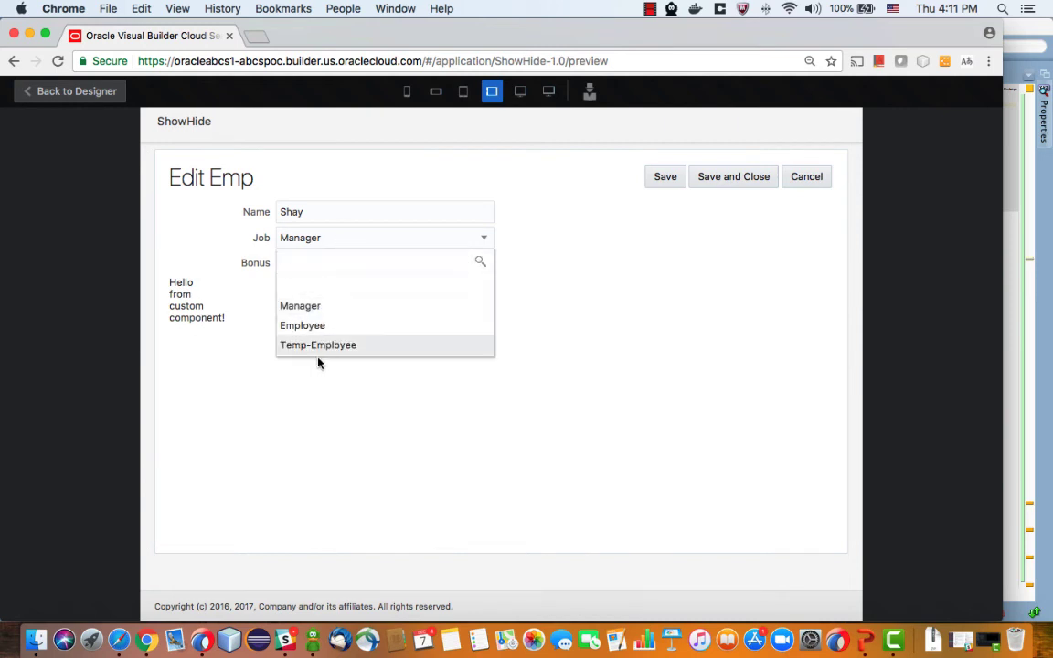
pyautogui.click(318, 344)
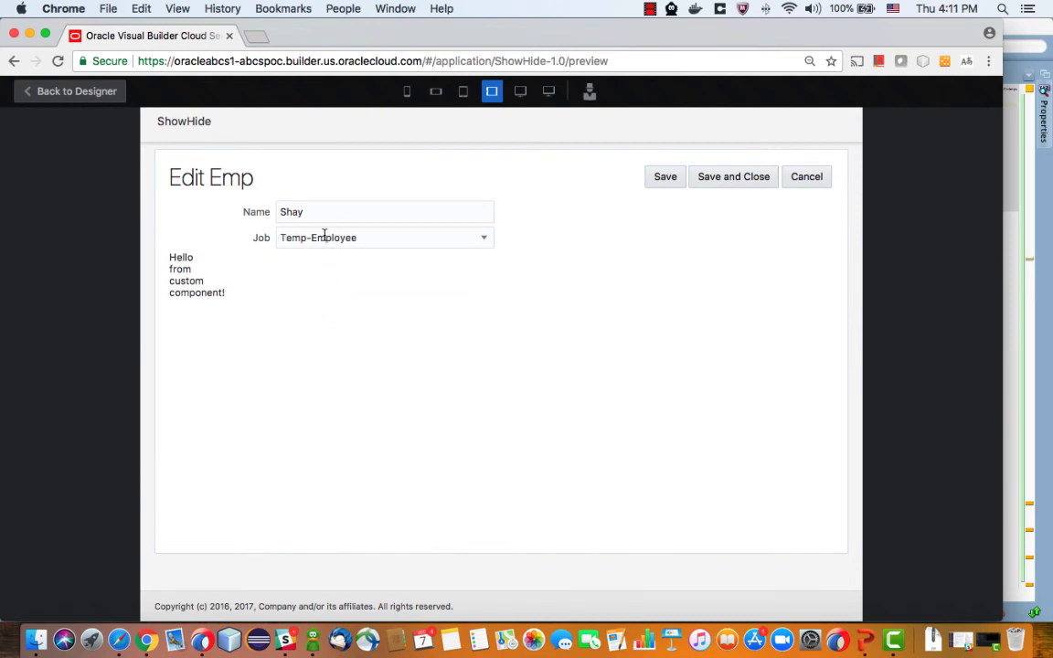
pyautogui.click(384, 238)
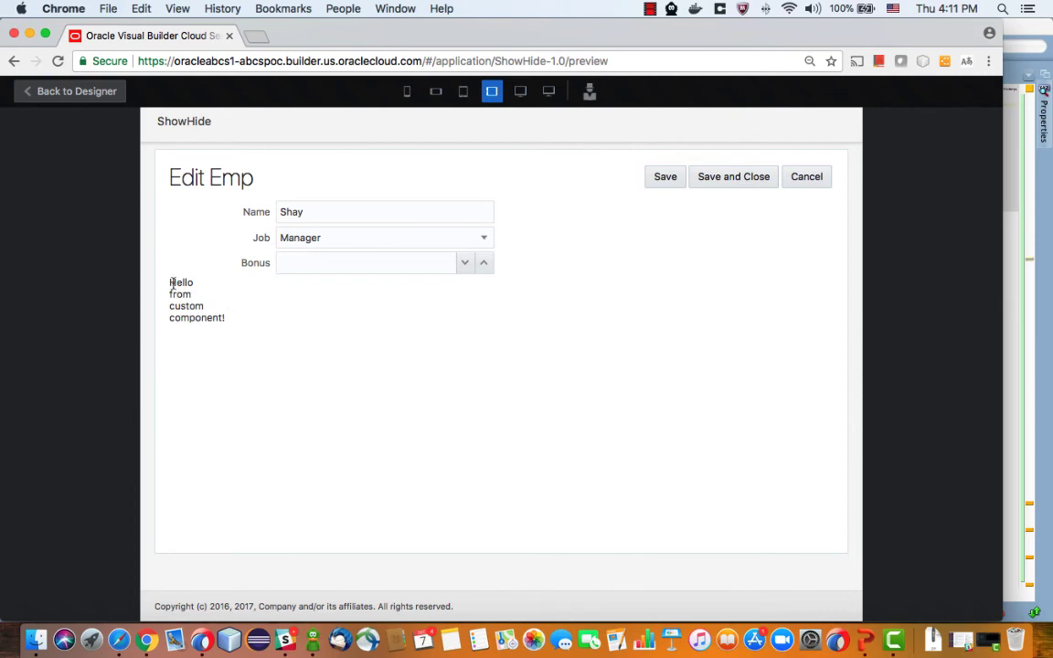
pyautogui.moveTo(62, 99)
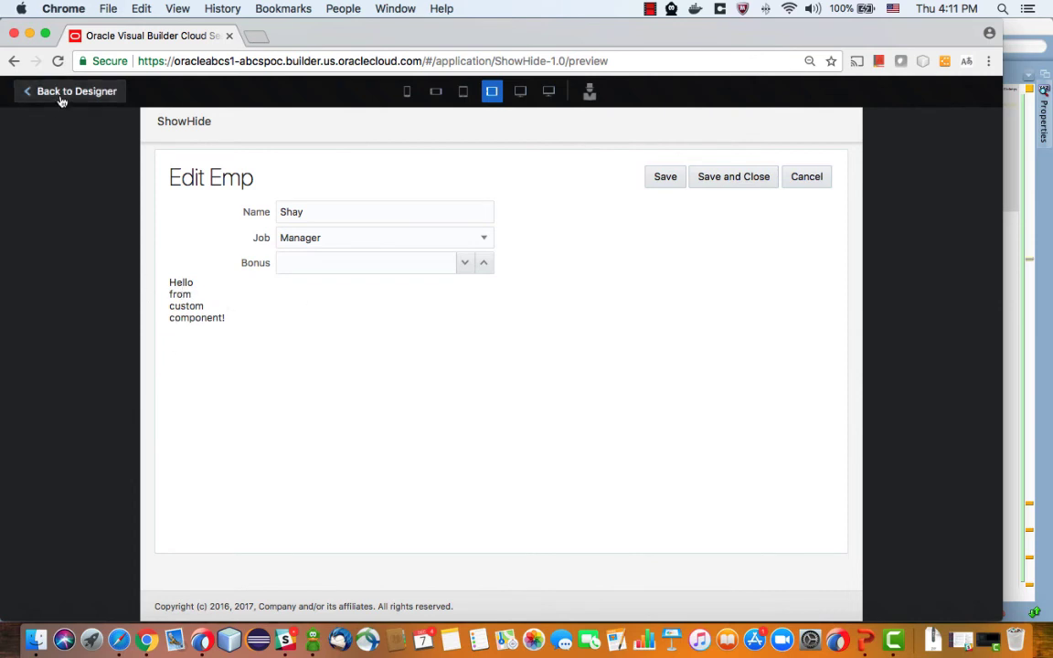
# - Delete the component's hello-message template code, apply it, preview, and return to the designer
pyautogui.click(77, 91)
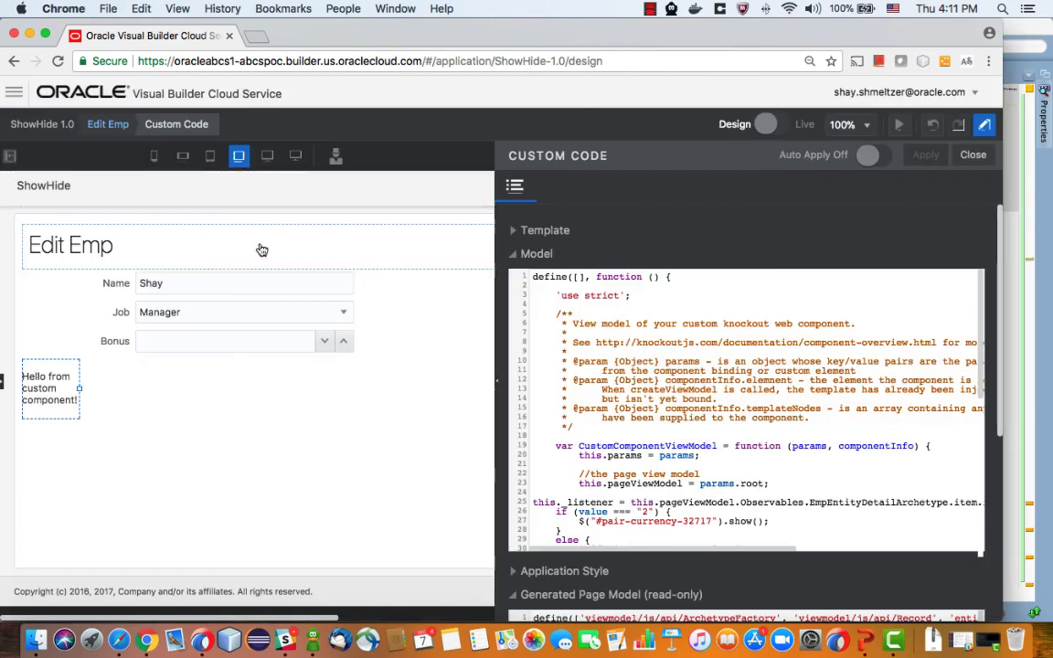
pyautogui.click(545, 230)
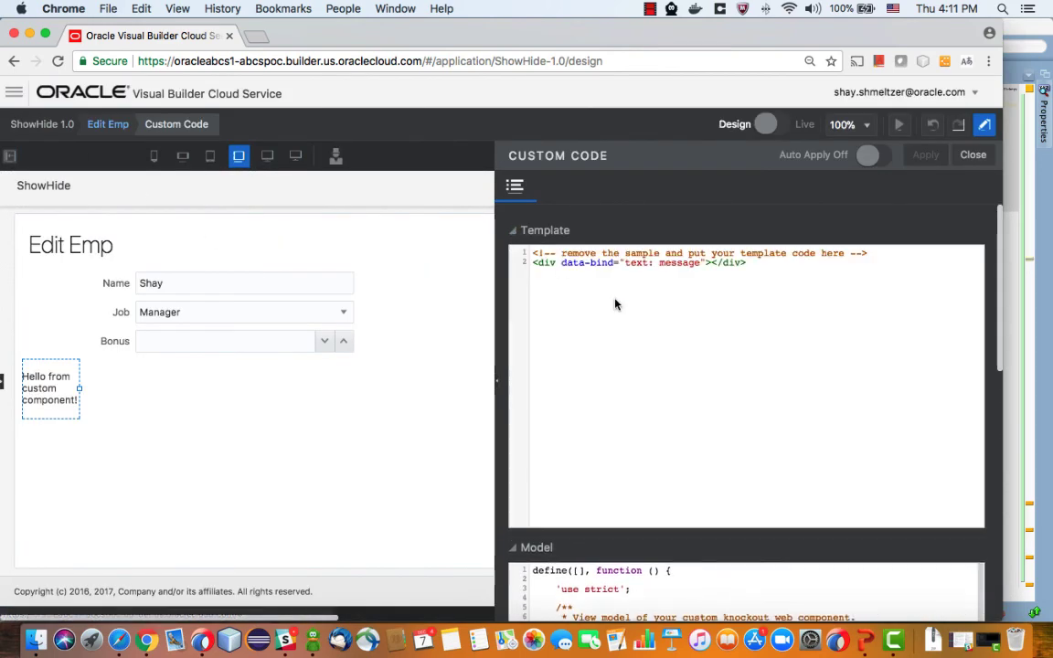
pyautogui.click(747, 263)
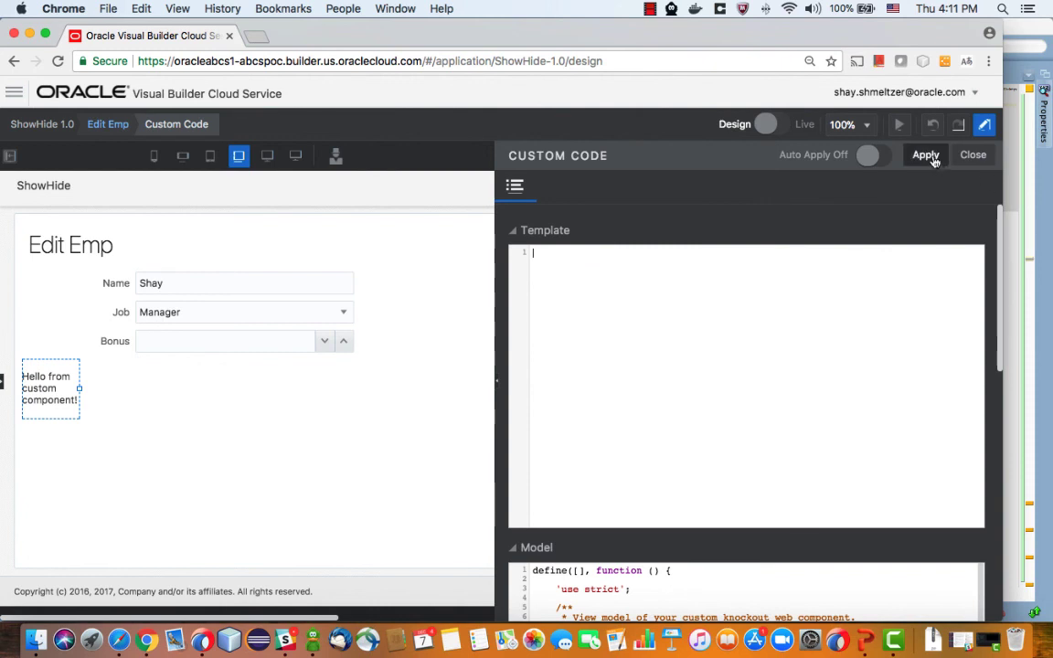
pyautogui.click(925, 153)
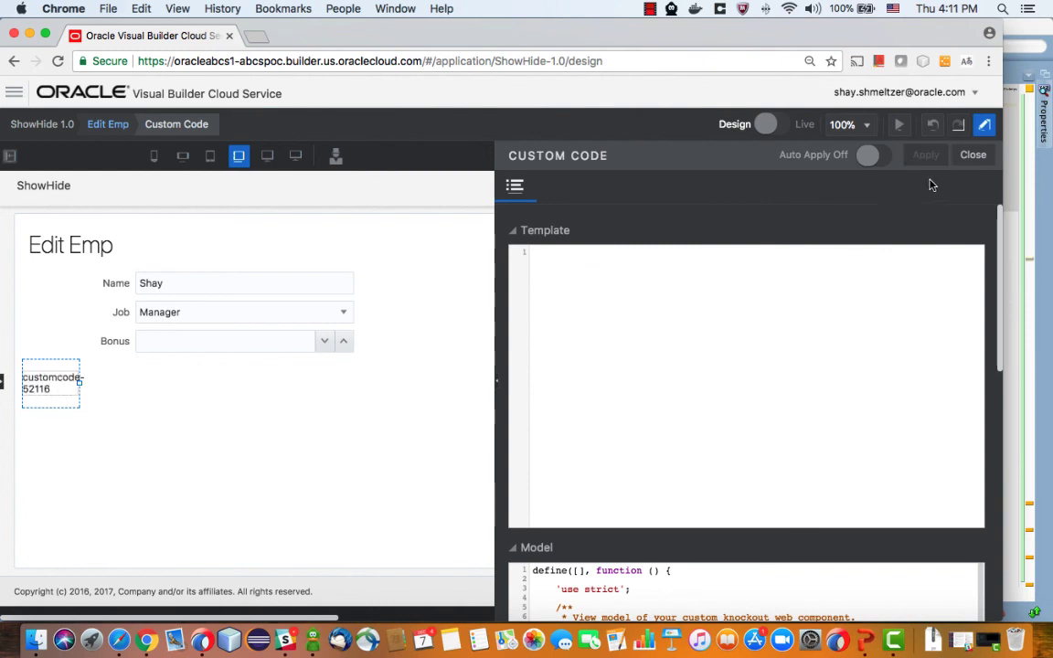
pyautogui.moveTo(544, 218)
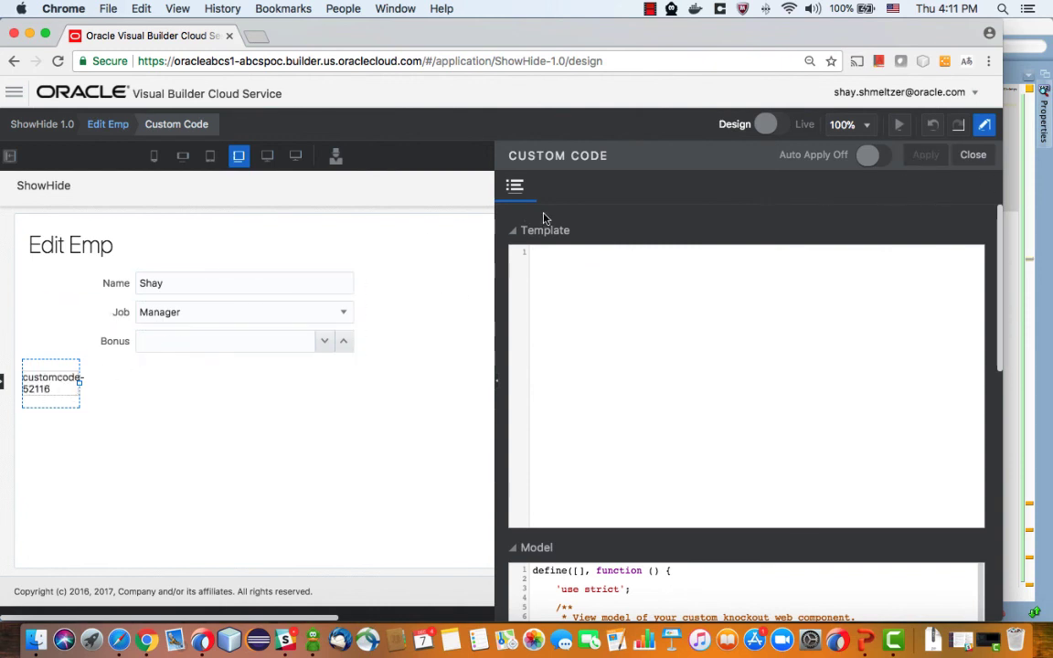
pyautogui.click(899, 125)
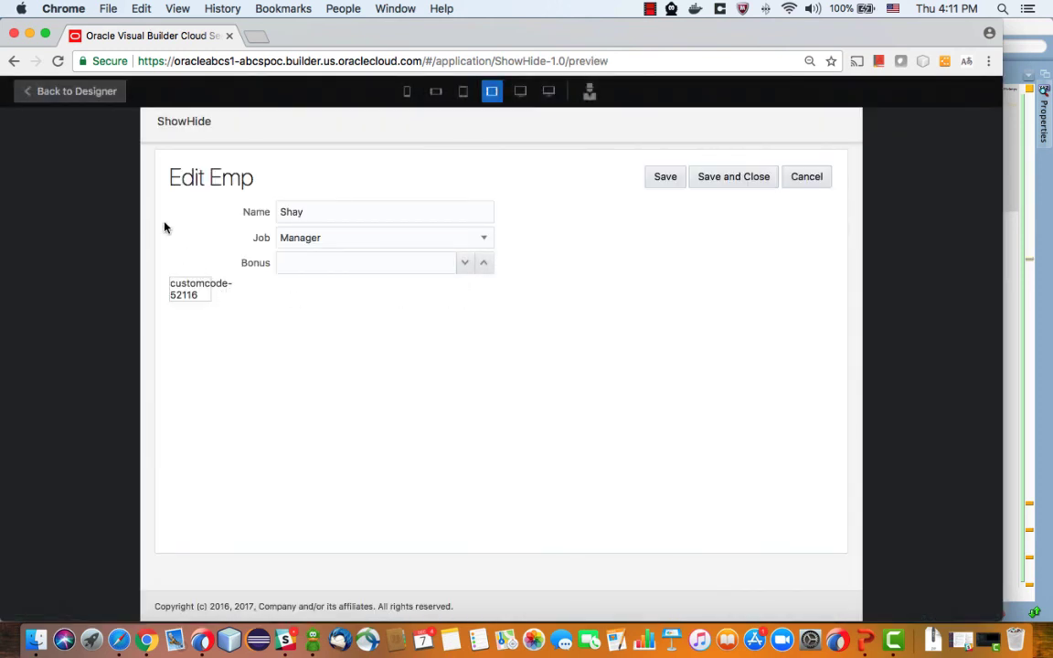
pyautogui.click(69, 91)
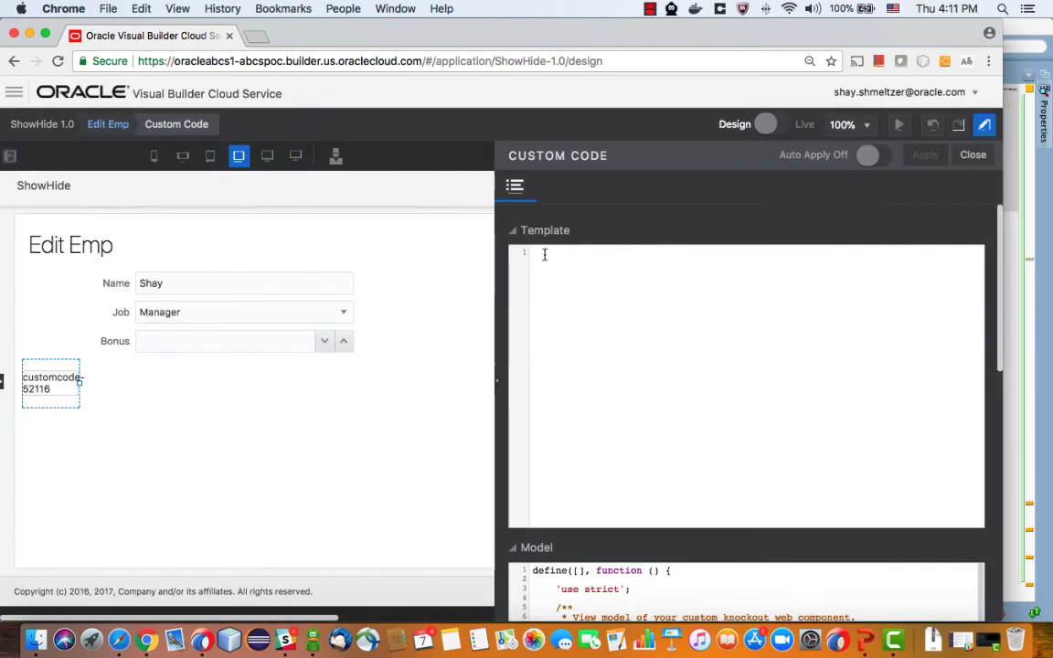
# - Set the component template to an empty <h1></h1> element and preview the page
pyautogui.write('<h1')
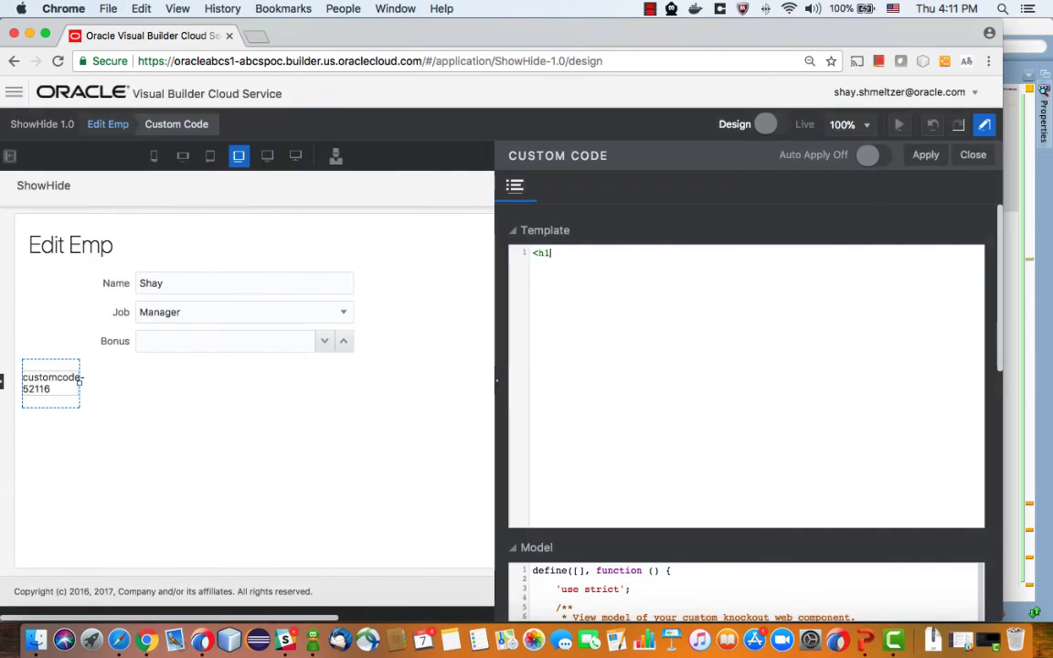
pyautogui.write('></h1>')
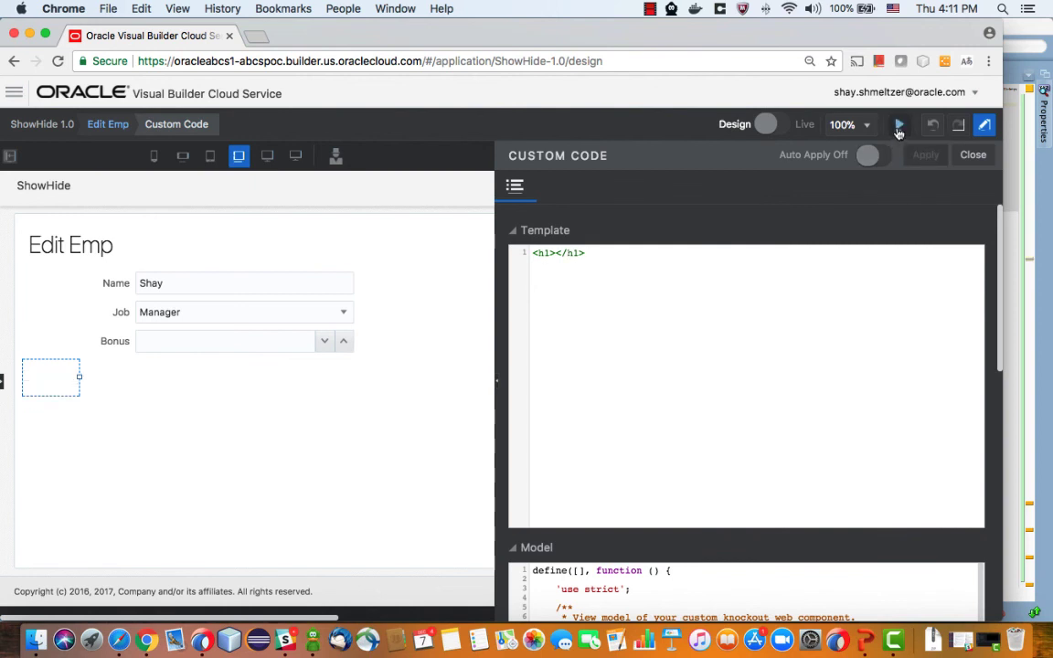
pyautogui.moveTo(680, 212)
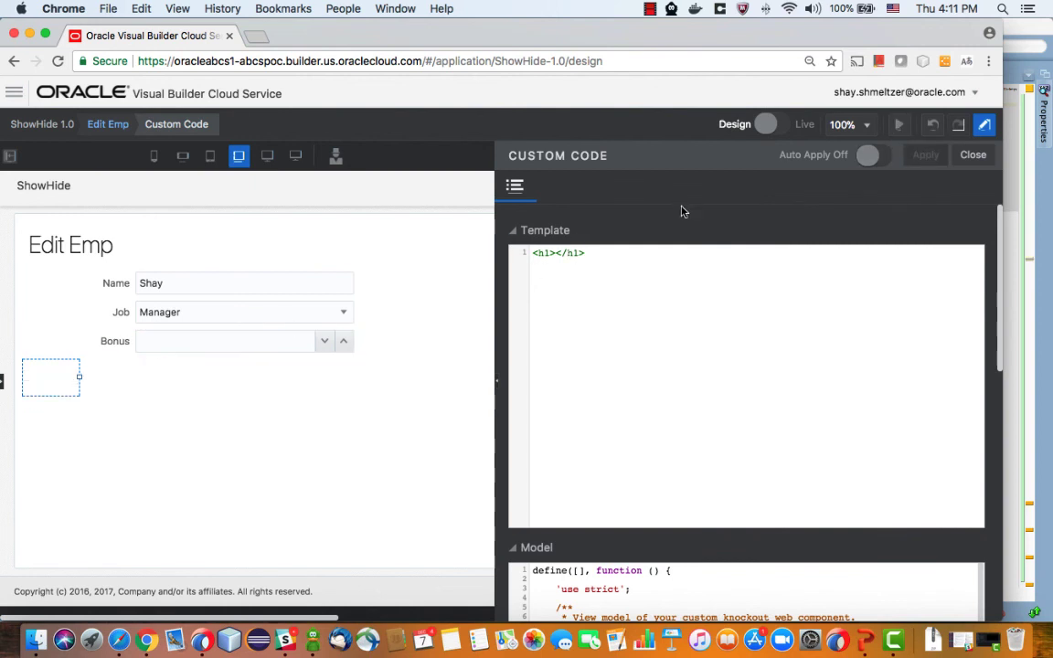
pyautogui.click(900, 124)
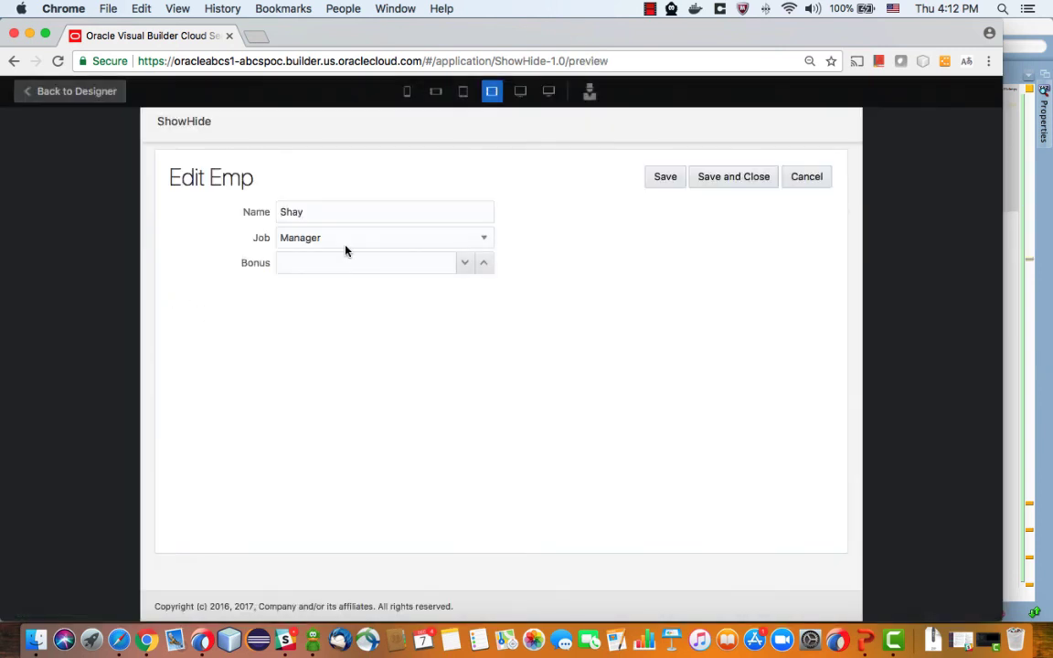
# - Switch Job to Employee, Temp-Employee and back to Manager to confirm Bonus shows only for Manager
pyautogui.click(384, 237)
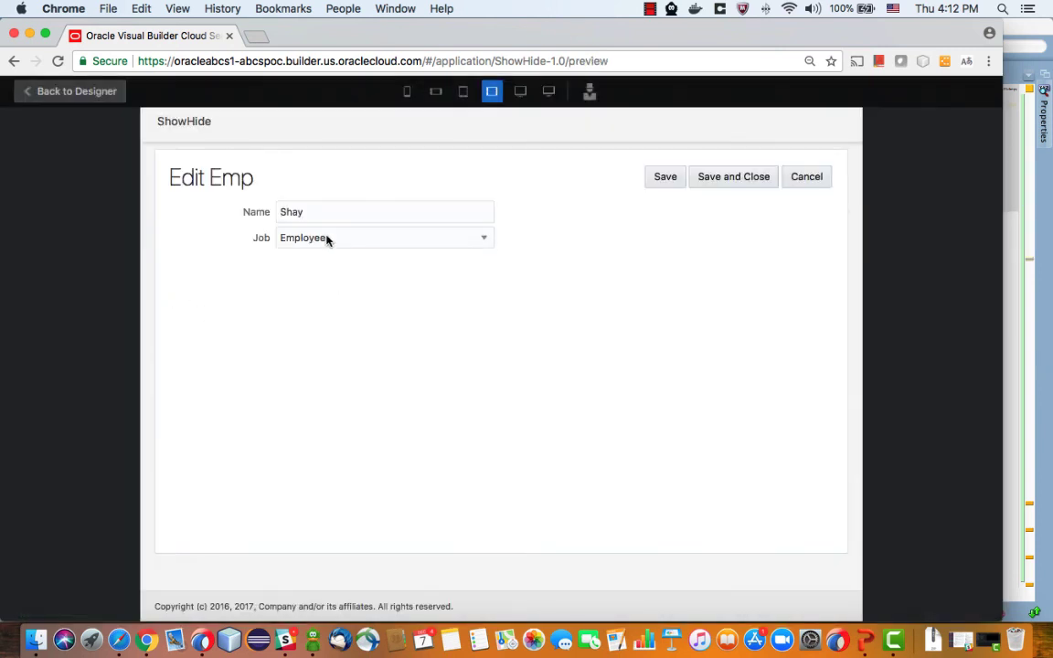
pyautogui.click(384, 238)
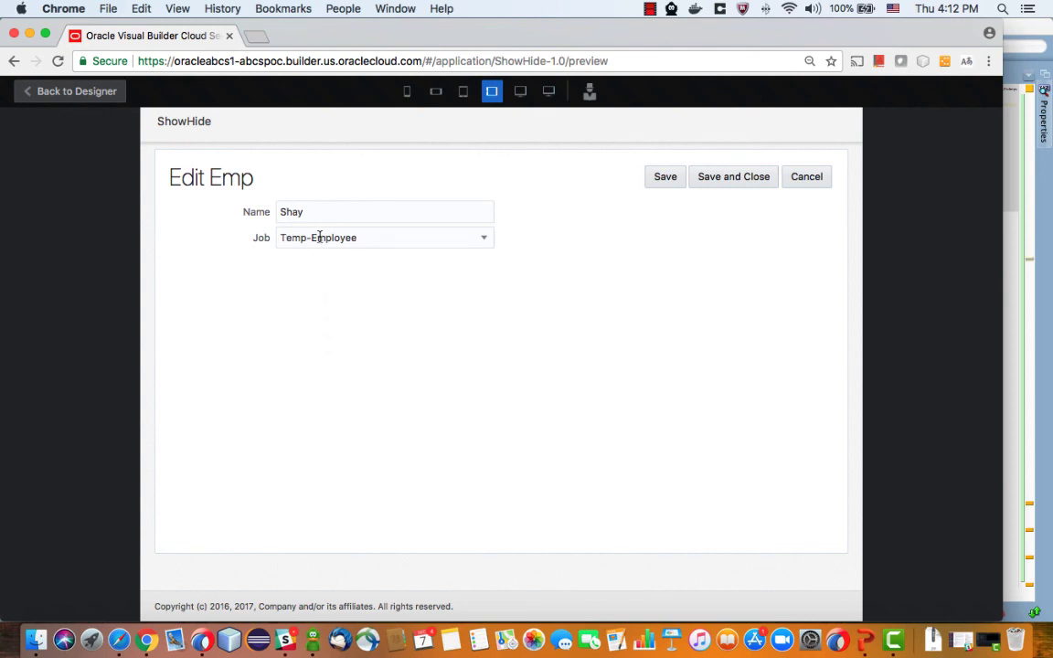
pyautogui.click(384, 238)
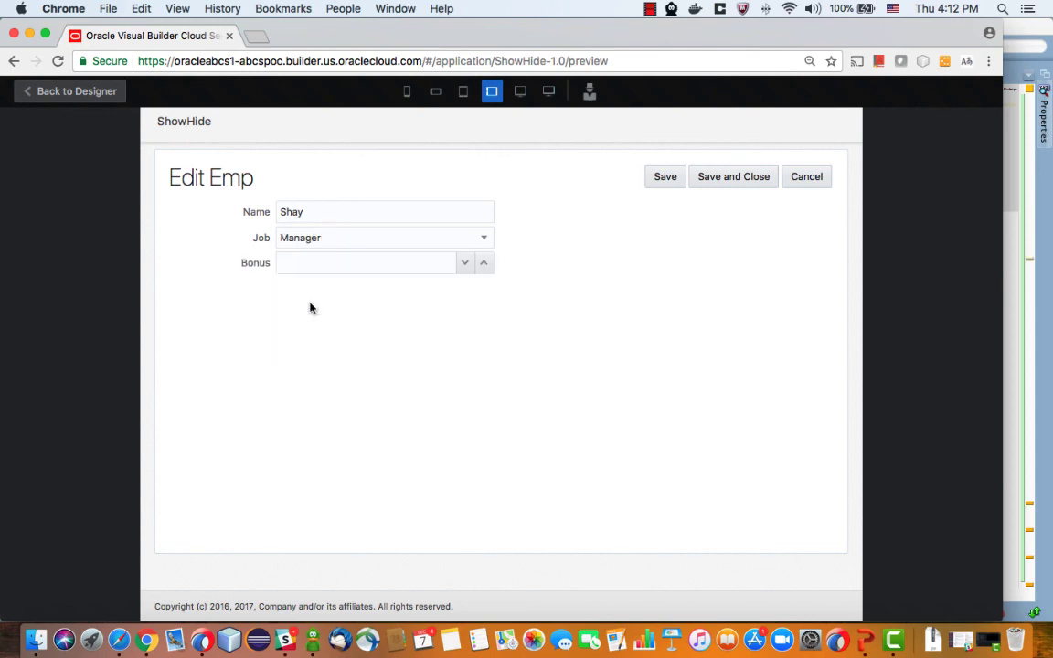